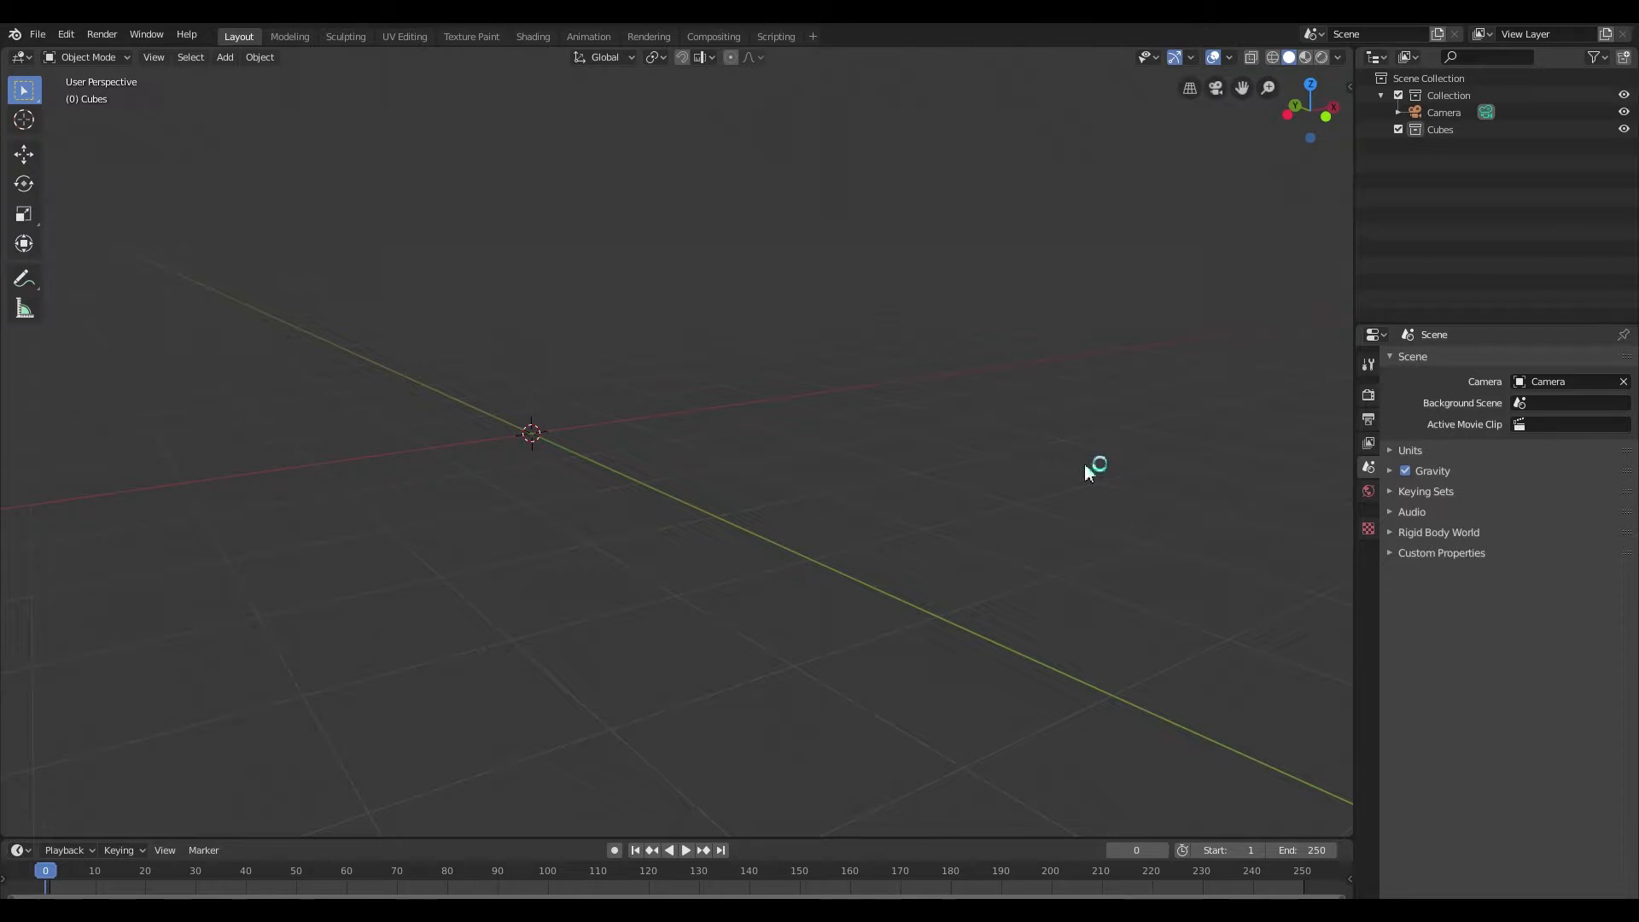
{"action": "mouse_move", "coordinate": [1087, 472]}
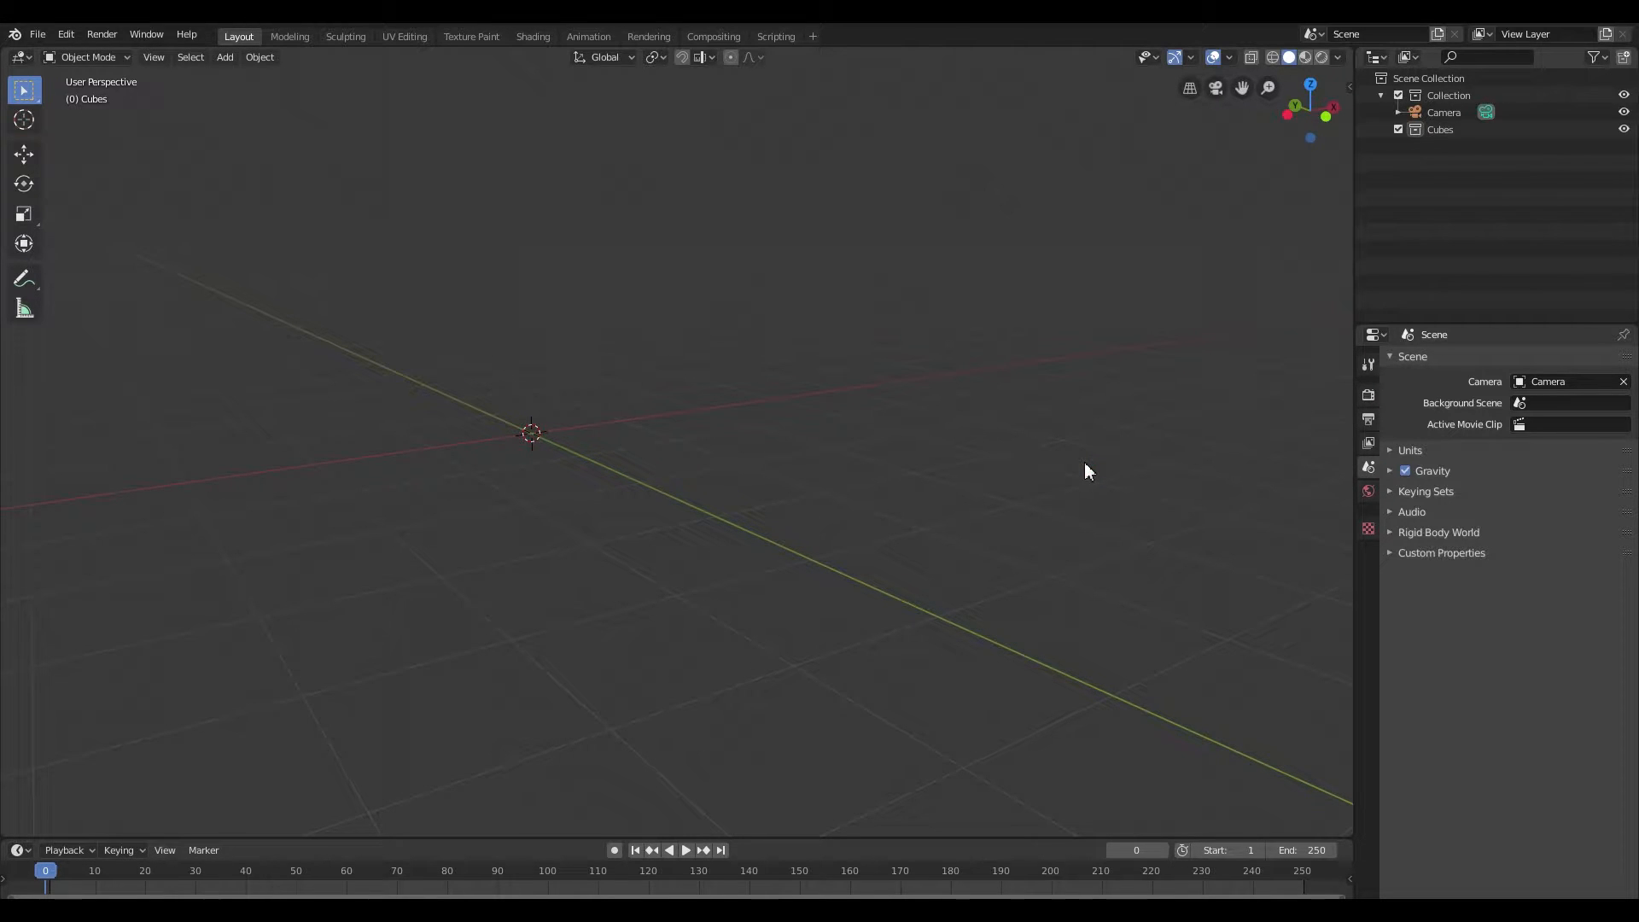
{"action": "mouse_move", "coordinate": [738, 423]}
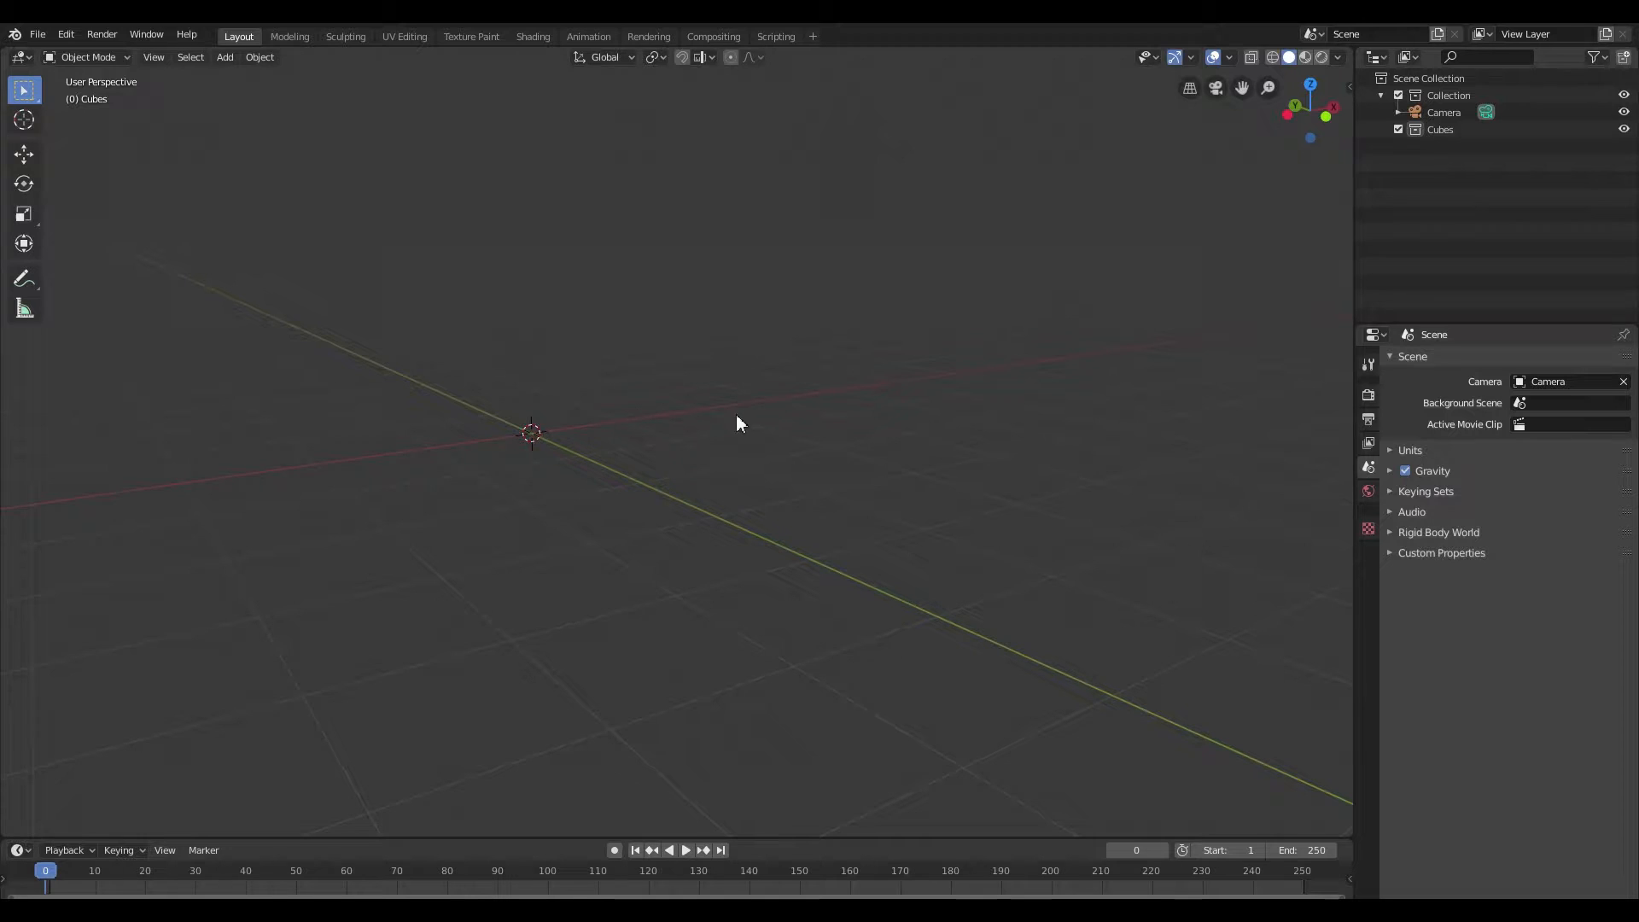
Add a cube and a cylinder mesh, the cylinder placed beside the cube.
{"action": "left_click", "coordinate": [224, 56]}
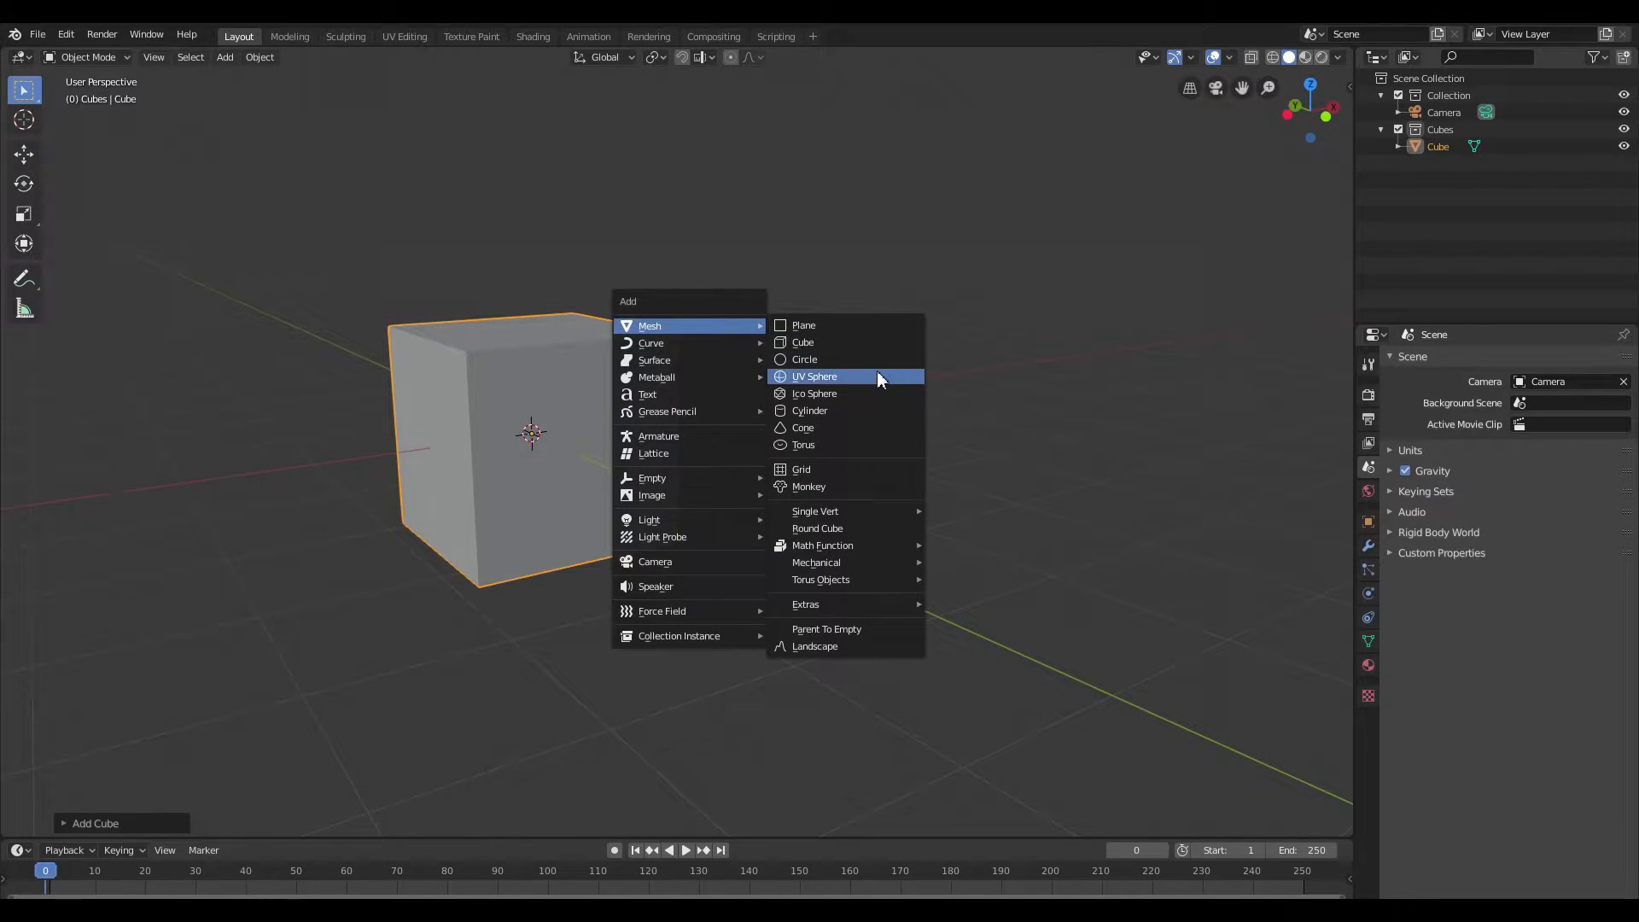
{"action": "left_click", "coordinate": [810, 410]}
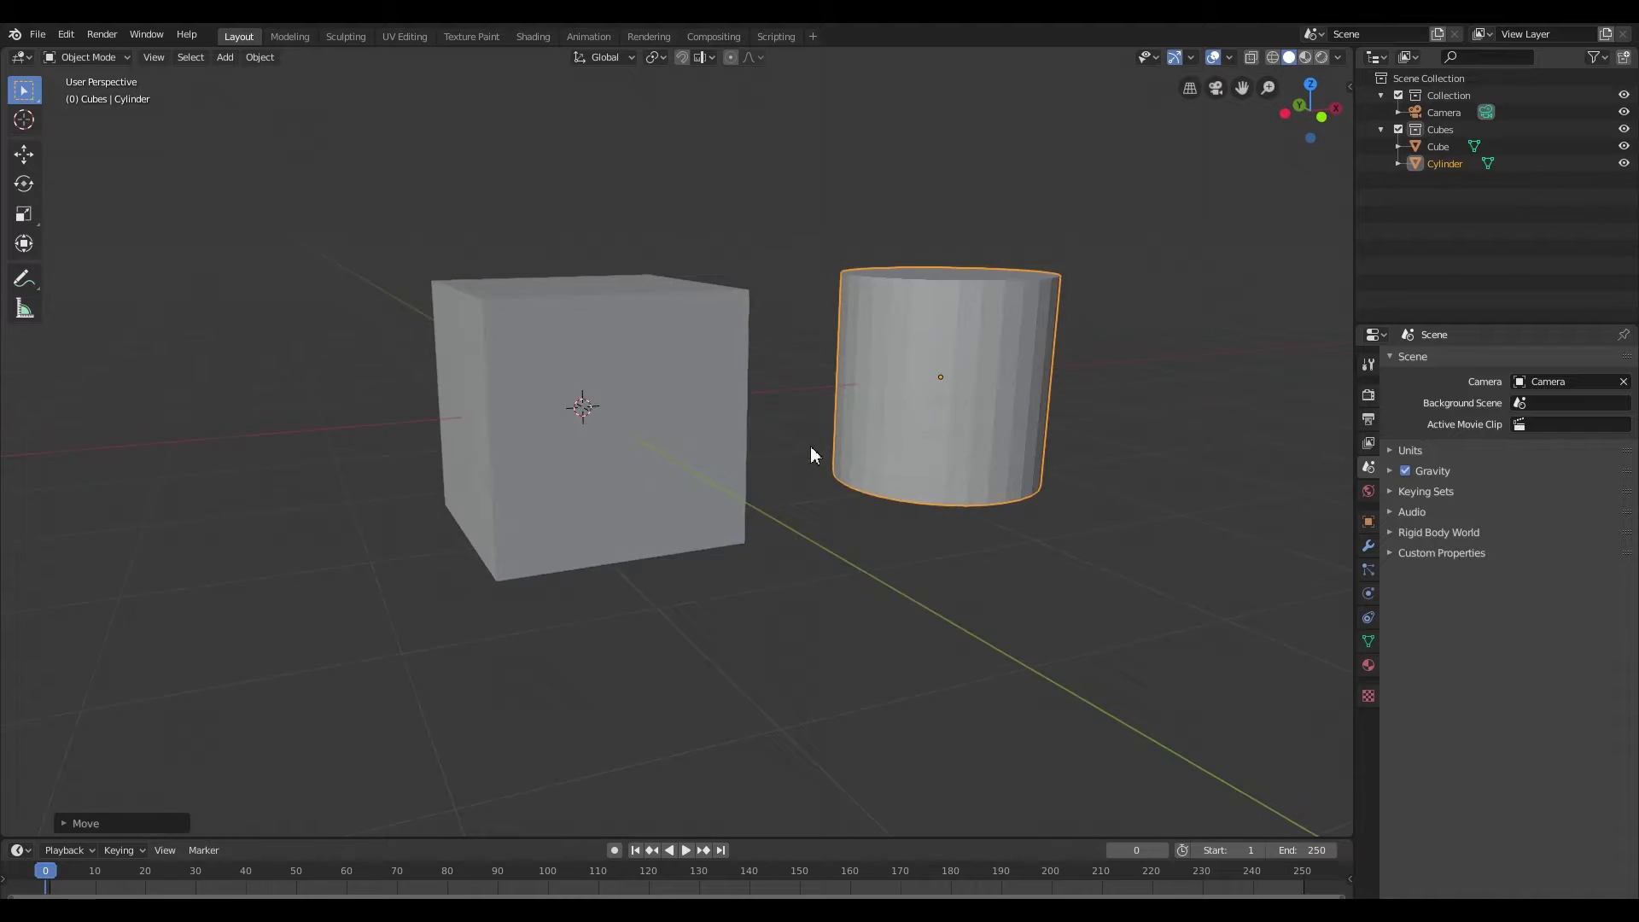
{"action": "left_click", "coordinate": [65, 34]}
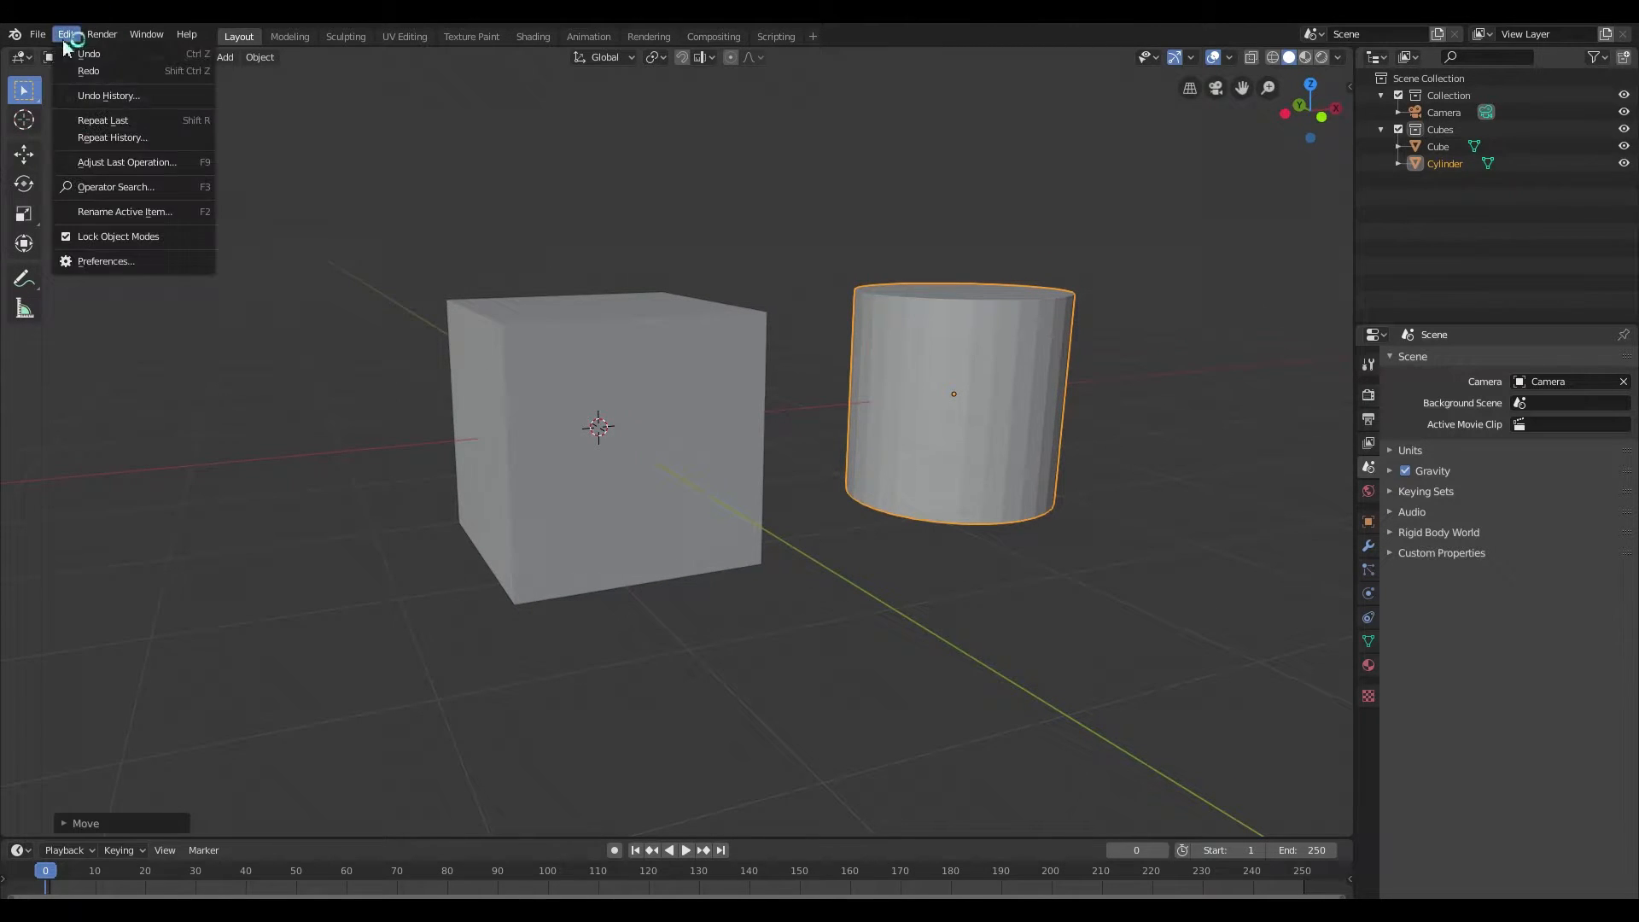
Enable the Import Images as Planes add-on from the preferences.
{"action": "left_click", "coordinate": [104, 260]}
{"action": "type", "text": "image"}
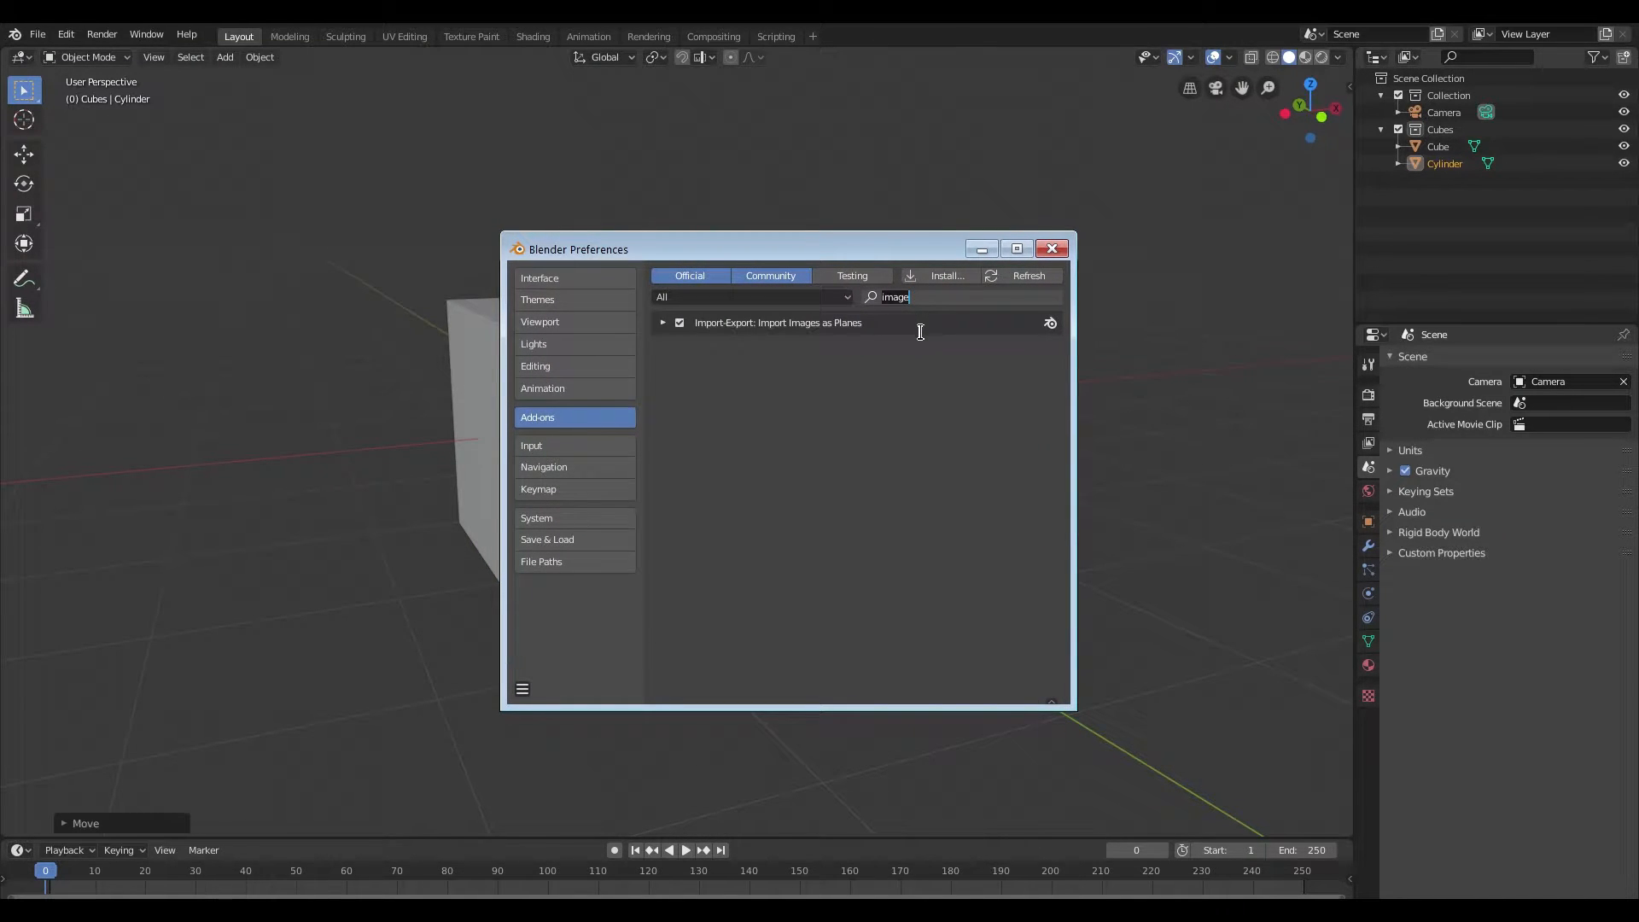
{"action": "mouse_move", "coordinate": [729, 324]}
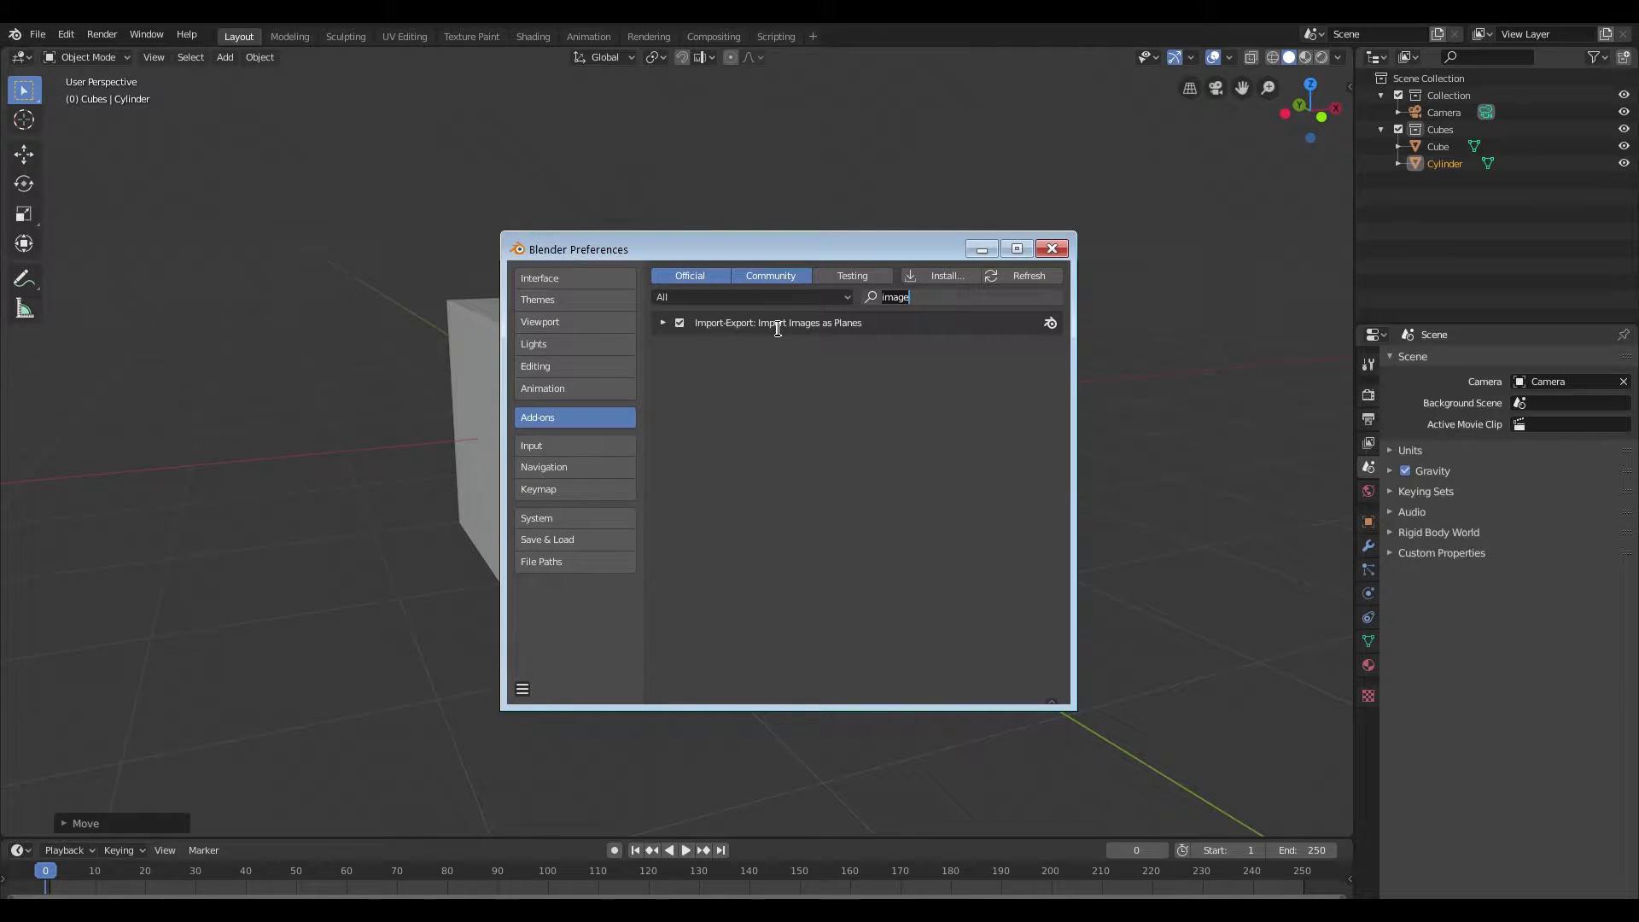
{"action": "mouse_move", "coordinate": [940, 318]}
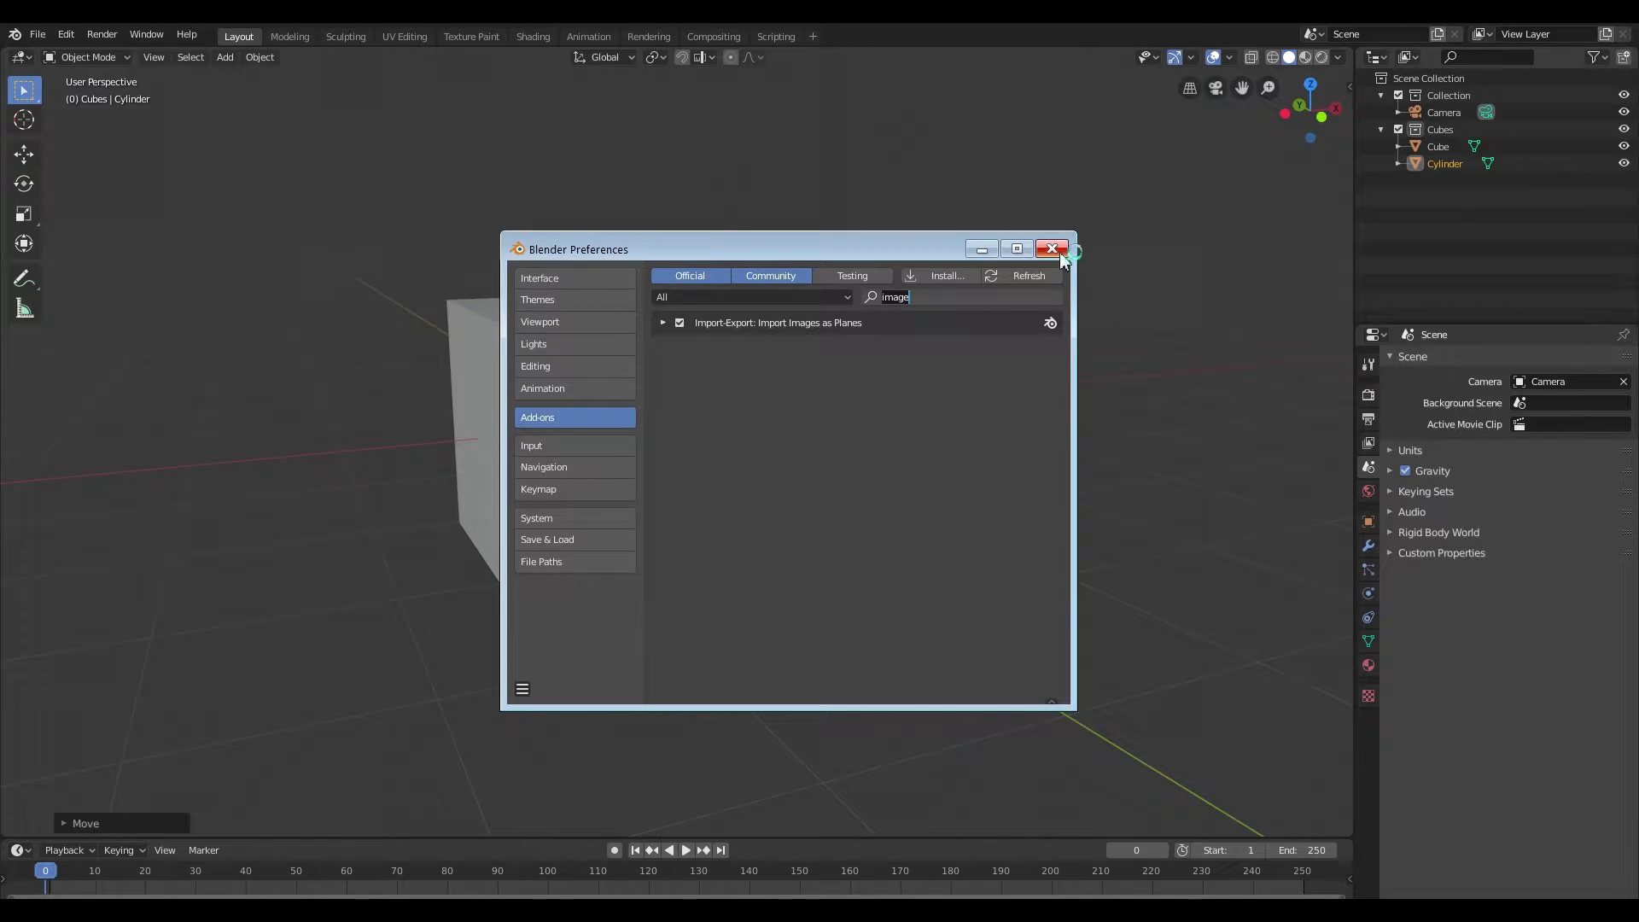
Import Circular arrow.png as an image plane standing in front of the cube.
{"action": "left_click", "coordinate": [1059, 249]}
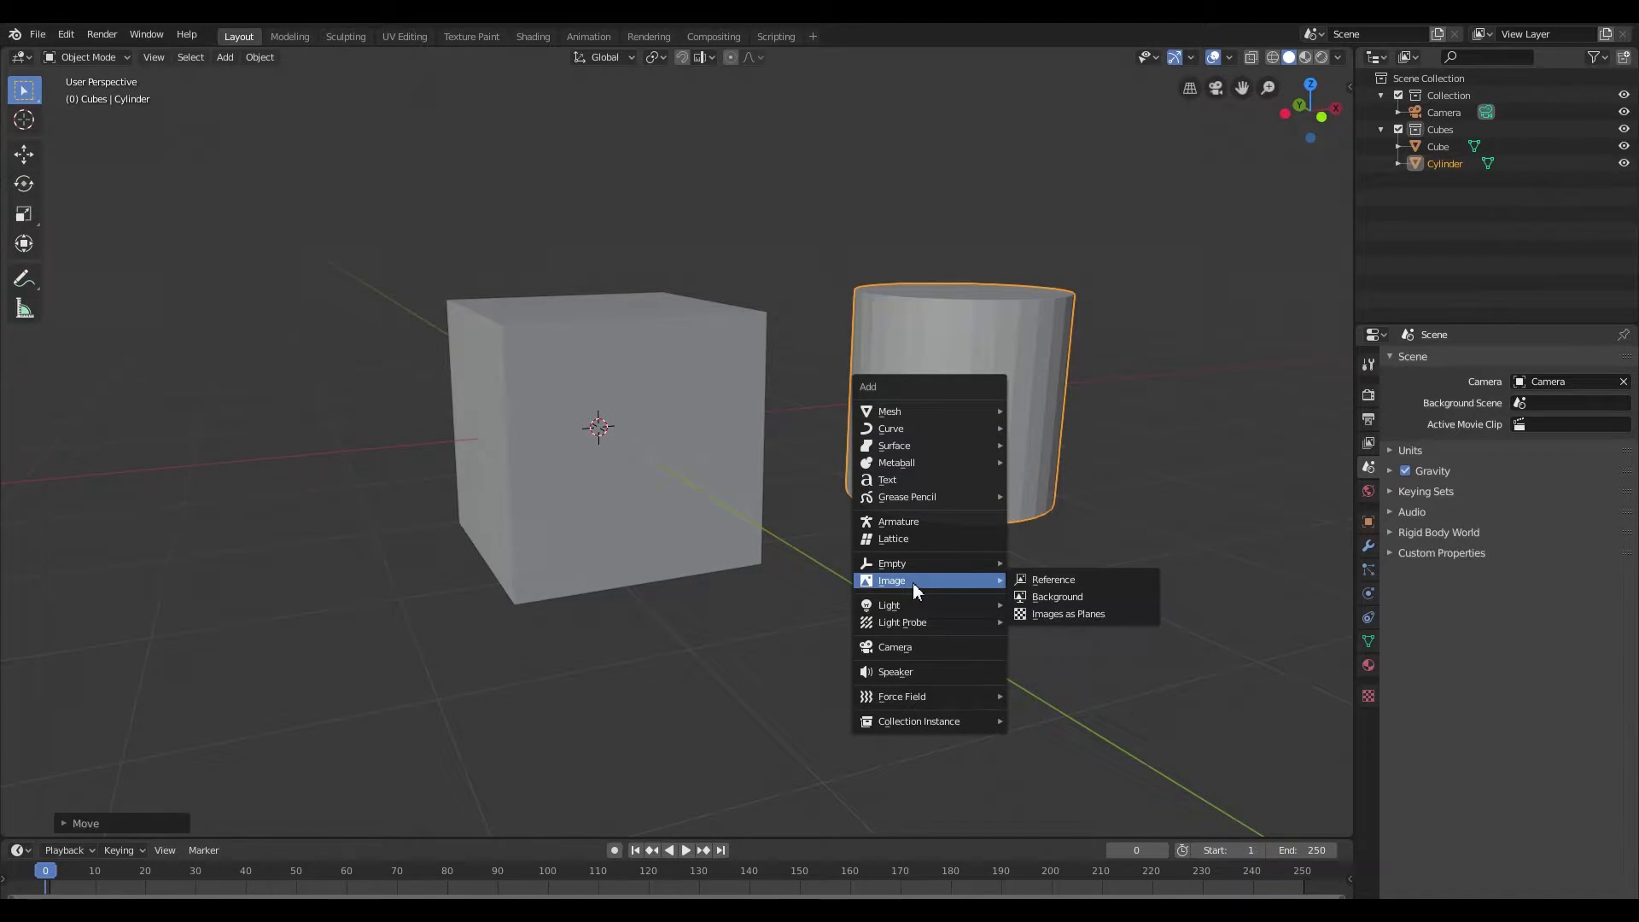
{"action": "mouse_move", "coordinate": [1049, 579]}
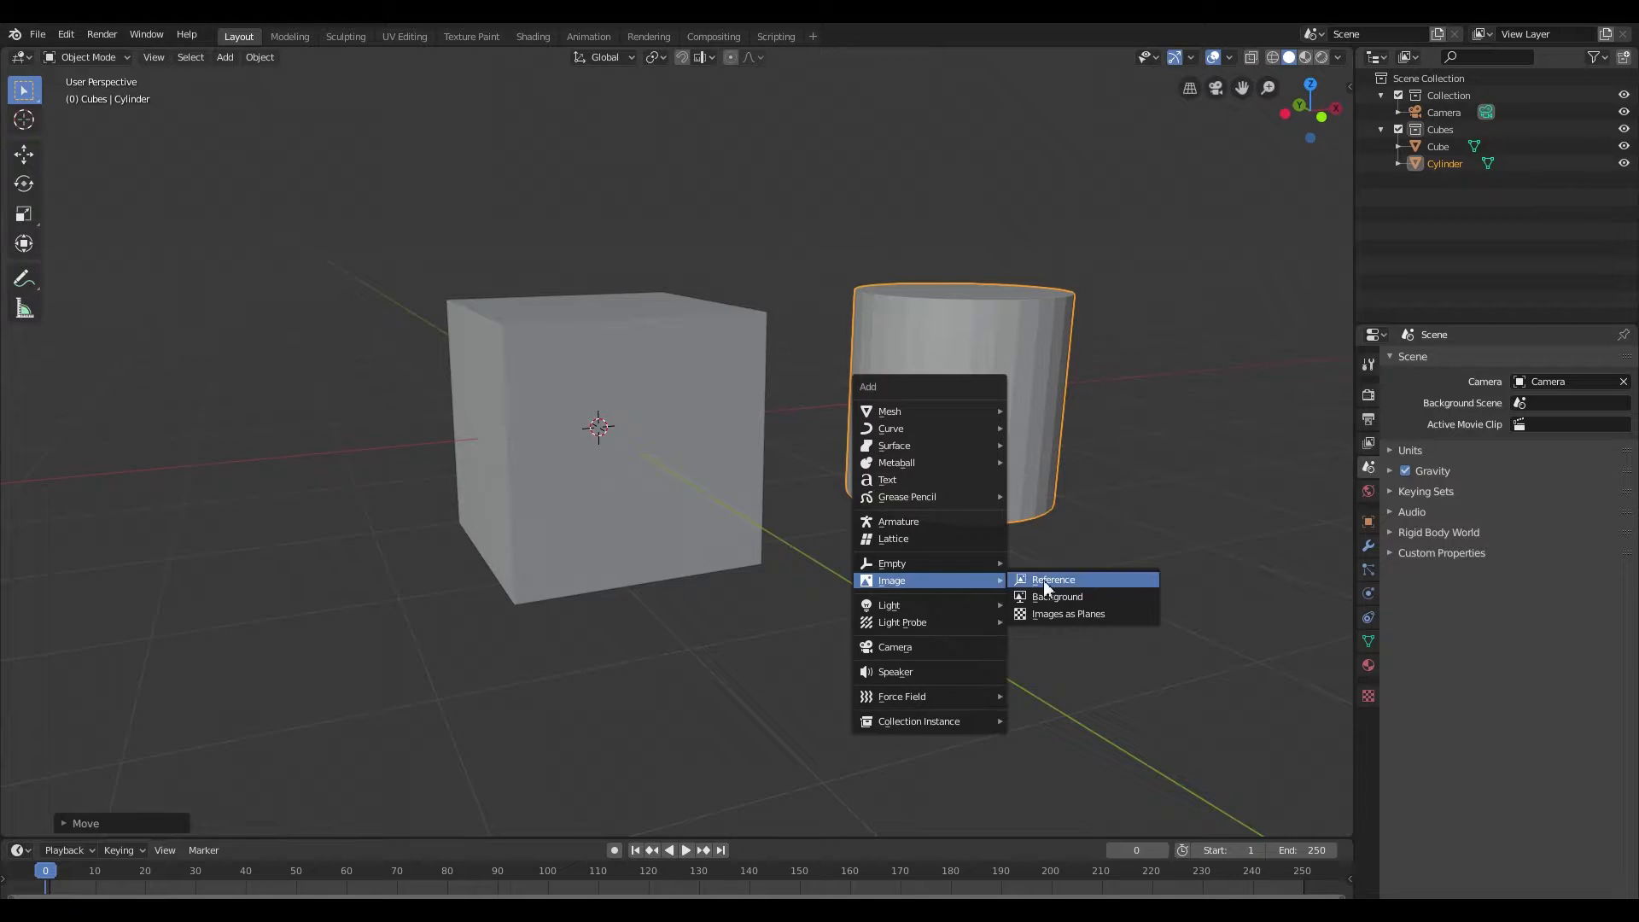
{"action": "mouse_move", "coordinate": [1066, 621]}
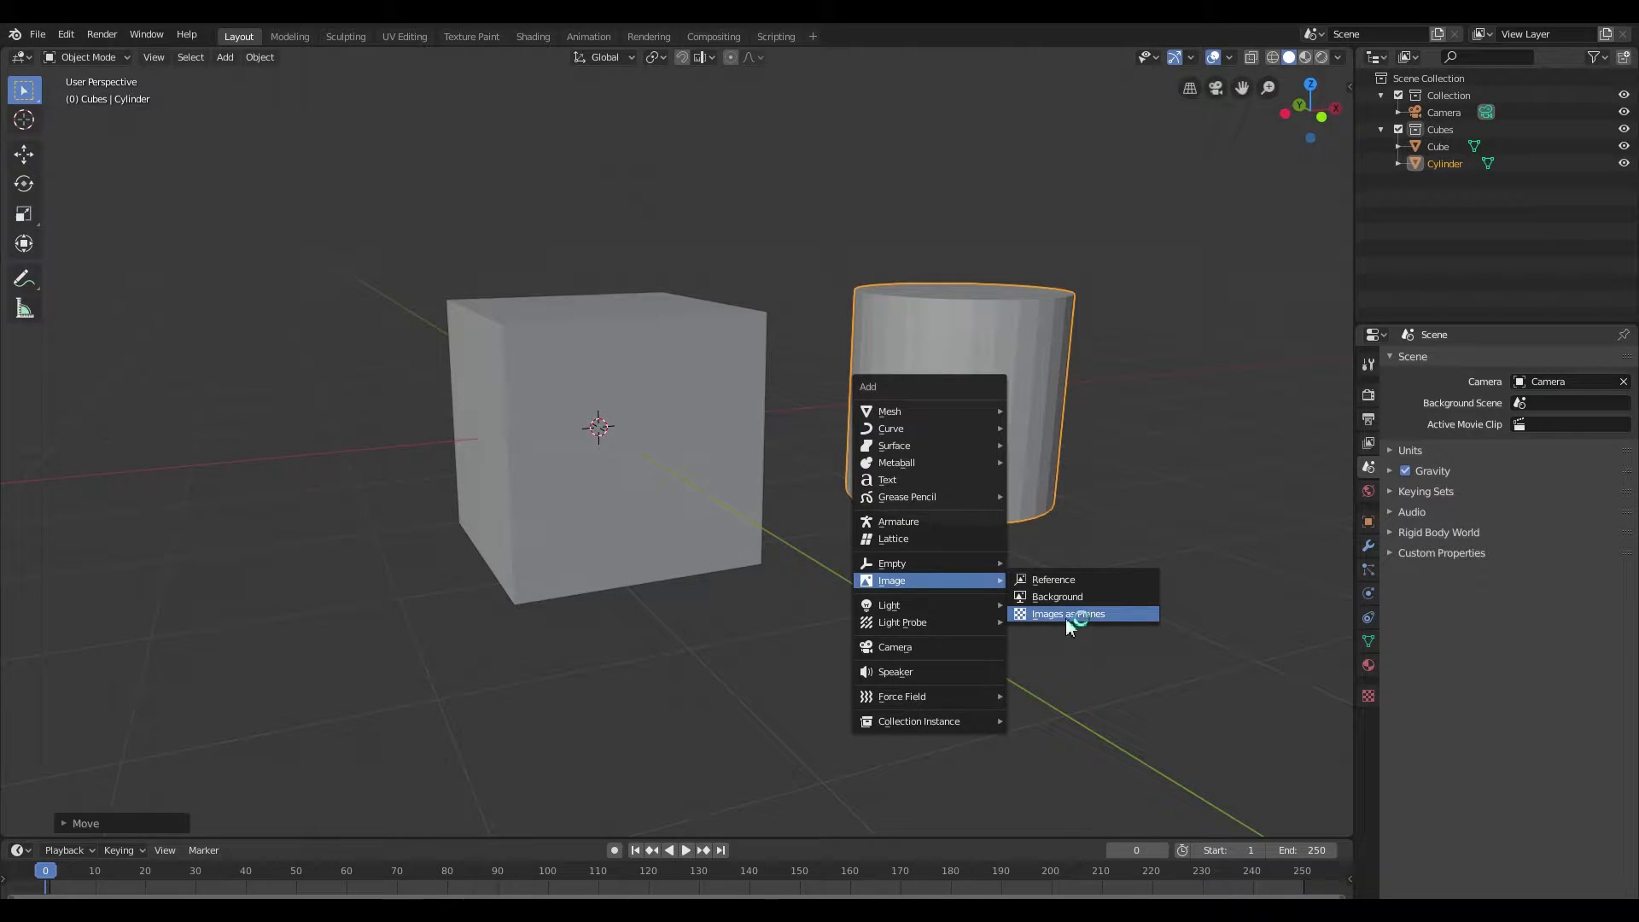
{"action": "mouse_move", "coordinate": [1072, 625]}
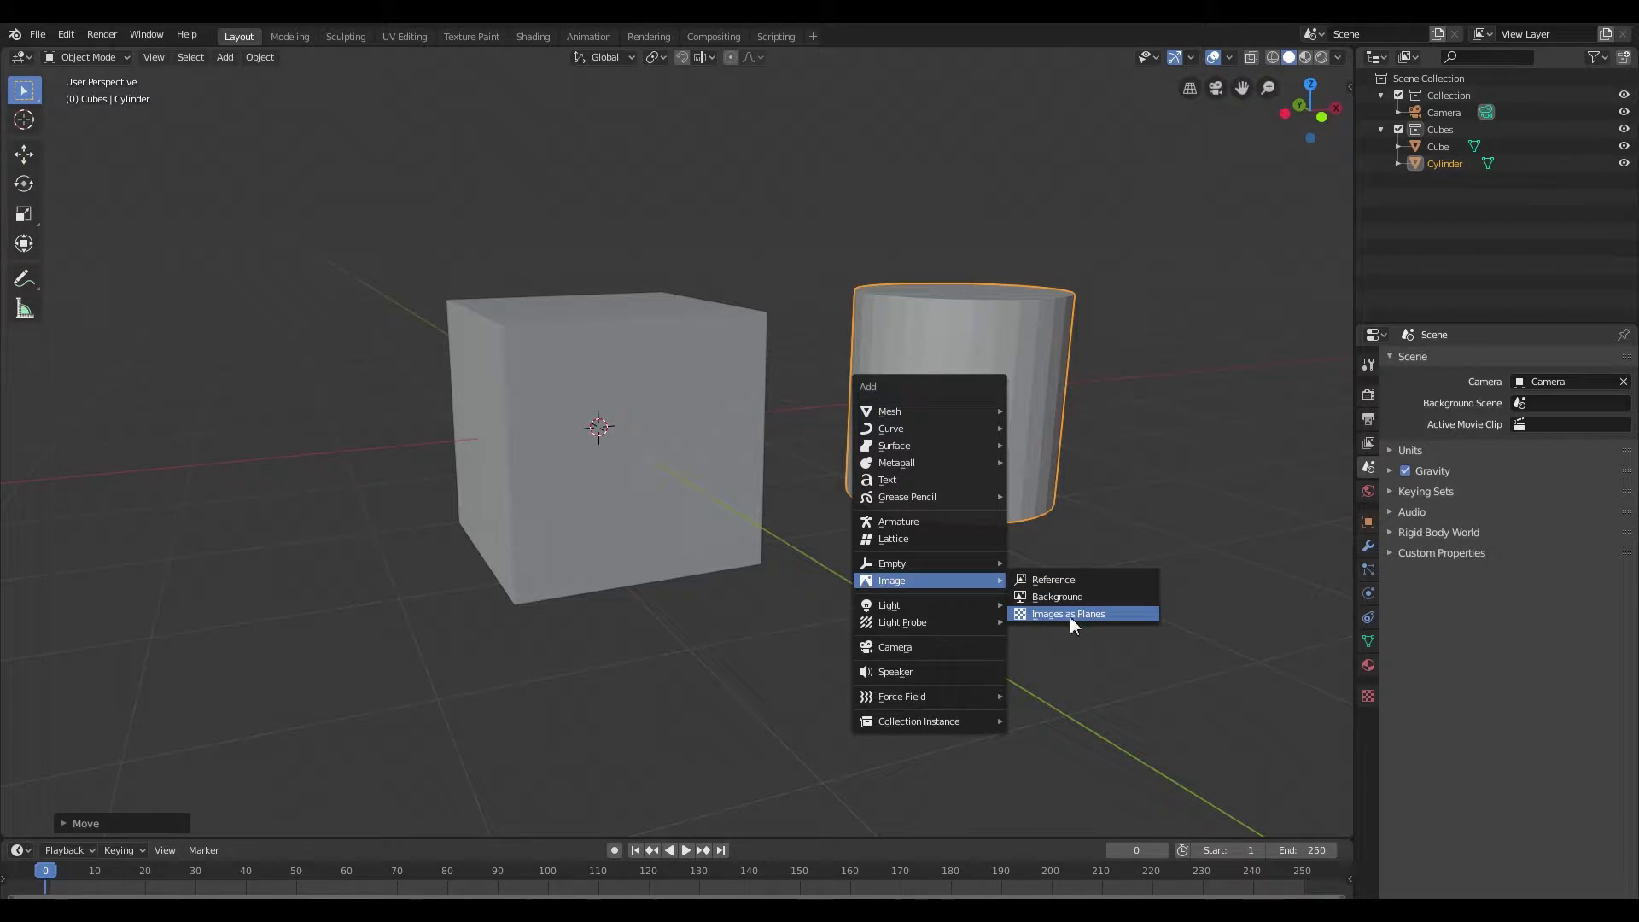
{"action": "left_click", "coordinate": [1067, 612]}
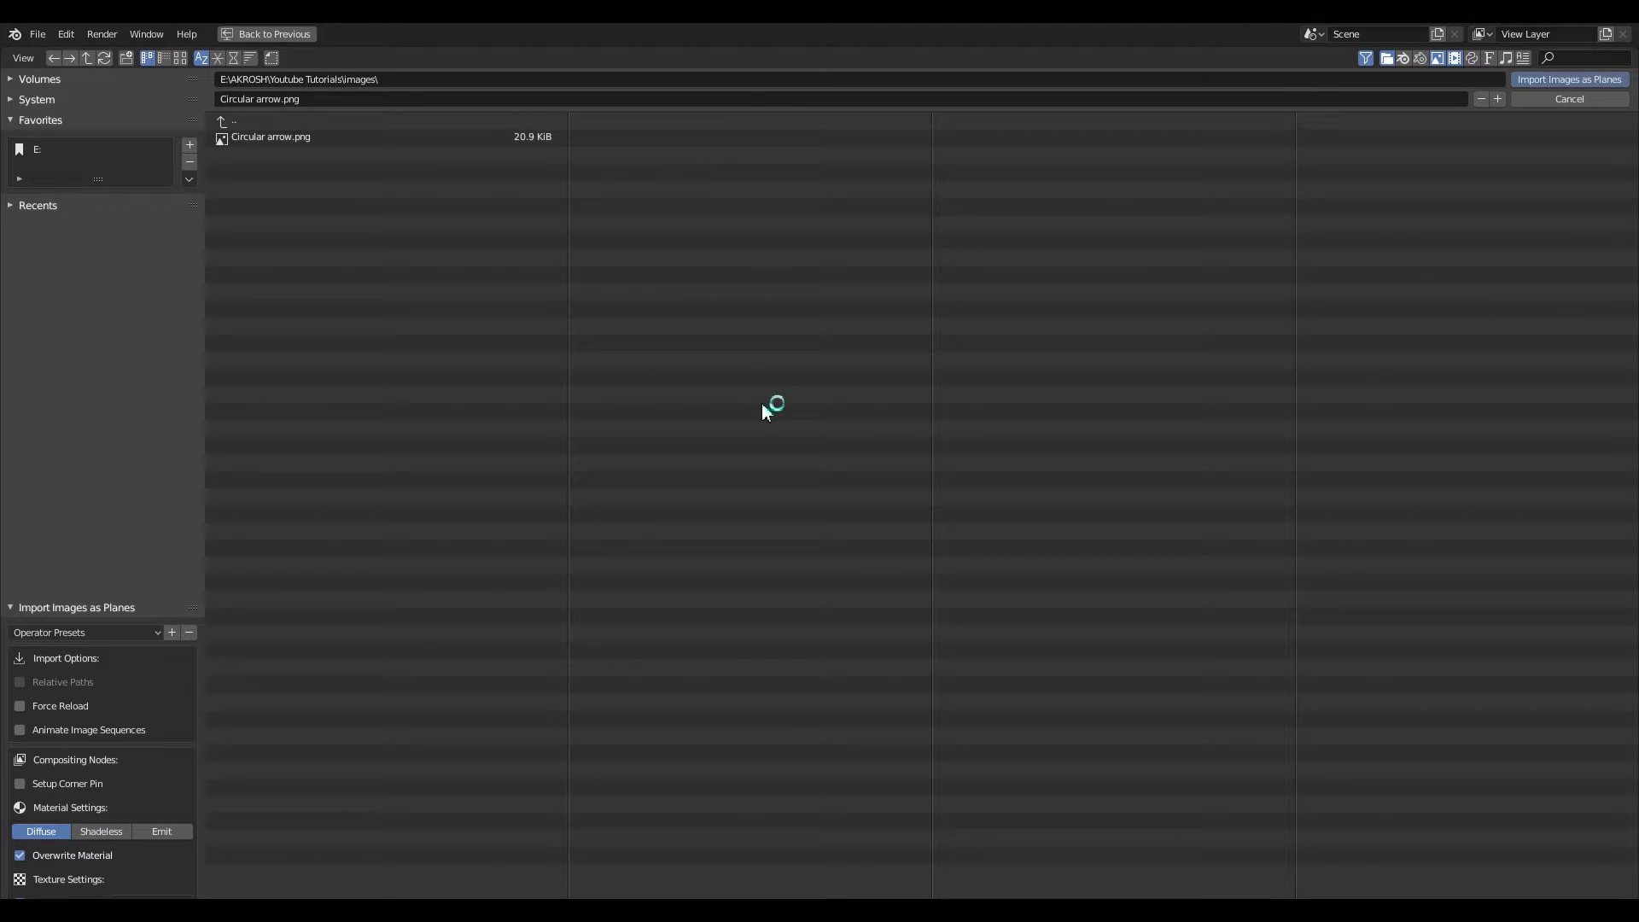
{"action": "left_click", "coordinate": [271, 136]}
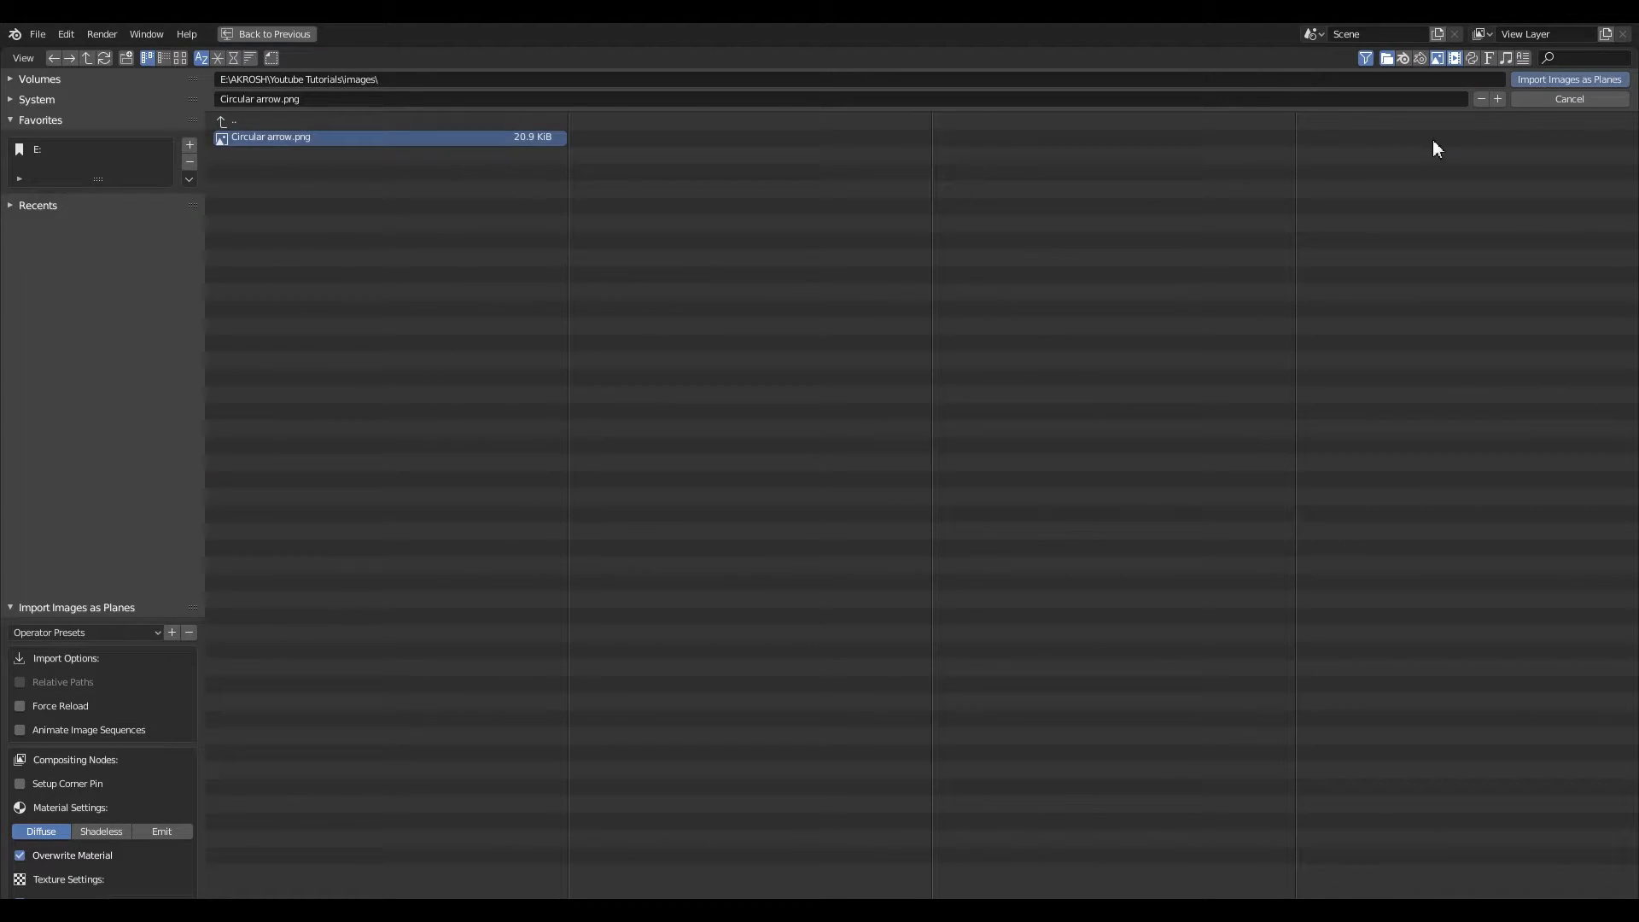
{"action": "left_click", "coordinate": [1567, 78]}
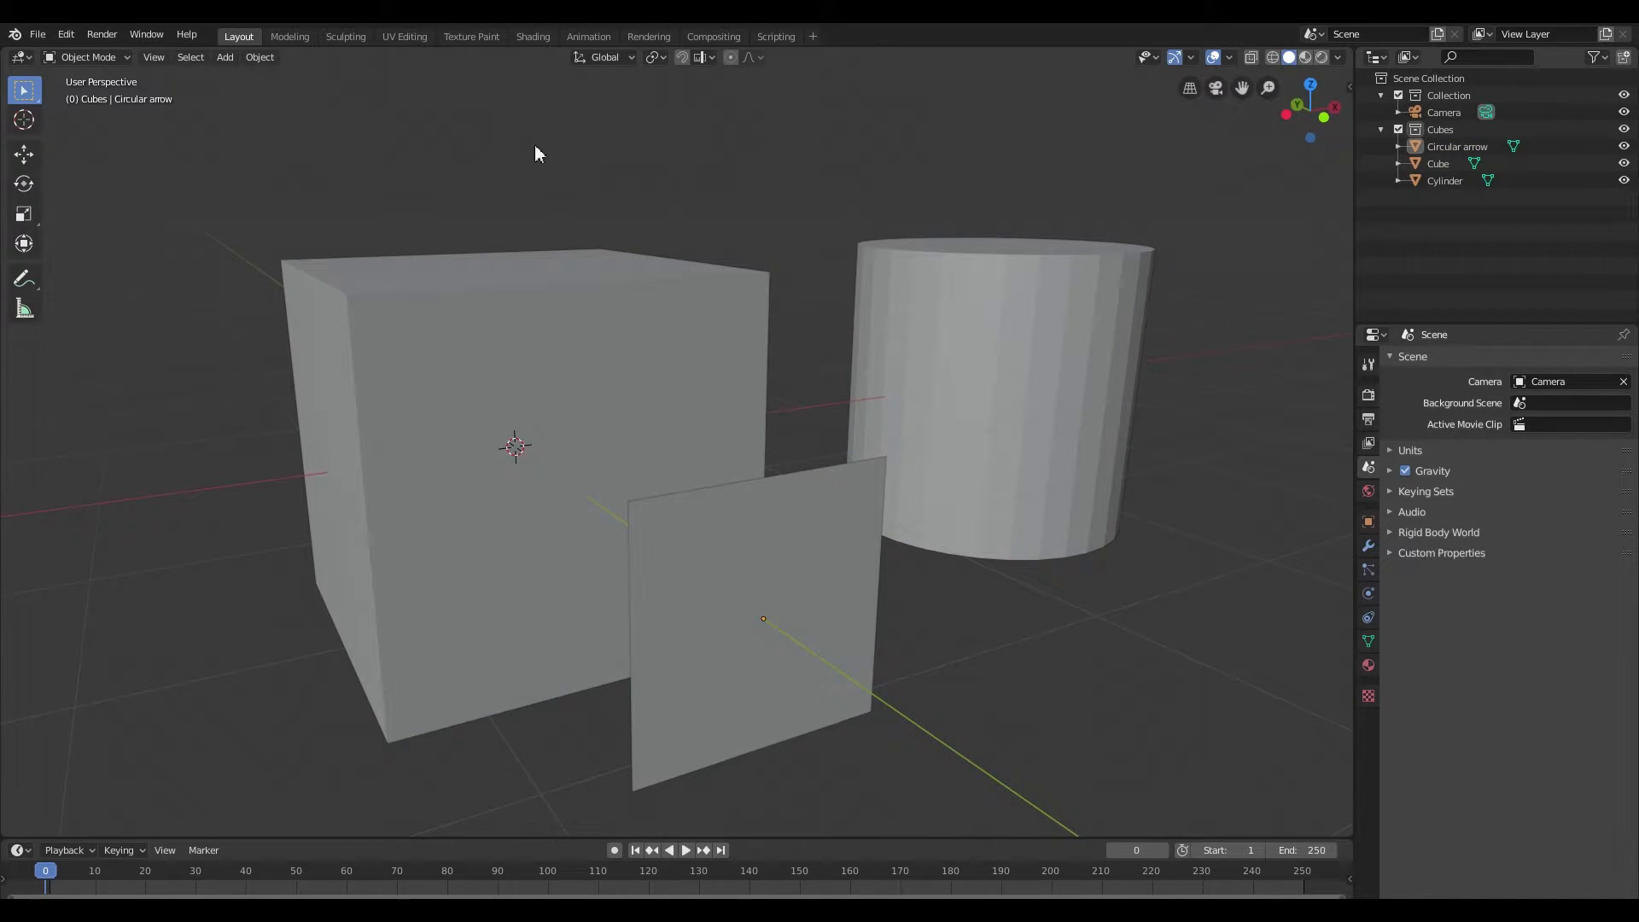
{"action": "mouse_move", "coordinate": [532, 36]}
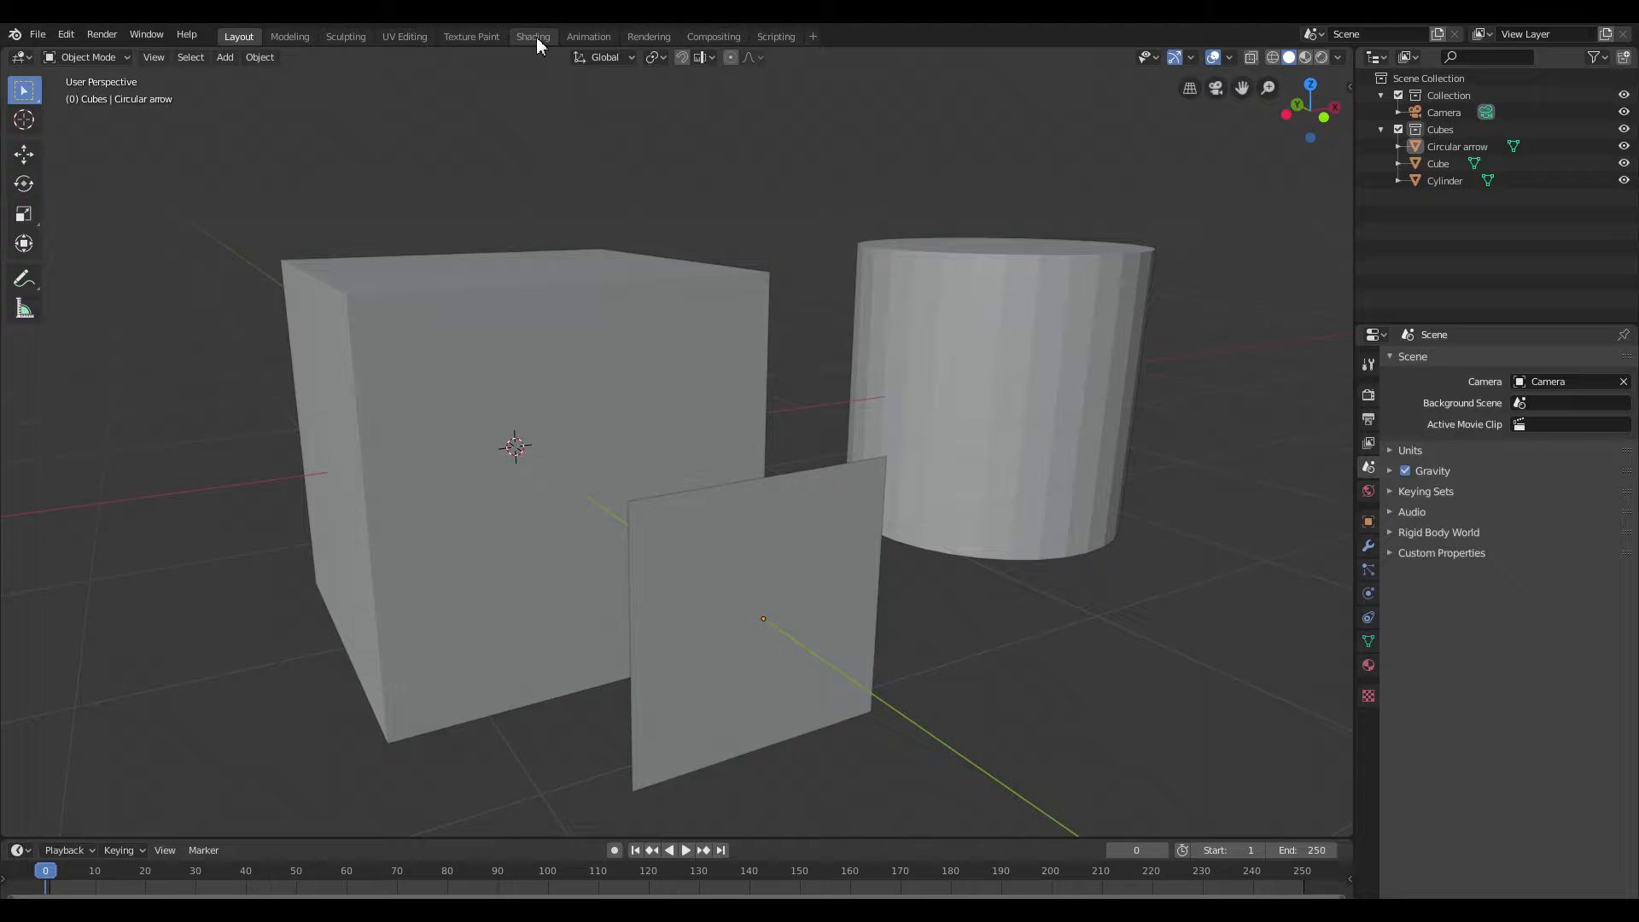
In the Shading workspace, check the arrow plane's face orientation via viewport overlays, then hide it again.
{"action": "left_click", "coordinate": [532, 36]}
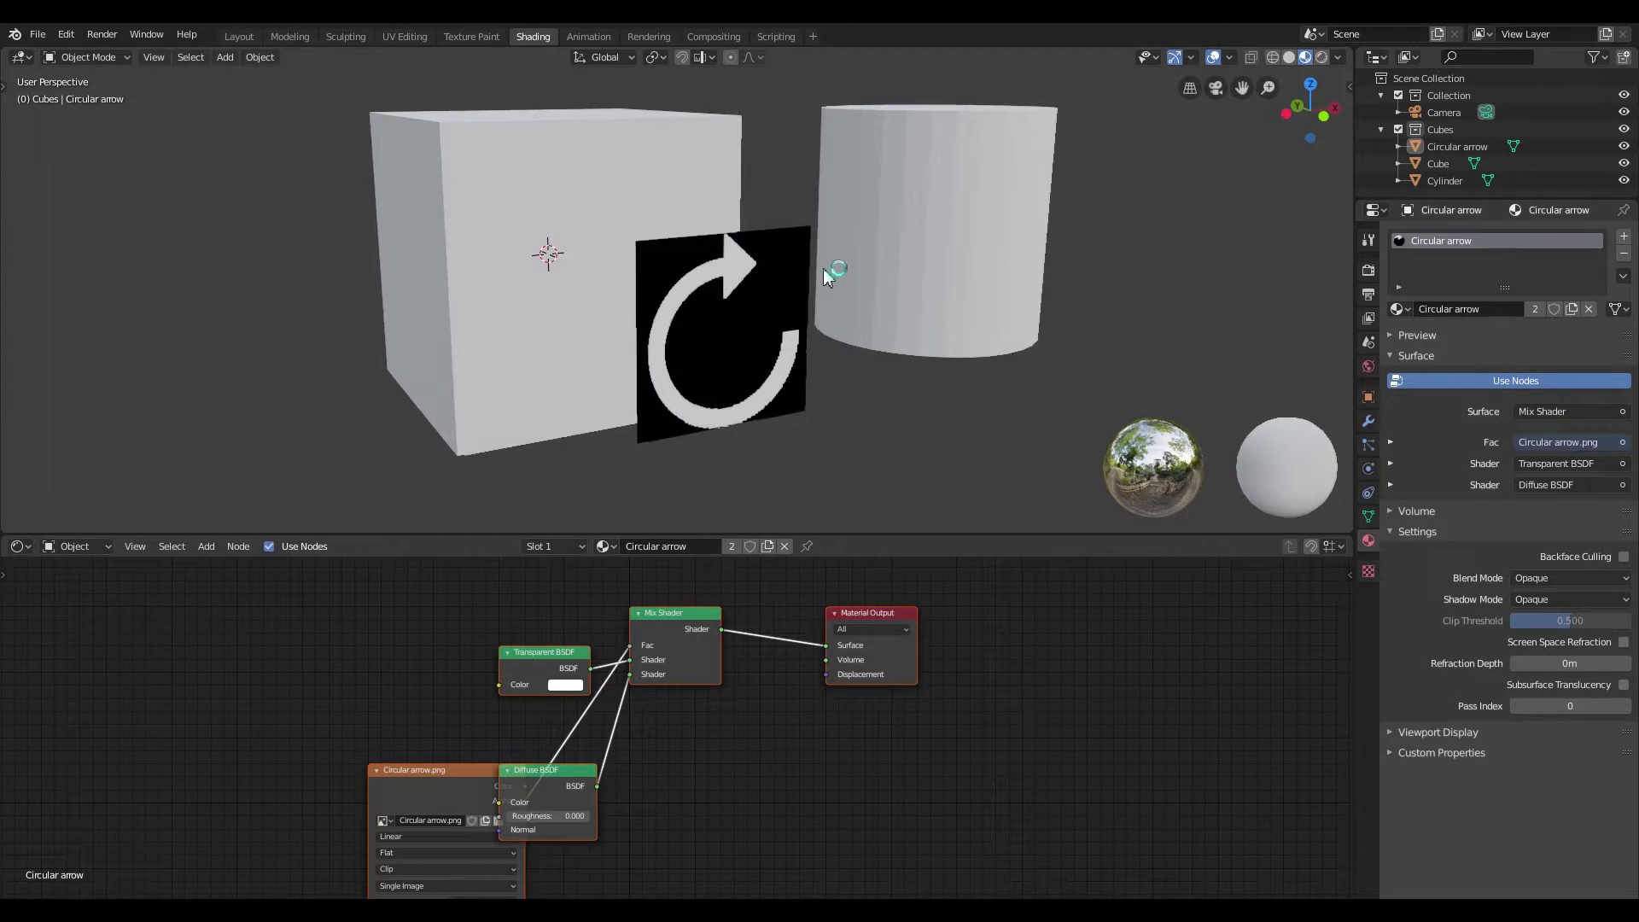
{"action": "left_click", "coordinate": [720, 335]}
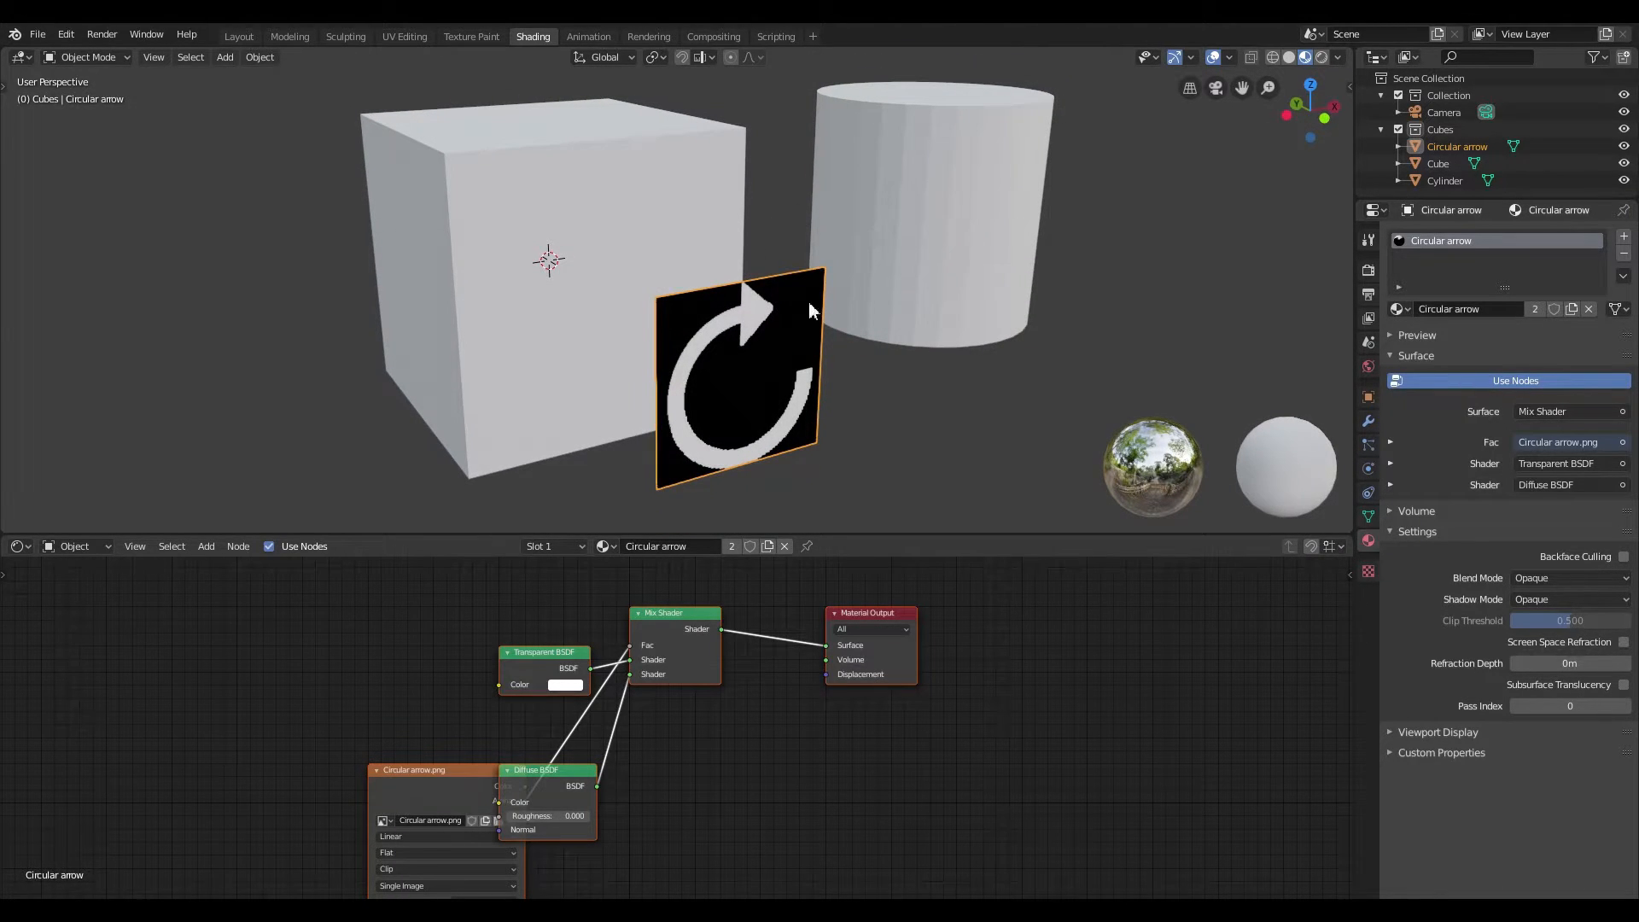
{"action": "mouse_move", "coordinate": [1236, 70]}
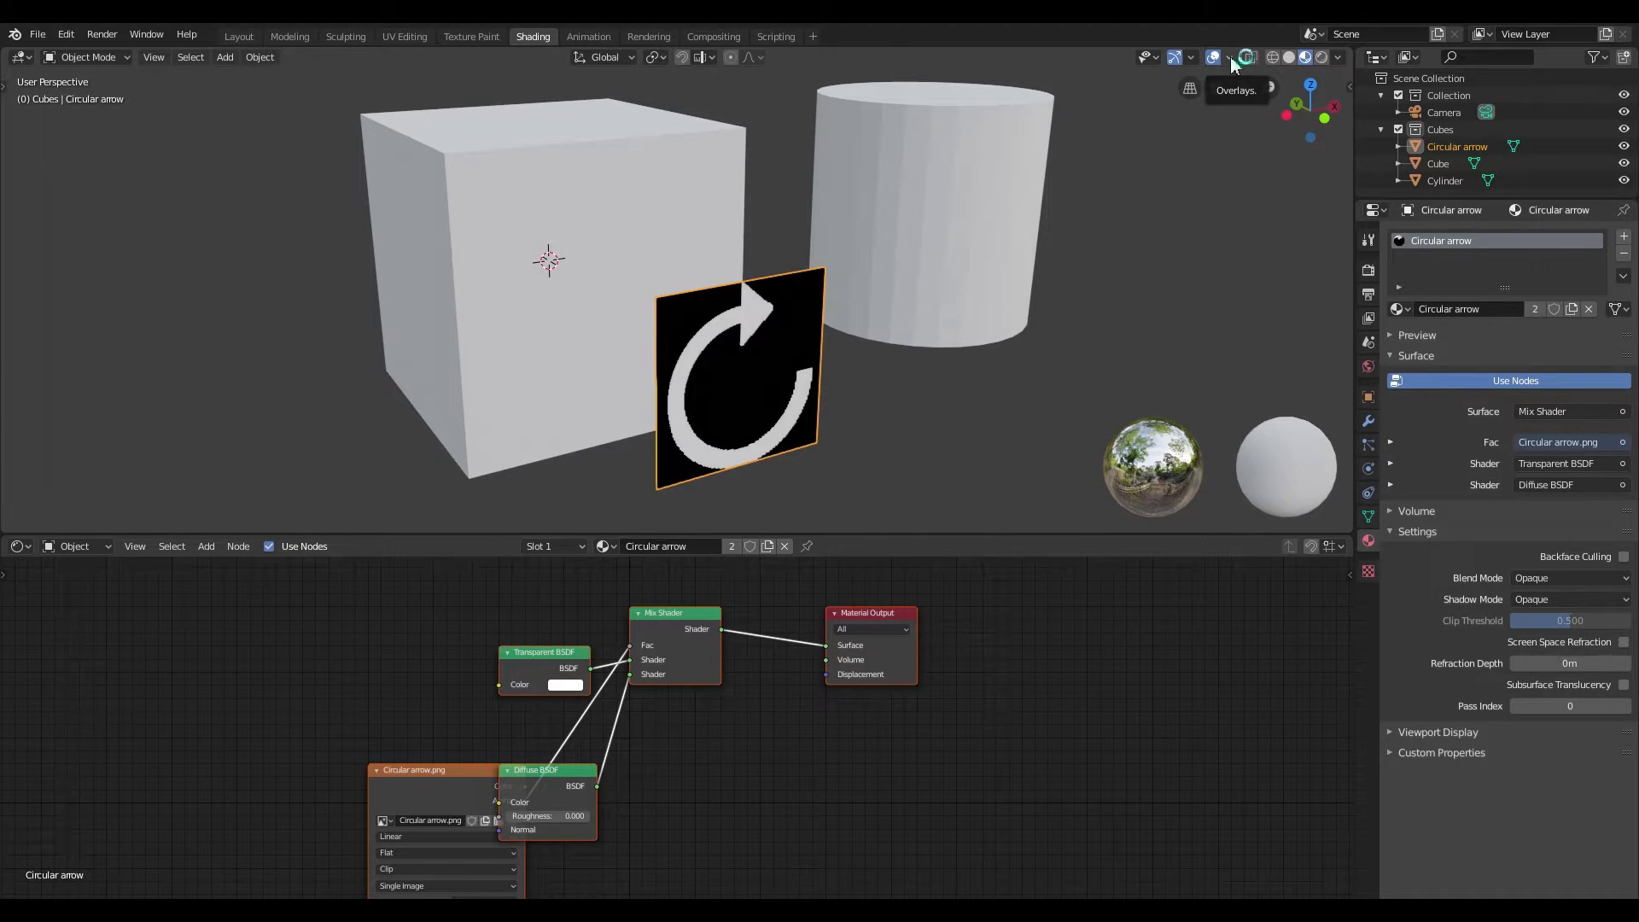
{"action": "left_click", "coordinate": [1231, 58]}
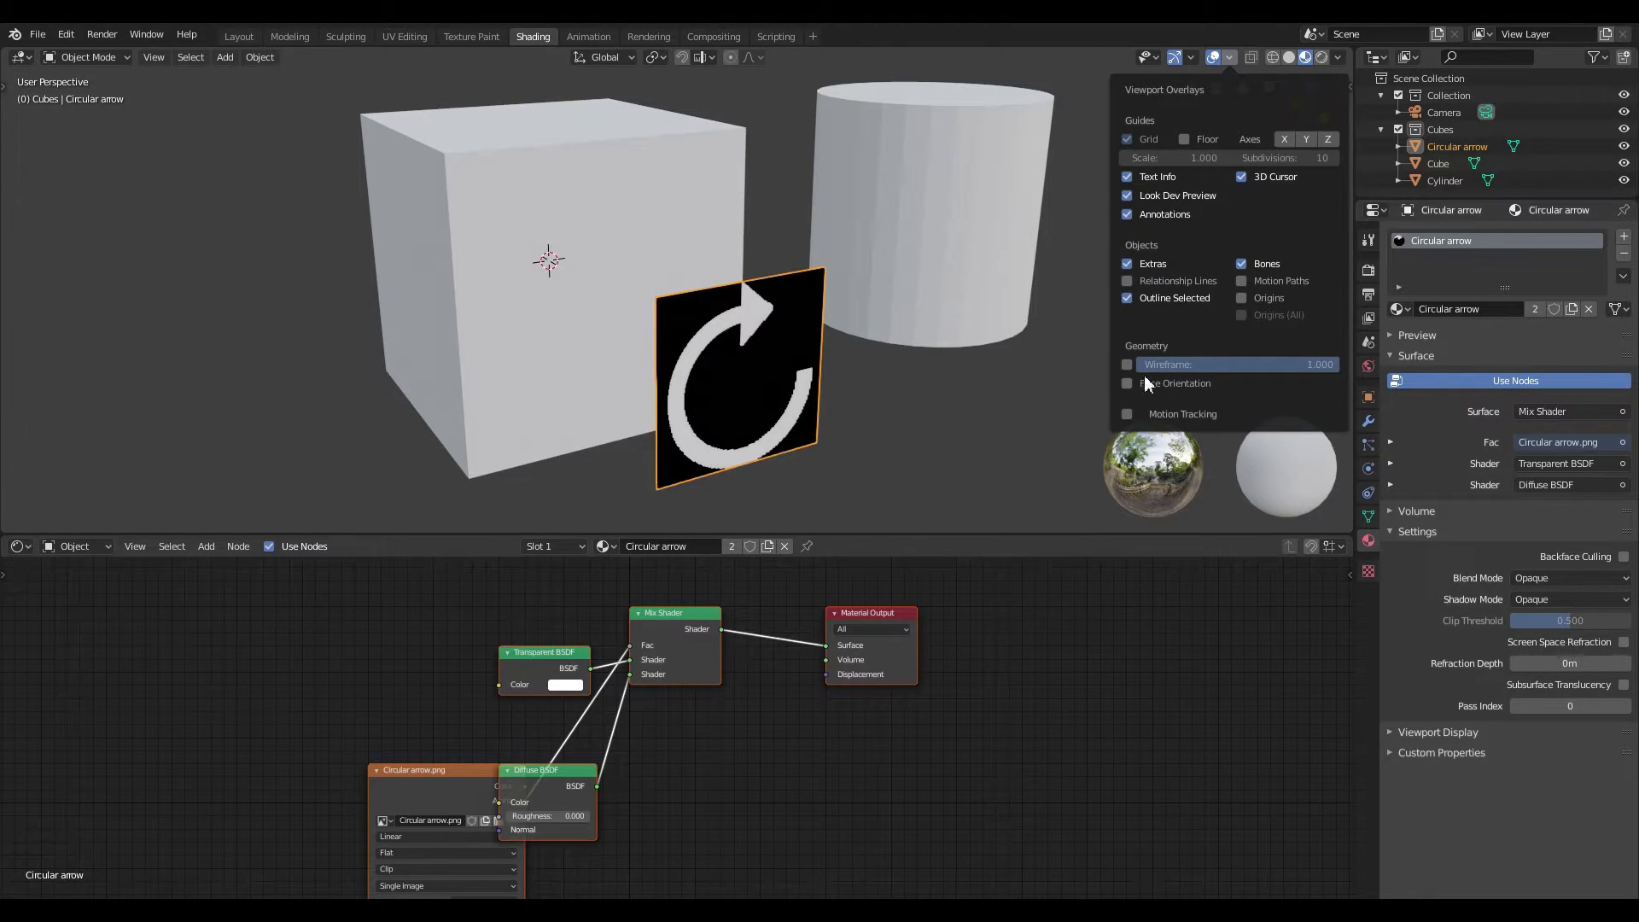
{"action": "left_click", "coordinate": [1127, 384]}
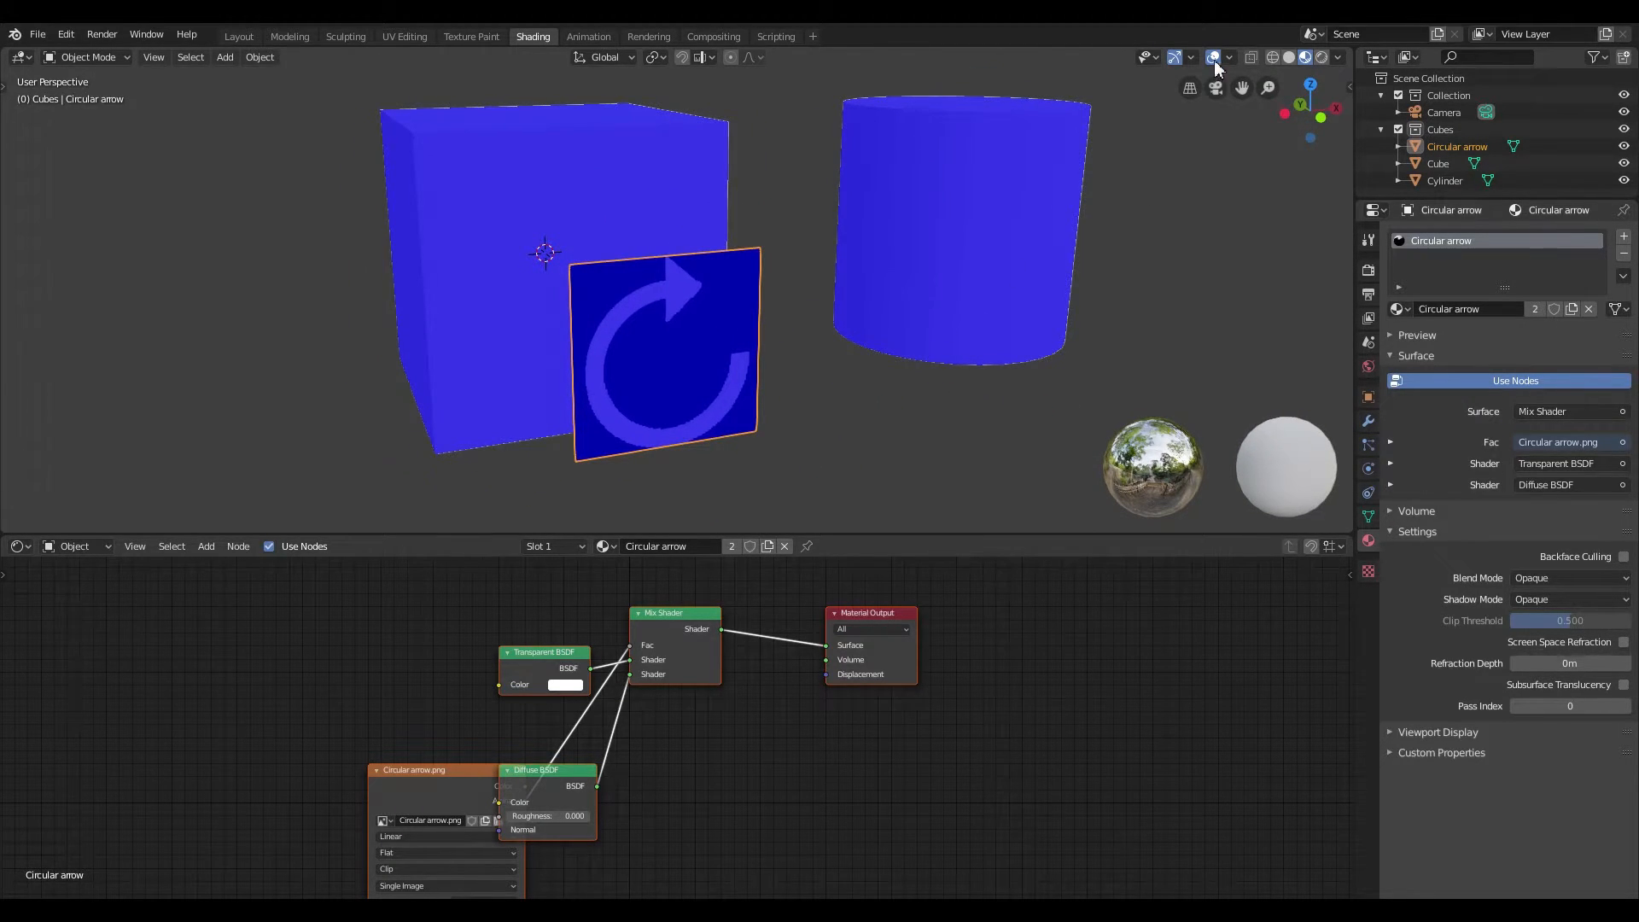
{"action": "left_click", "coordinate": [1229, 56]}
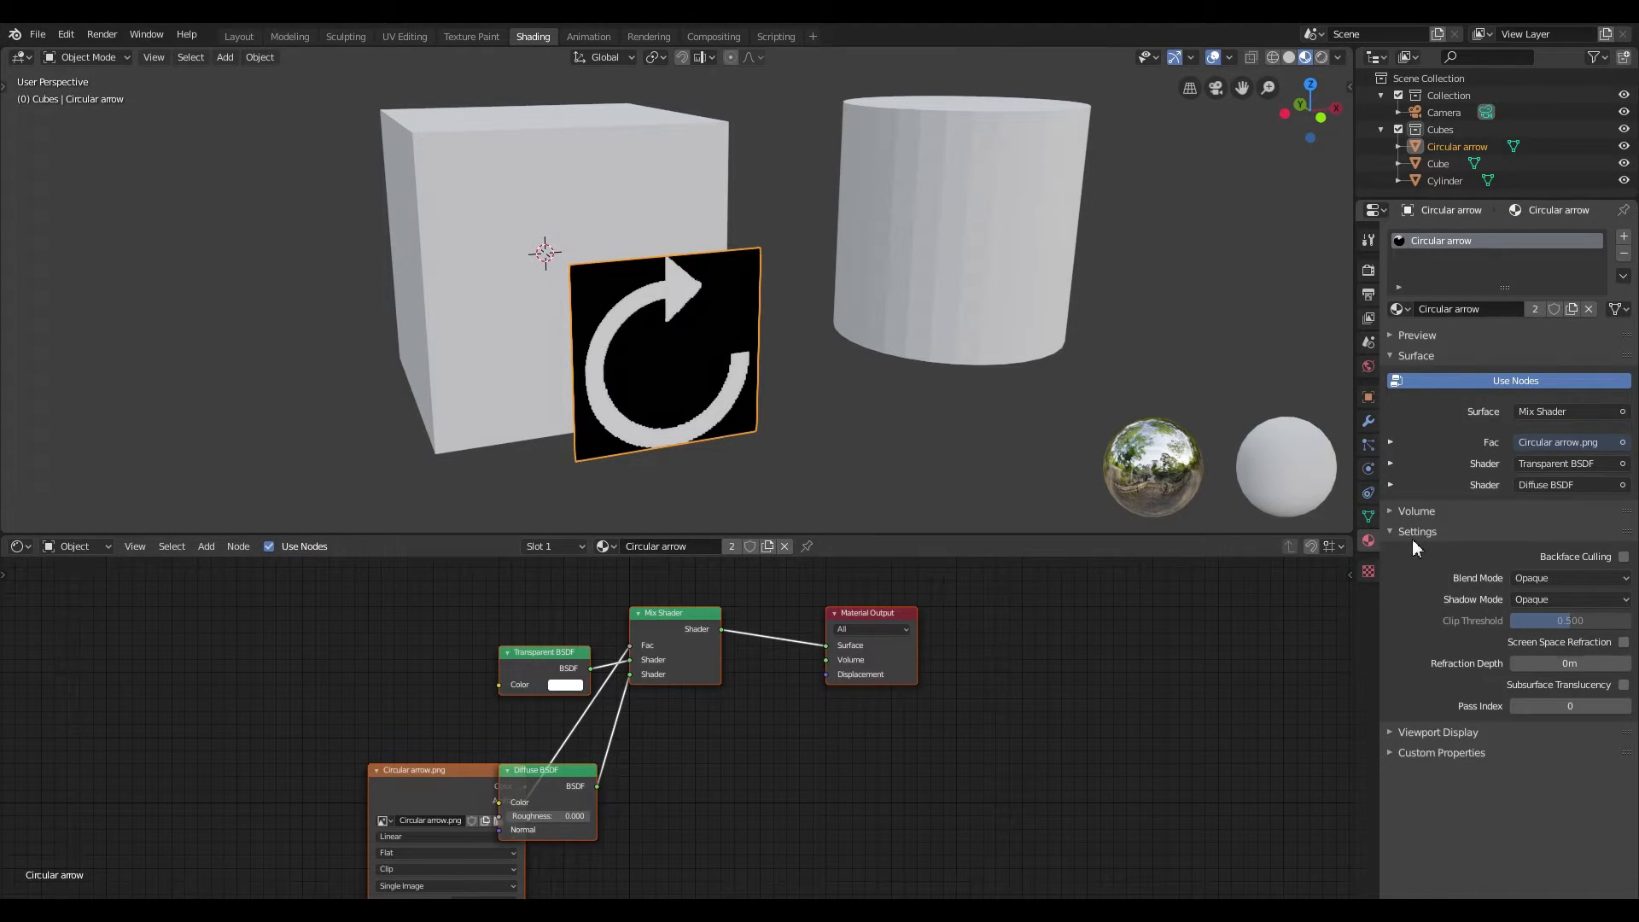
{"action": "mouse_move", "coordinate": [1367, 541]}
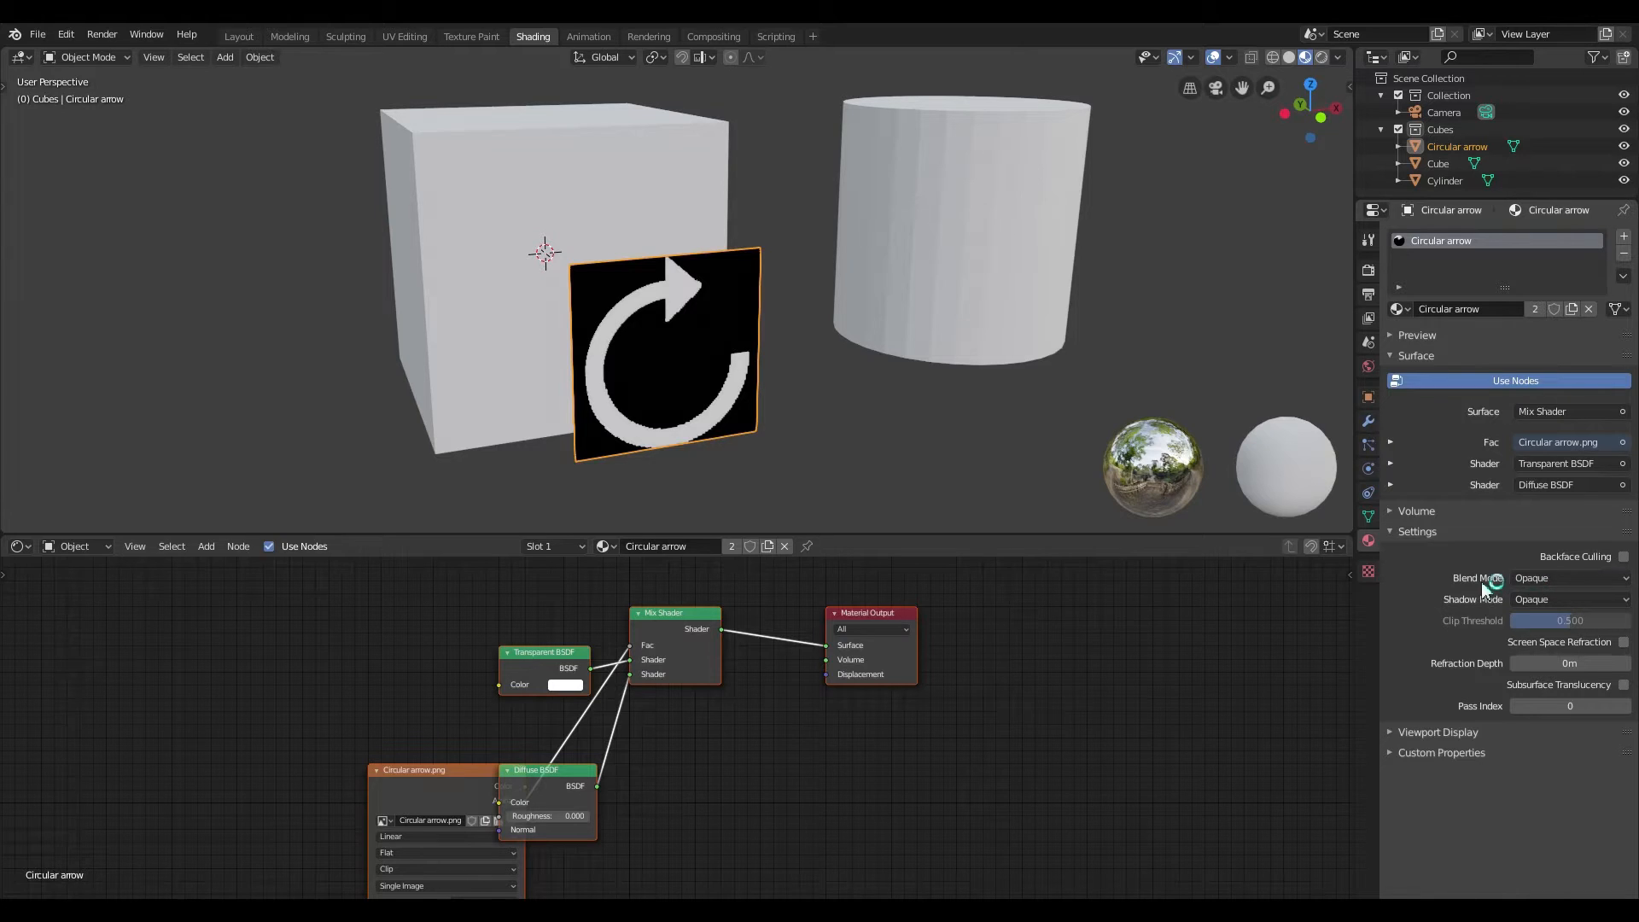
Set the arrow material's blend mode to Alpha Blend so its black background turns transparent.
{"action": "left_click", "coordinate": [1567, 577]}
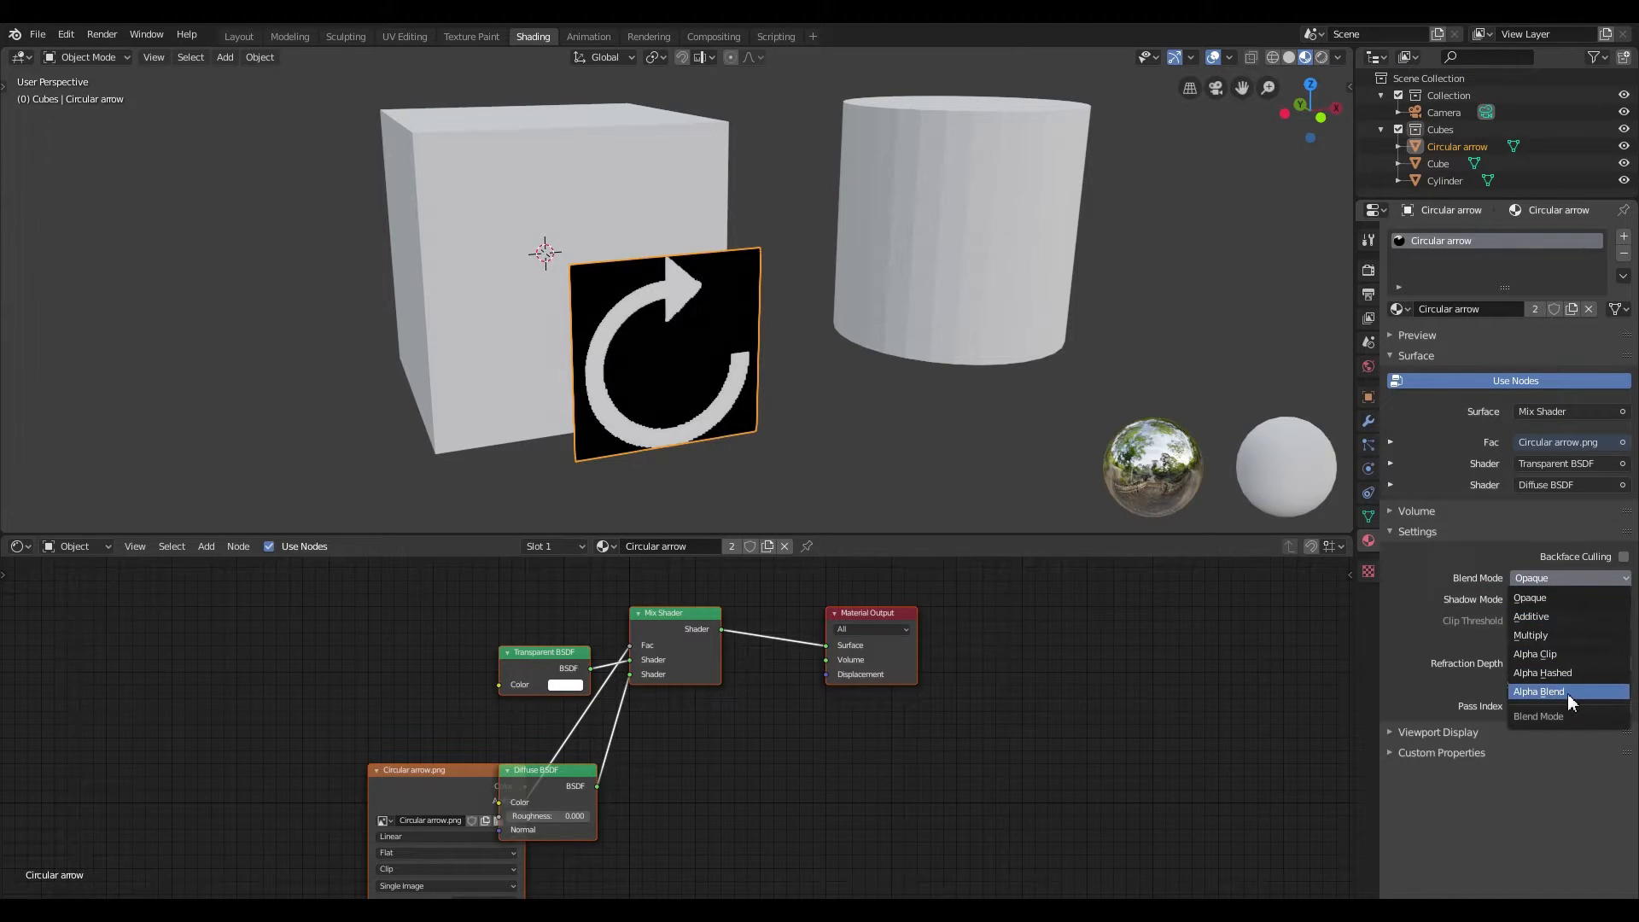
{"action": "left_click", "coordinate": [1538, 692]}
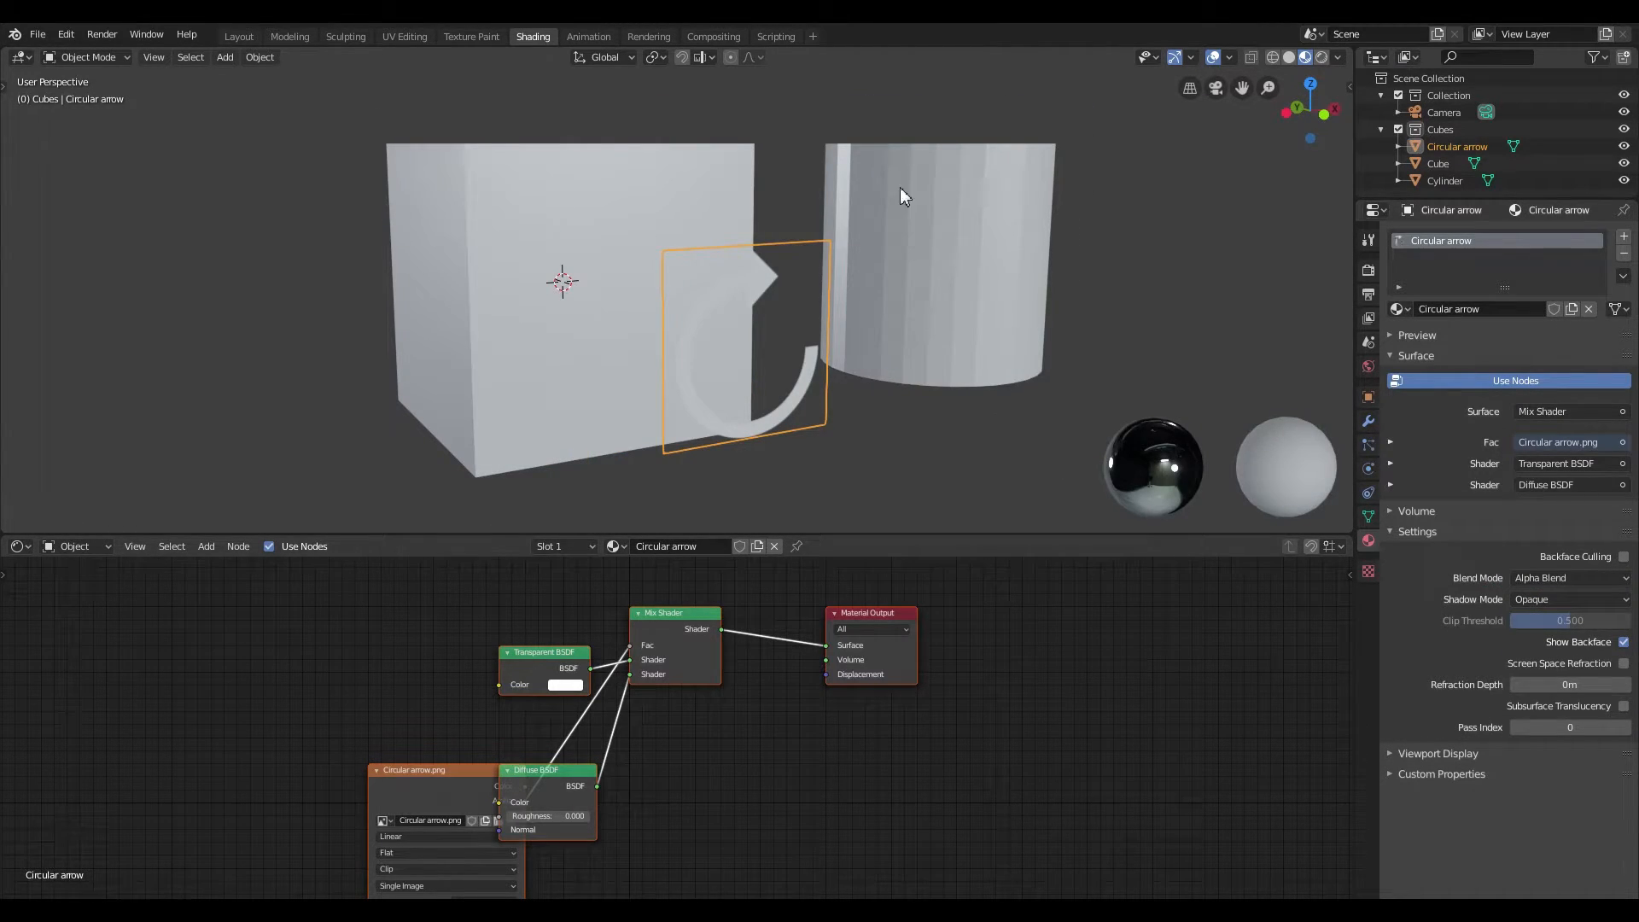
{"action": "mouse_move", "coordinate": [823, 213]}
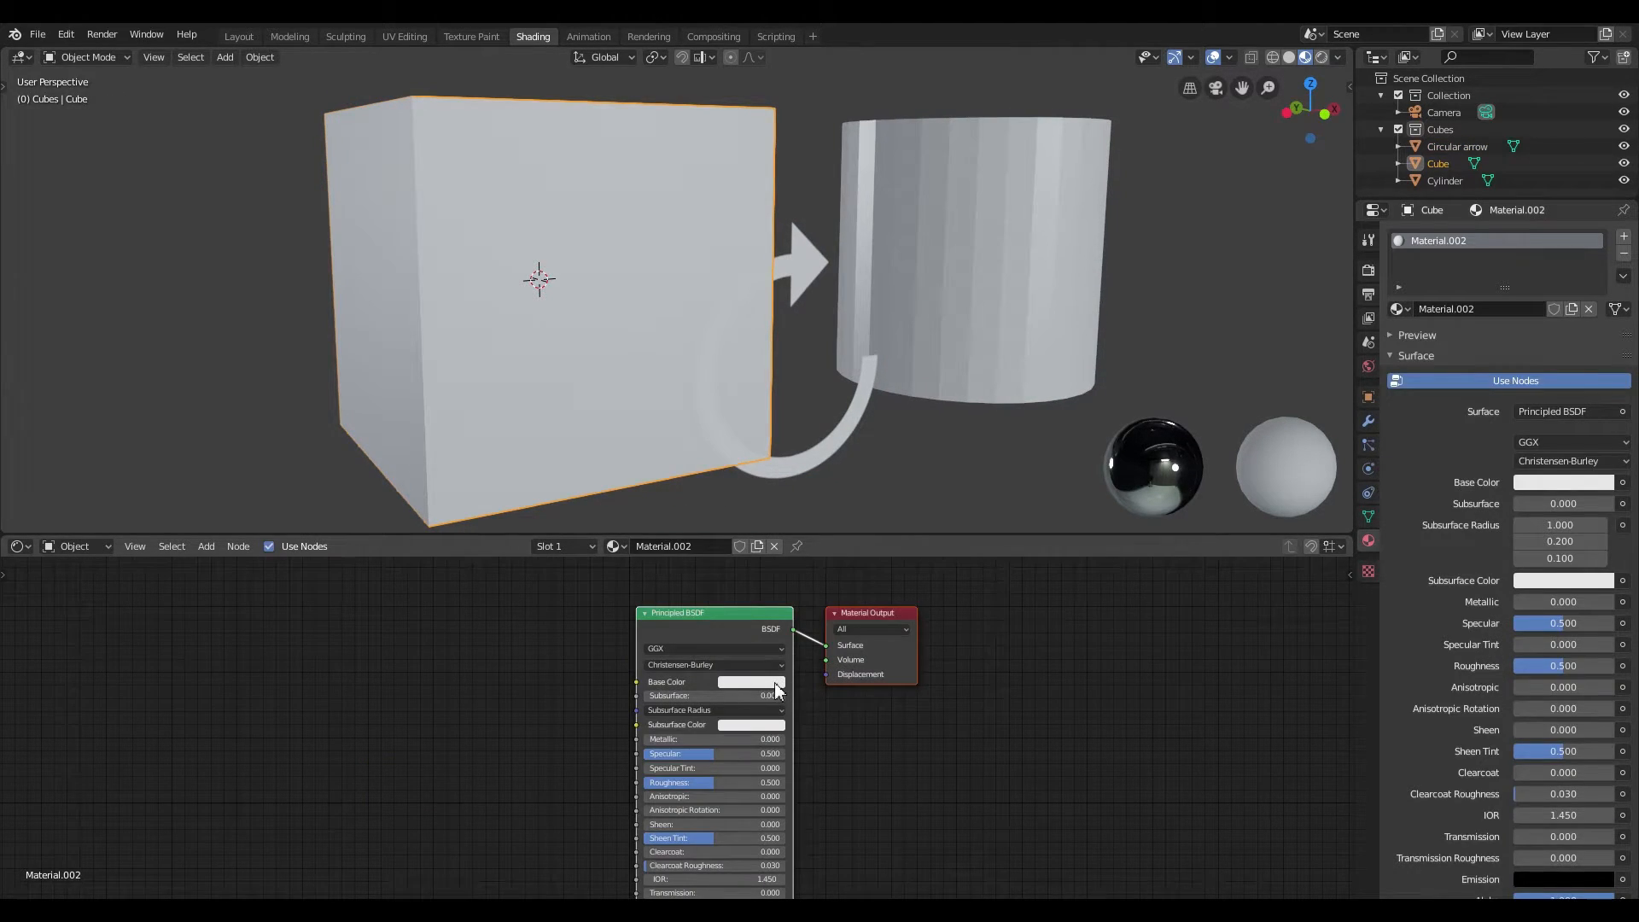
Darken the cube's Material.002 base colour and assign Material.002 to the cylinder.
{"action": "left_click", "coordinate": [748, 681]}
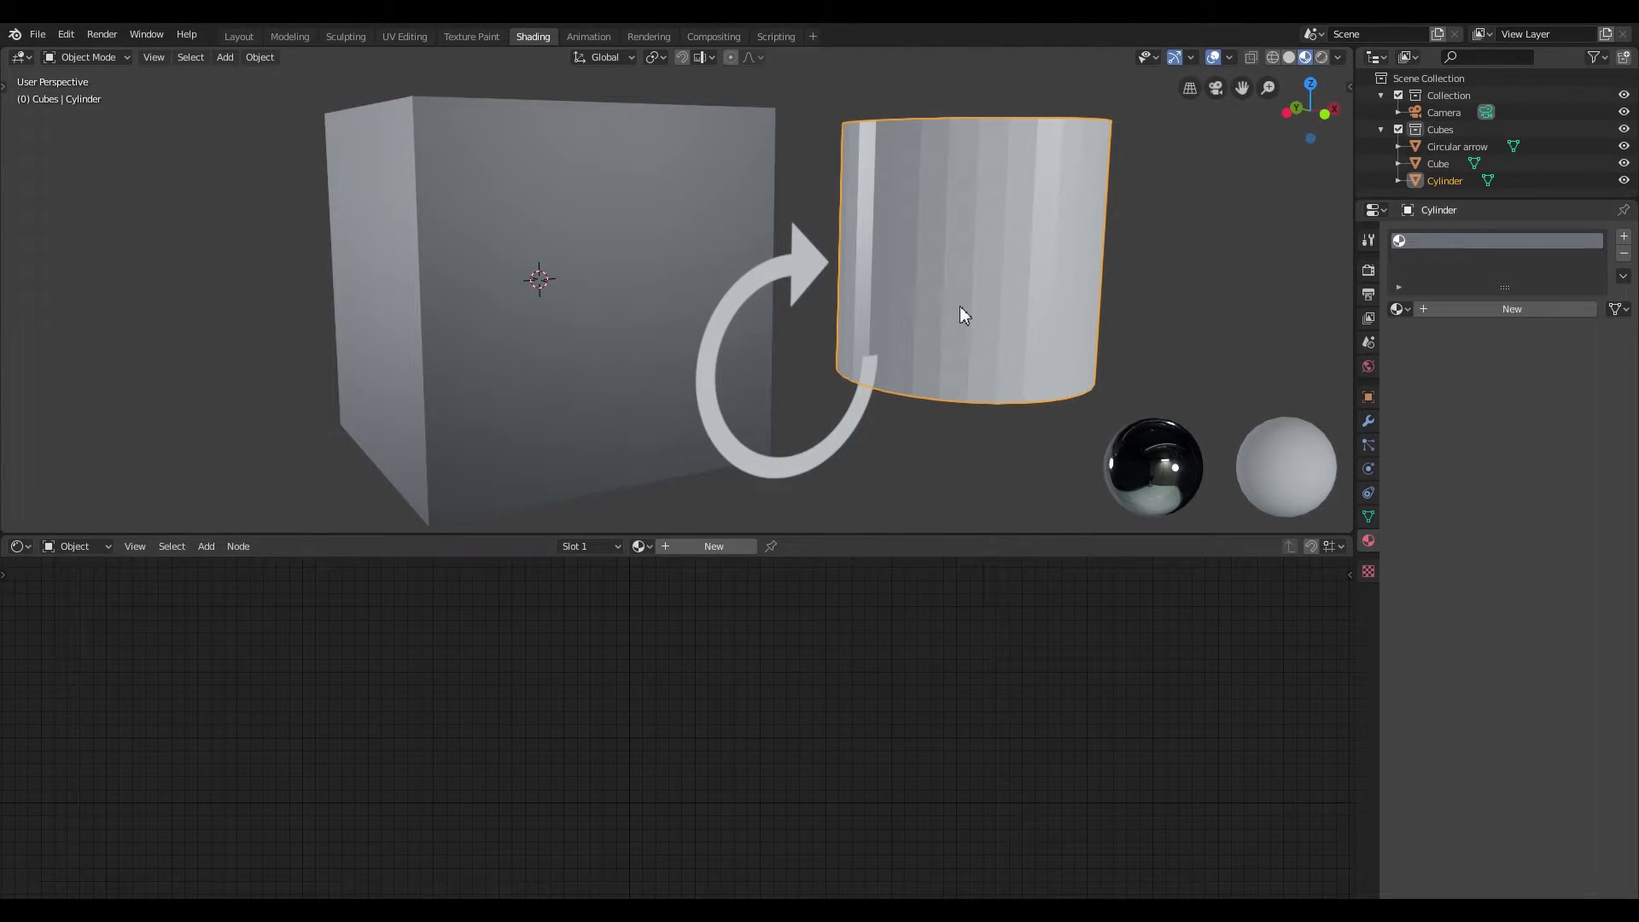
{"action": "left_click", "coordinate": [639, 546]}
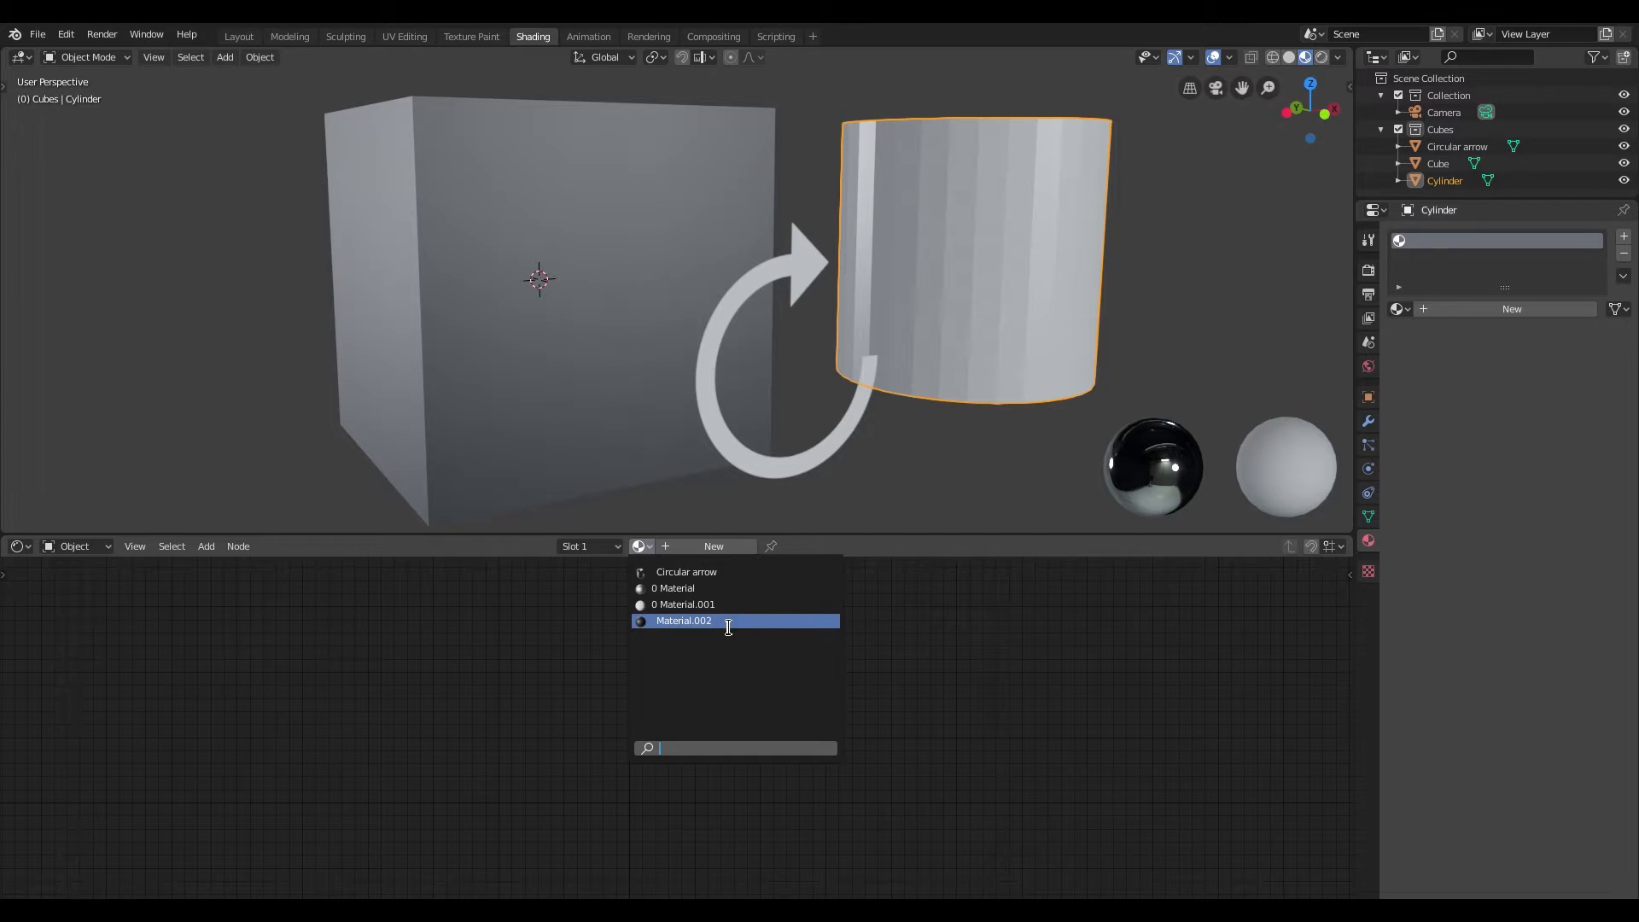
{"action": "left_click", "coordinate": [683, 620]}
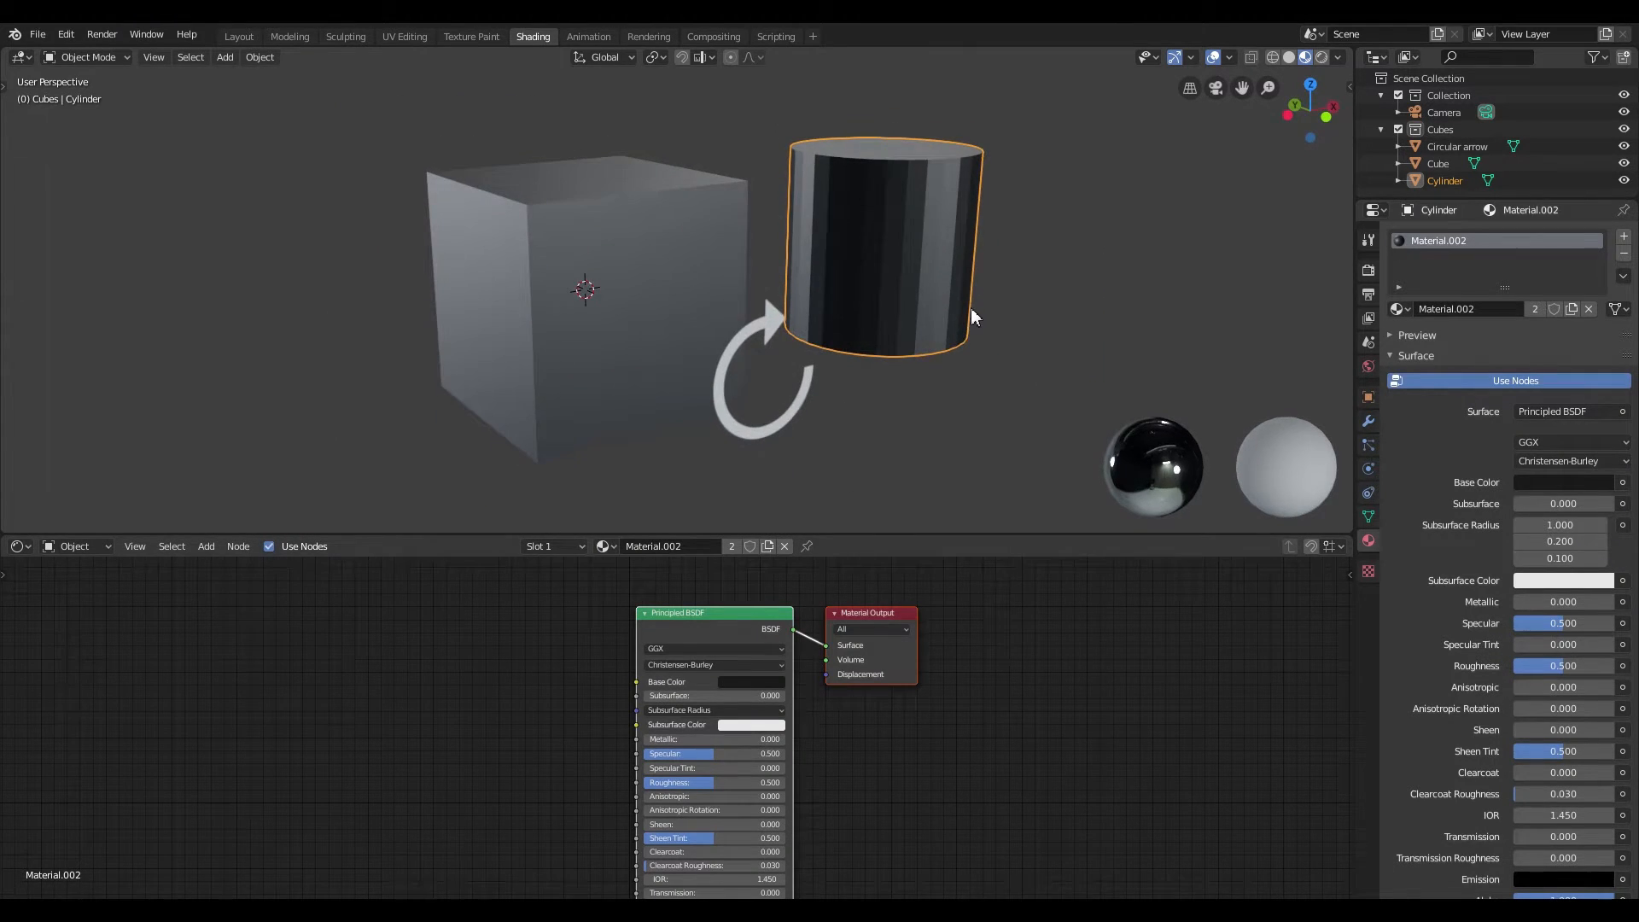
{"action": "left_click", "coordinate": [565, 292]}
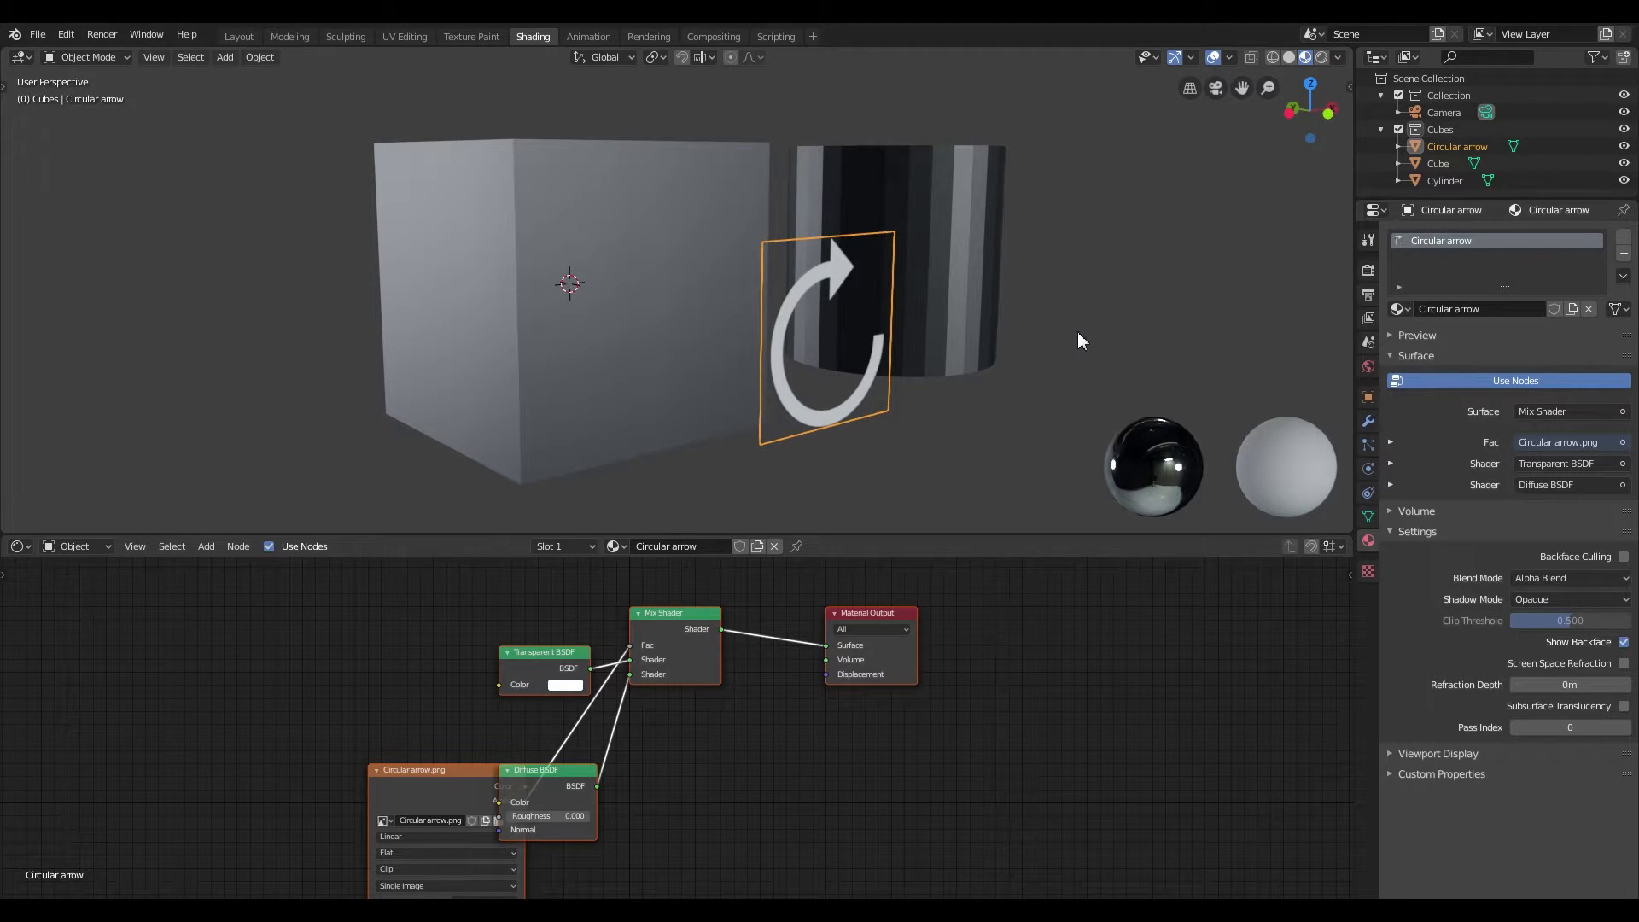
{"action": "mouse_move", "coordinate": [1367, 420]}
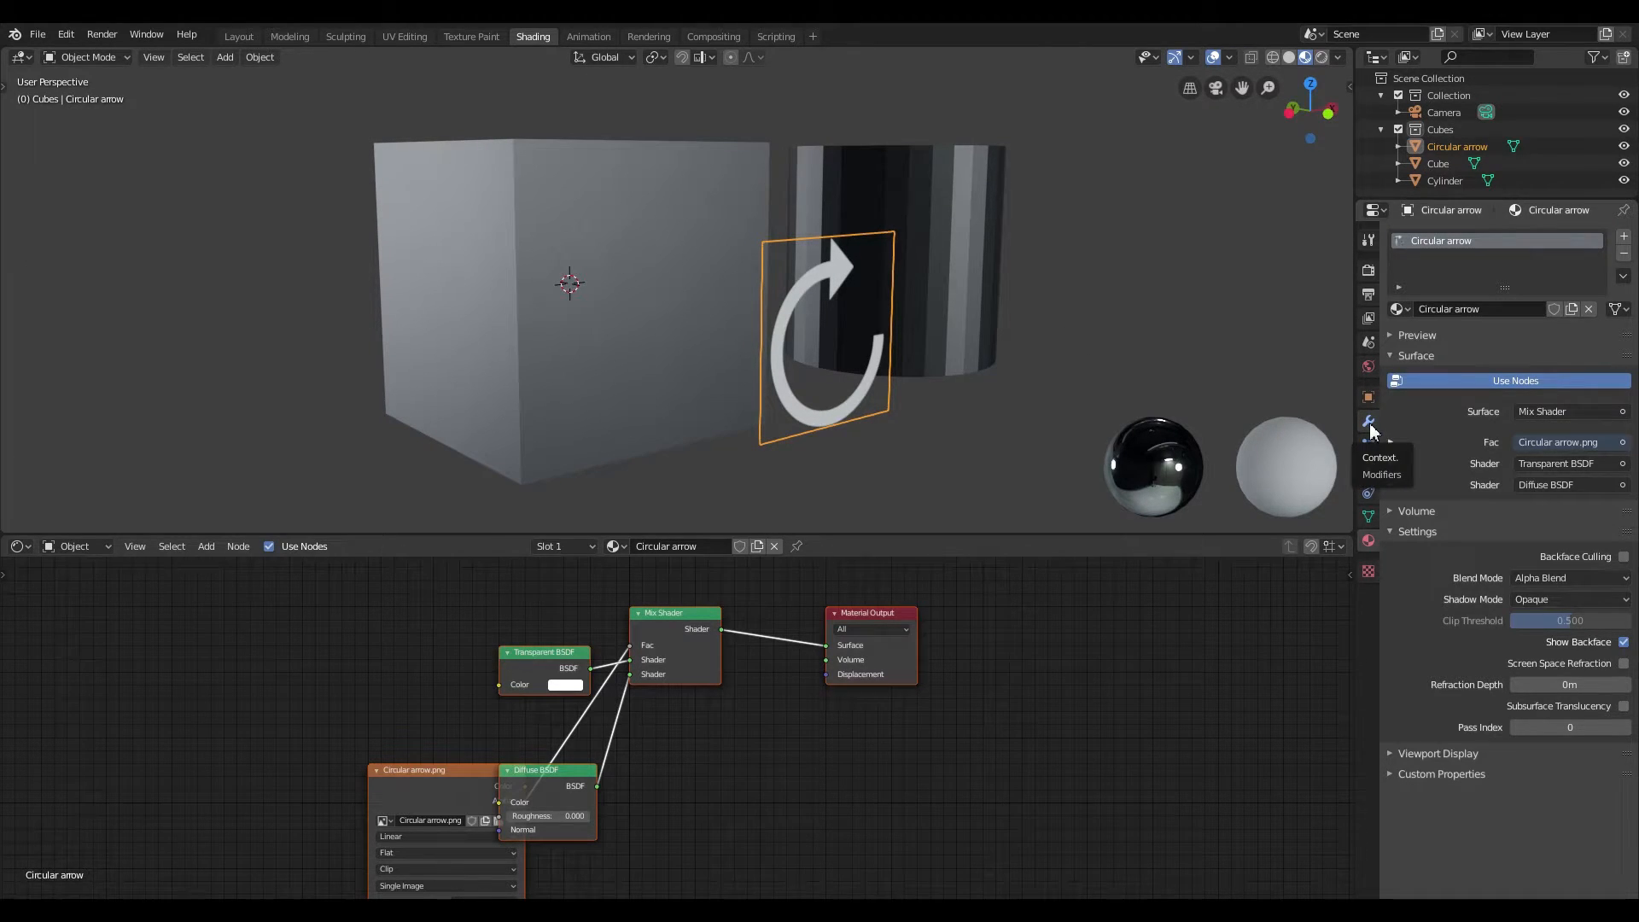
Add a Shrinkwrap modifier to the Circular arrow plane.
{"action": "left_click", "coordinate": [1367, 421]}
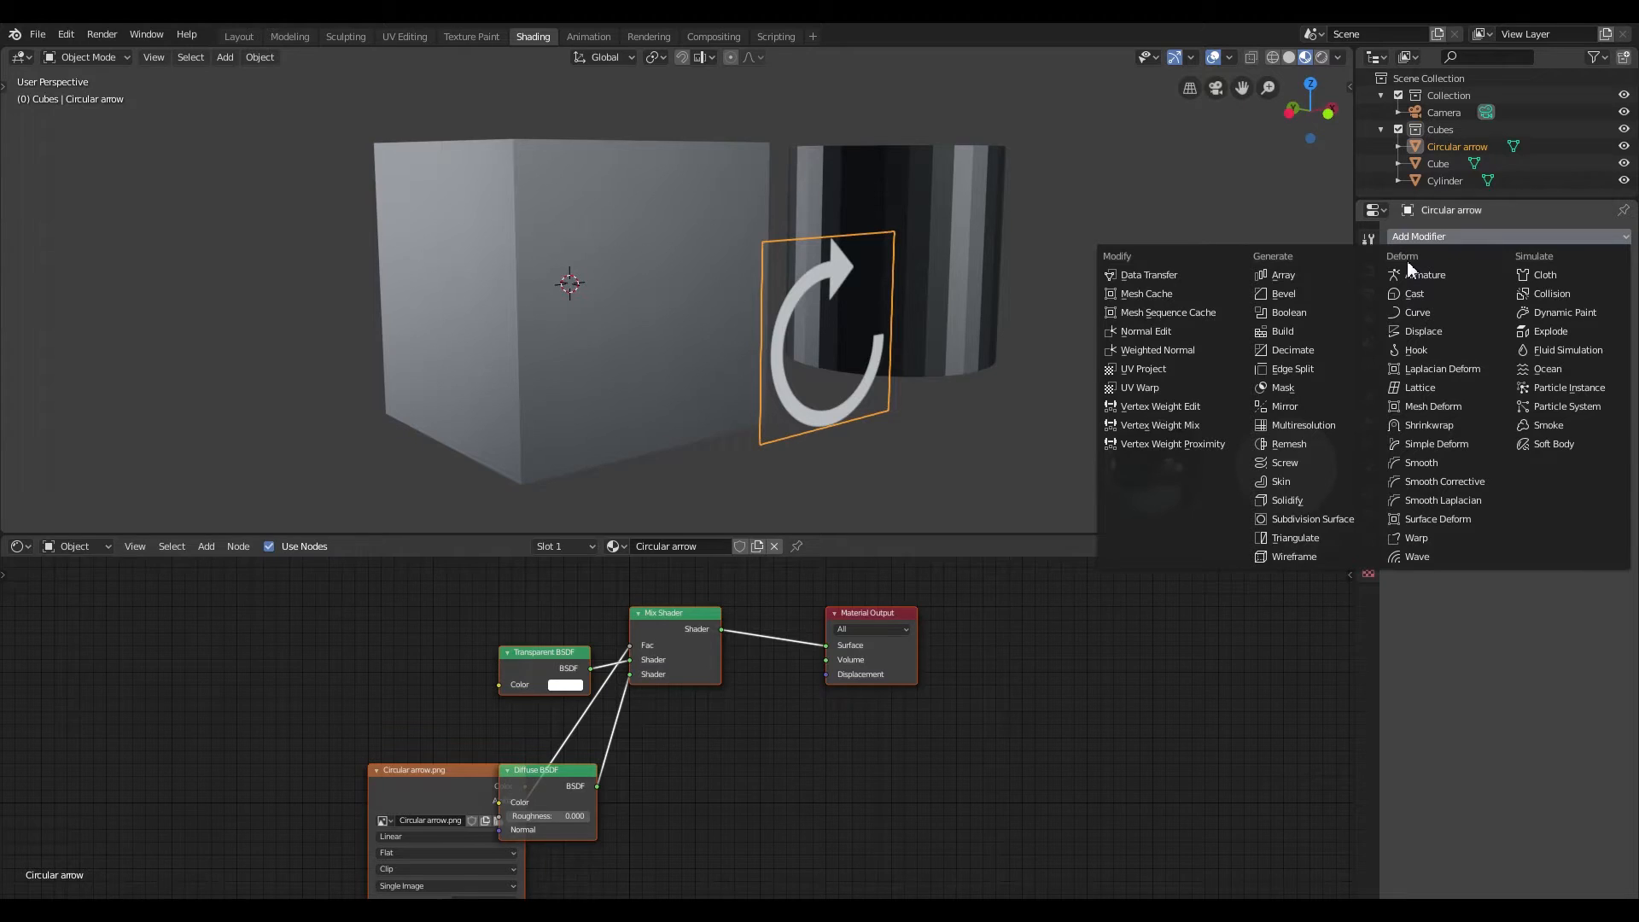
{"action": "mouse_move", "coordinate": [1447, 523]}
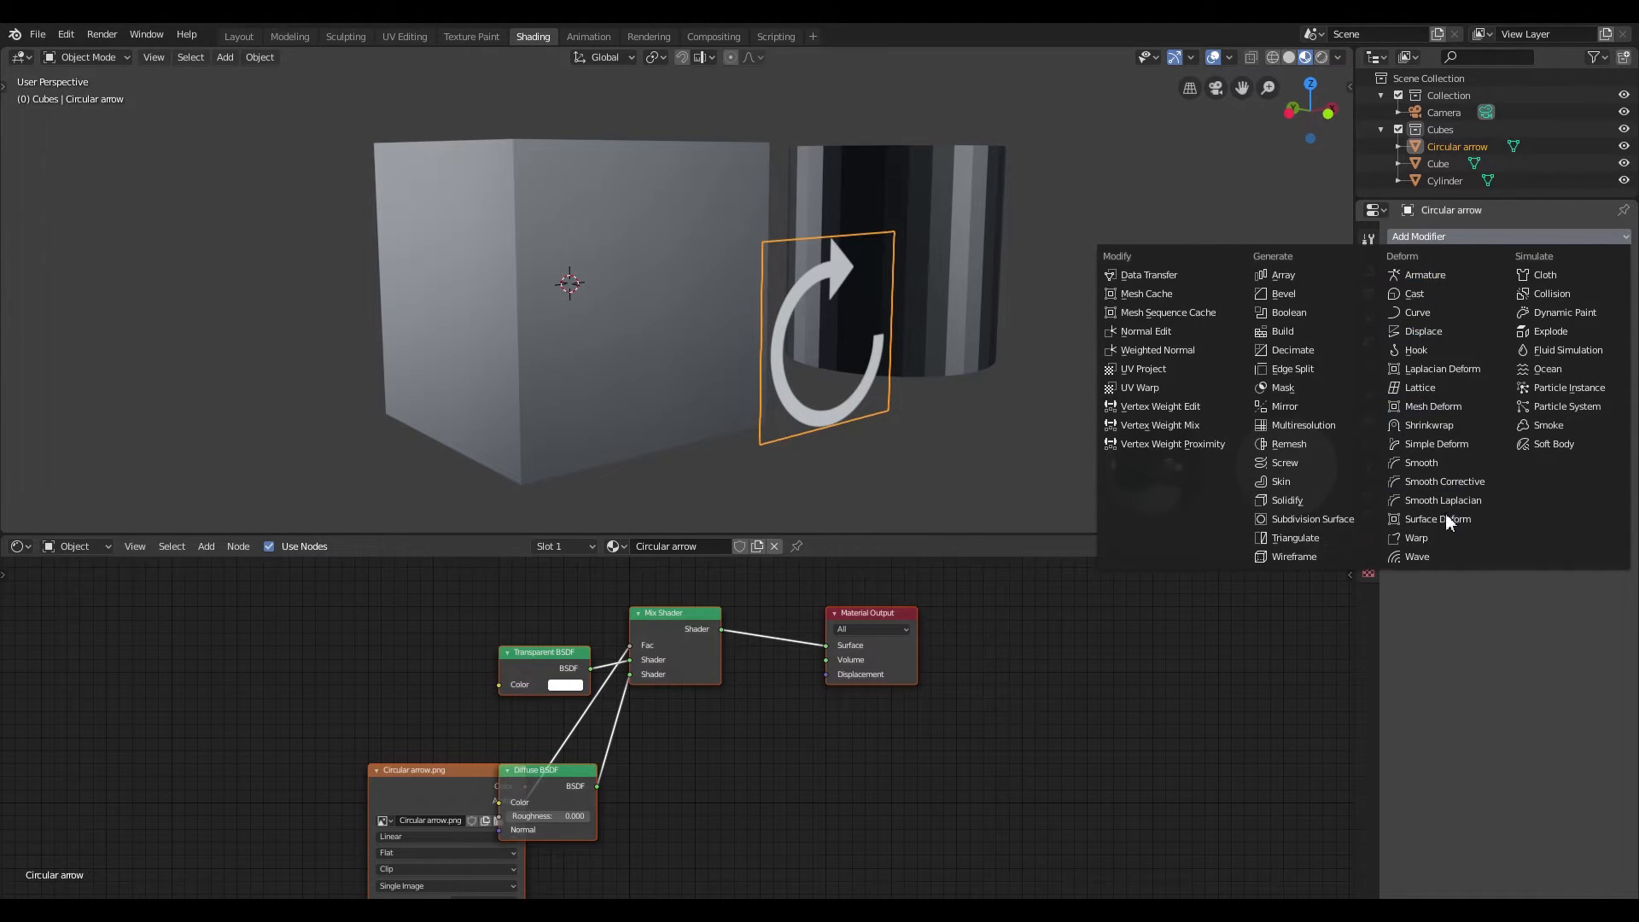
{"action": "mouse_move", "coordinate": [1443, 425]}
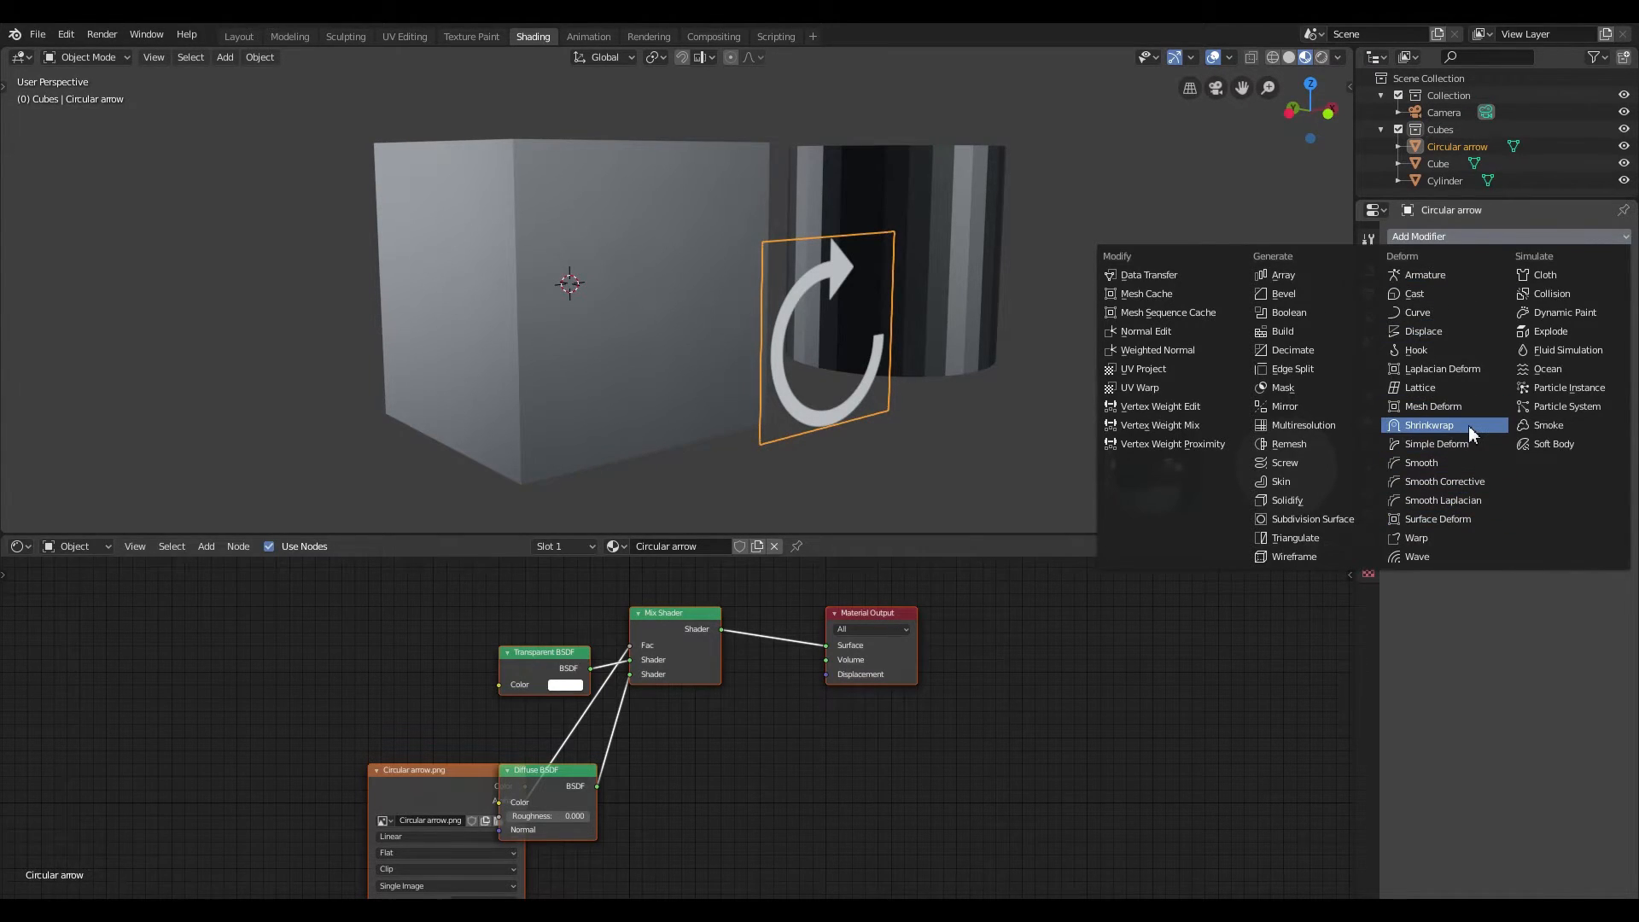
{"action": "left_click", "coordinate": [1428, 425]}
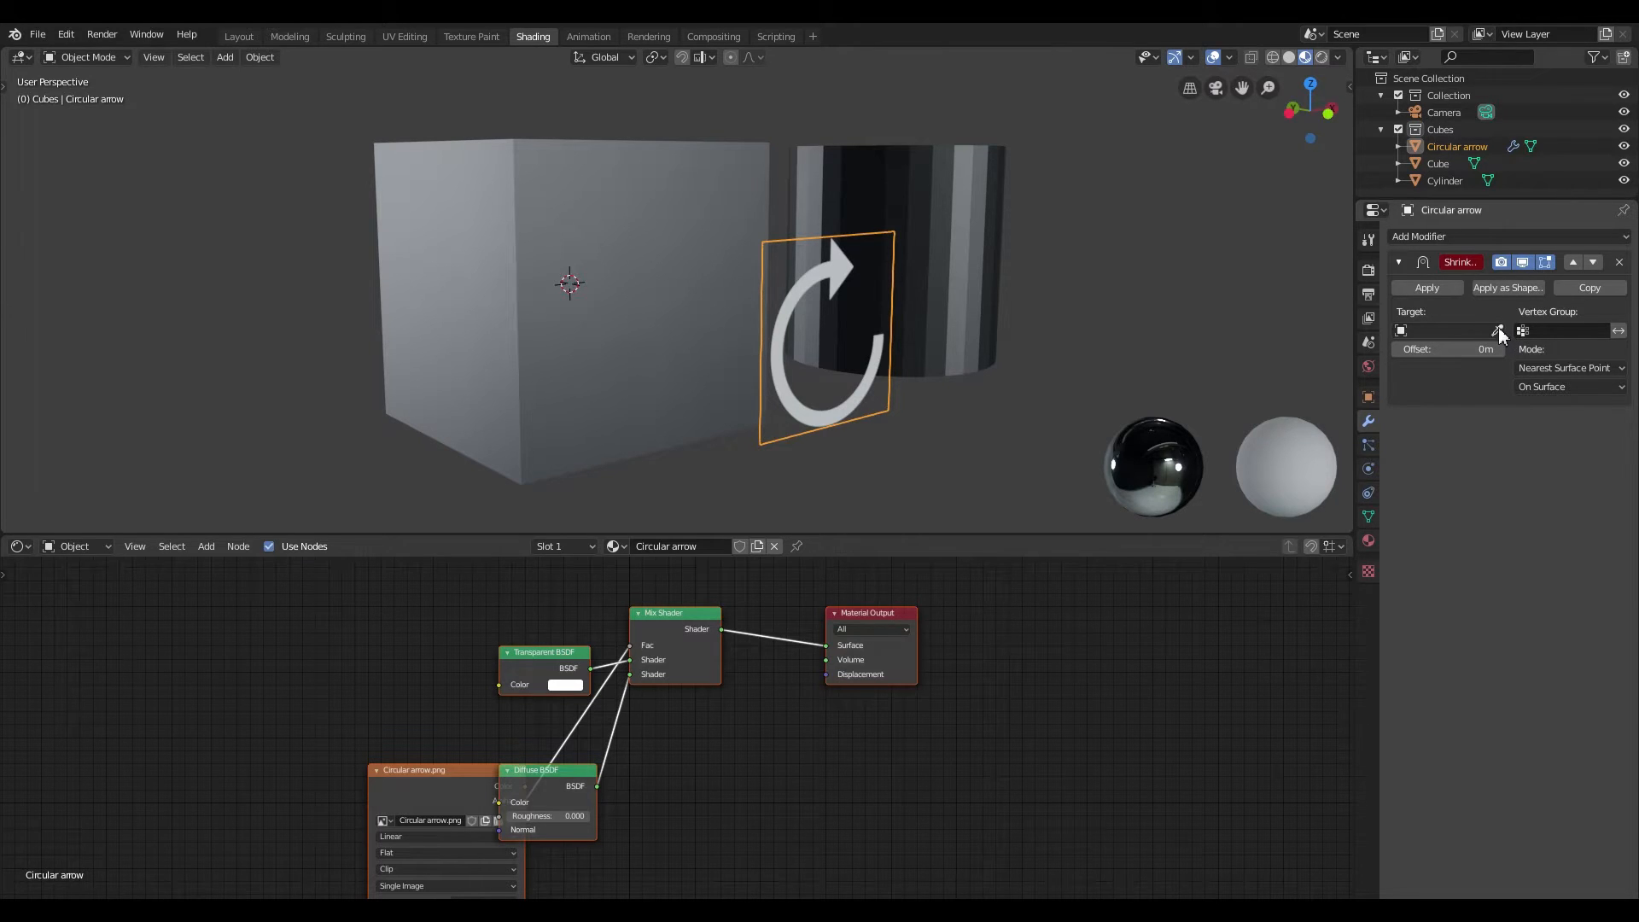
{"action": "mouse_move", "coordinate": [1497, 332]}
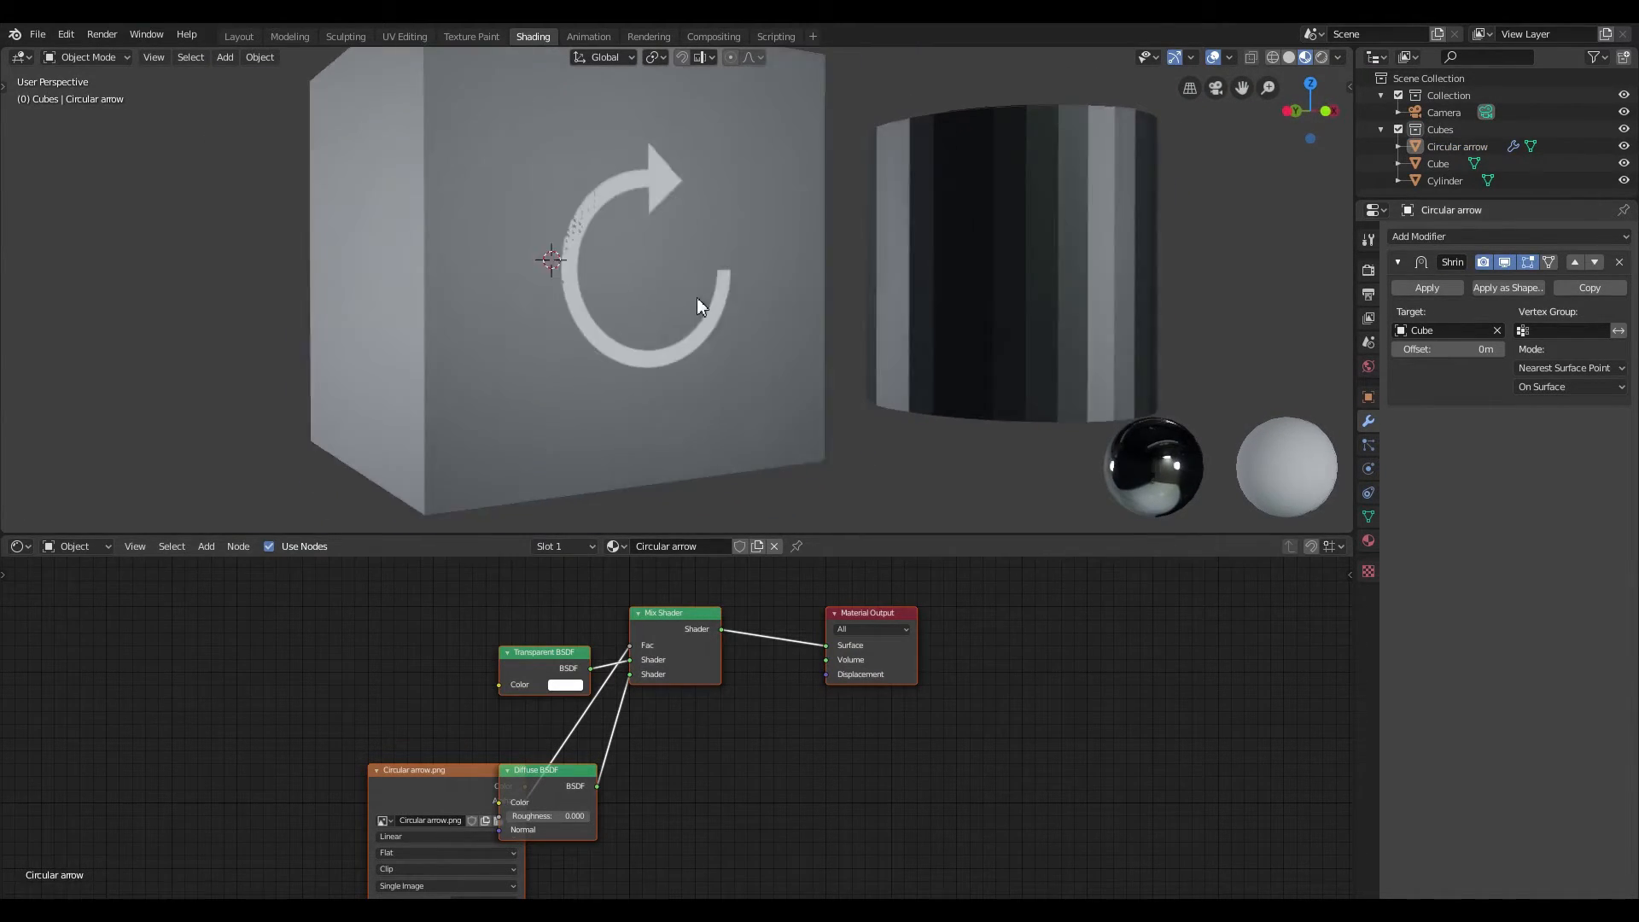
Give the Shrinkwrap modifier a 0.002 m offset so the decal sits just off the cube face.
{"action": "left_click", "coordinate": [1448, 348]}
{"action": "type", "text": ".002"}
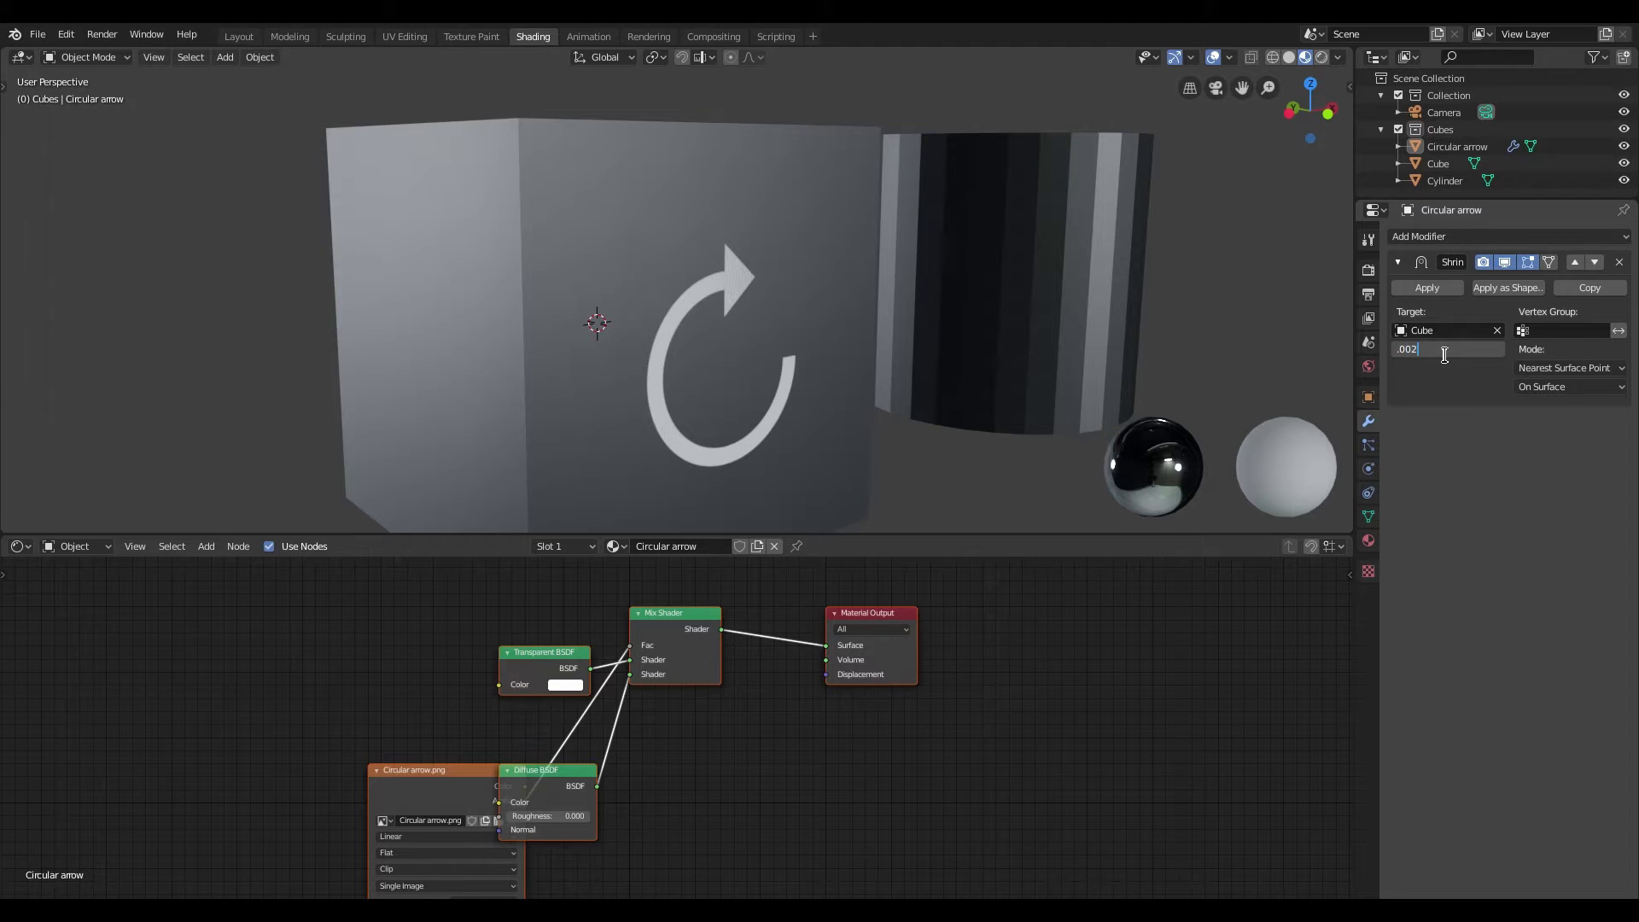
{"action": "key", "text": "Return"}
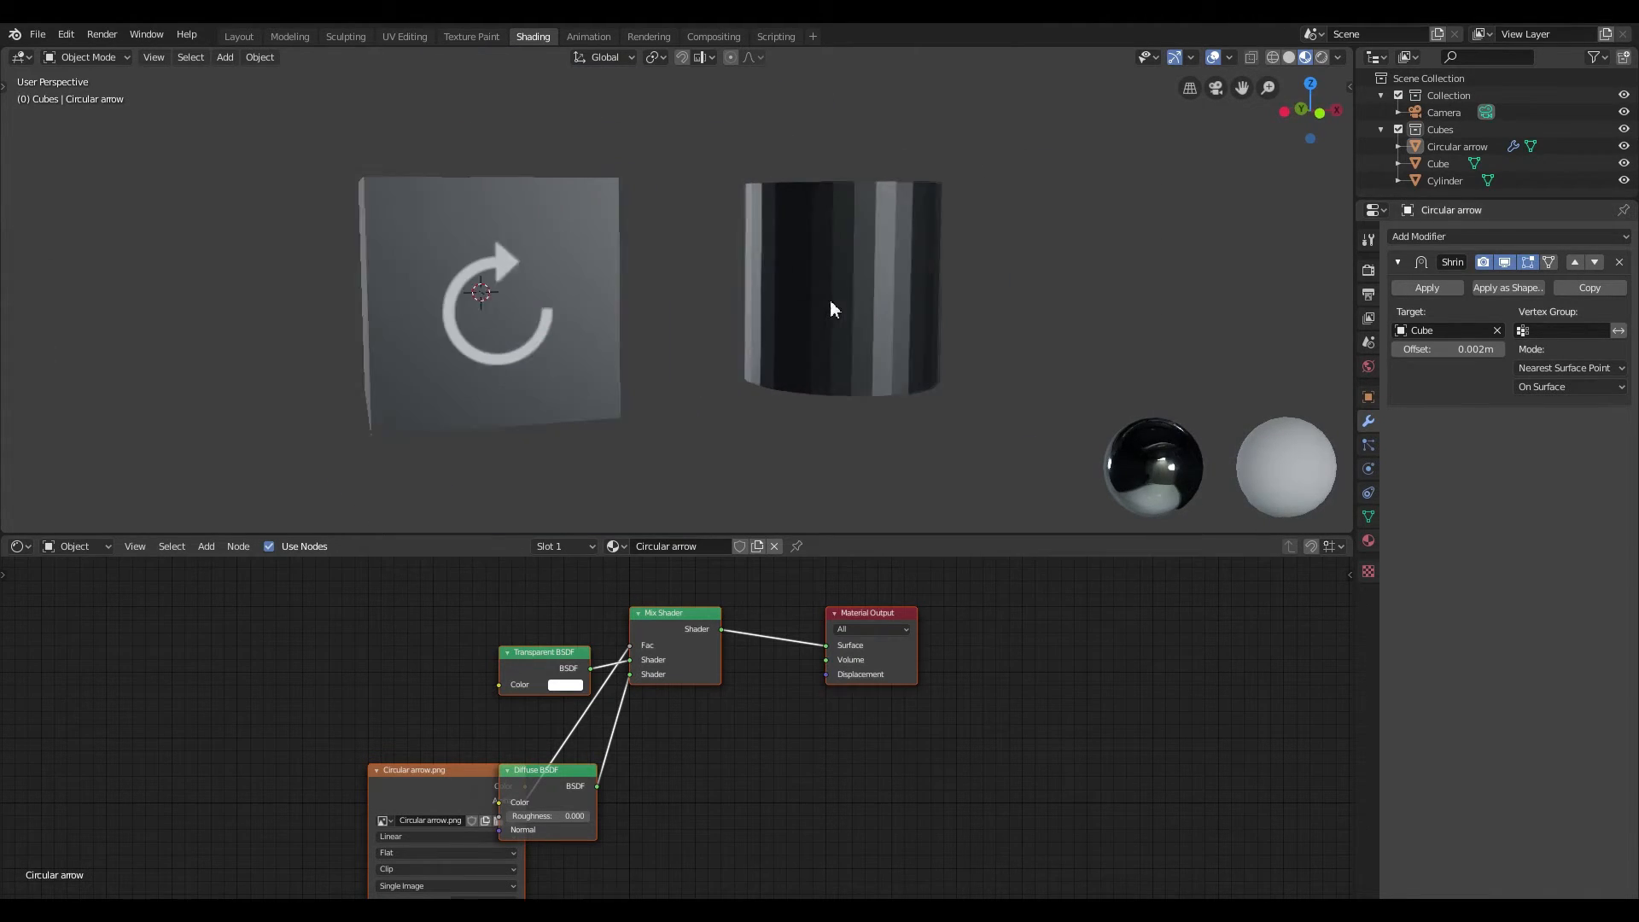
Shade the cylinder's faces smooth in Edit Mode.
{"action": "left_click", "coordinate": [842, 287]}
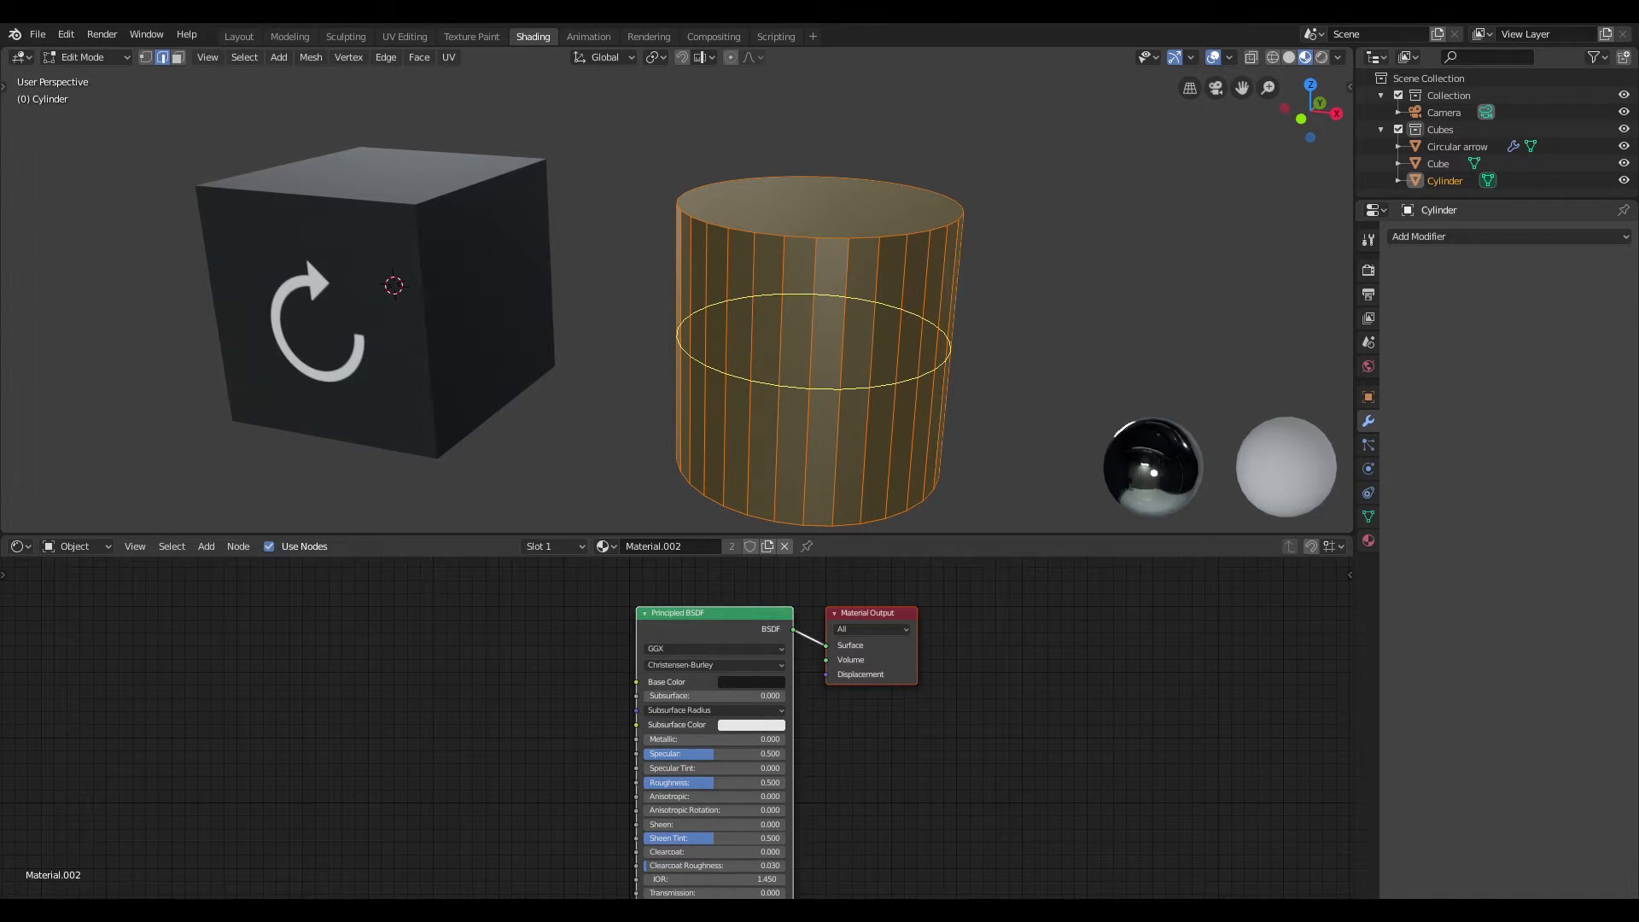
{"action": "left_click", "coordinate": [891, 376]}
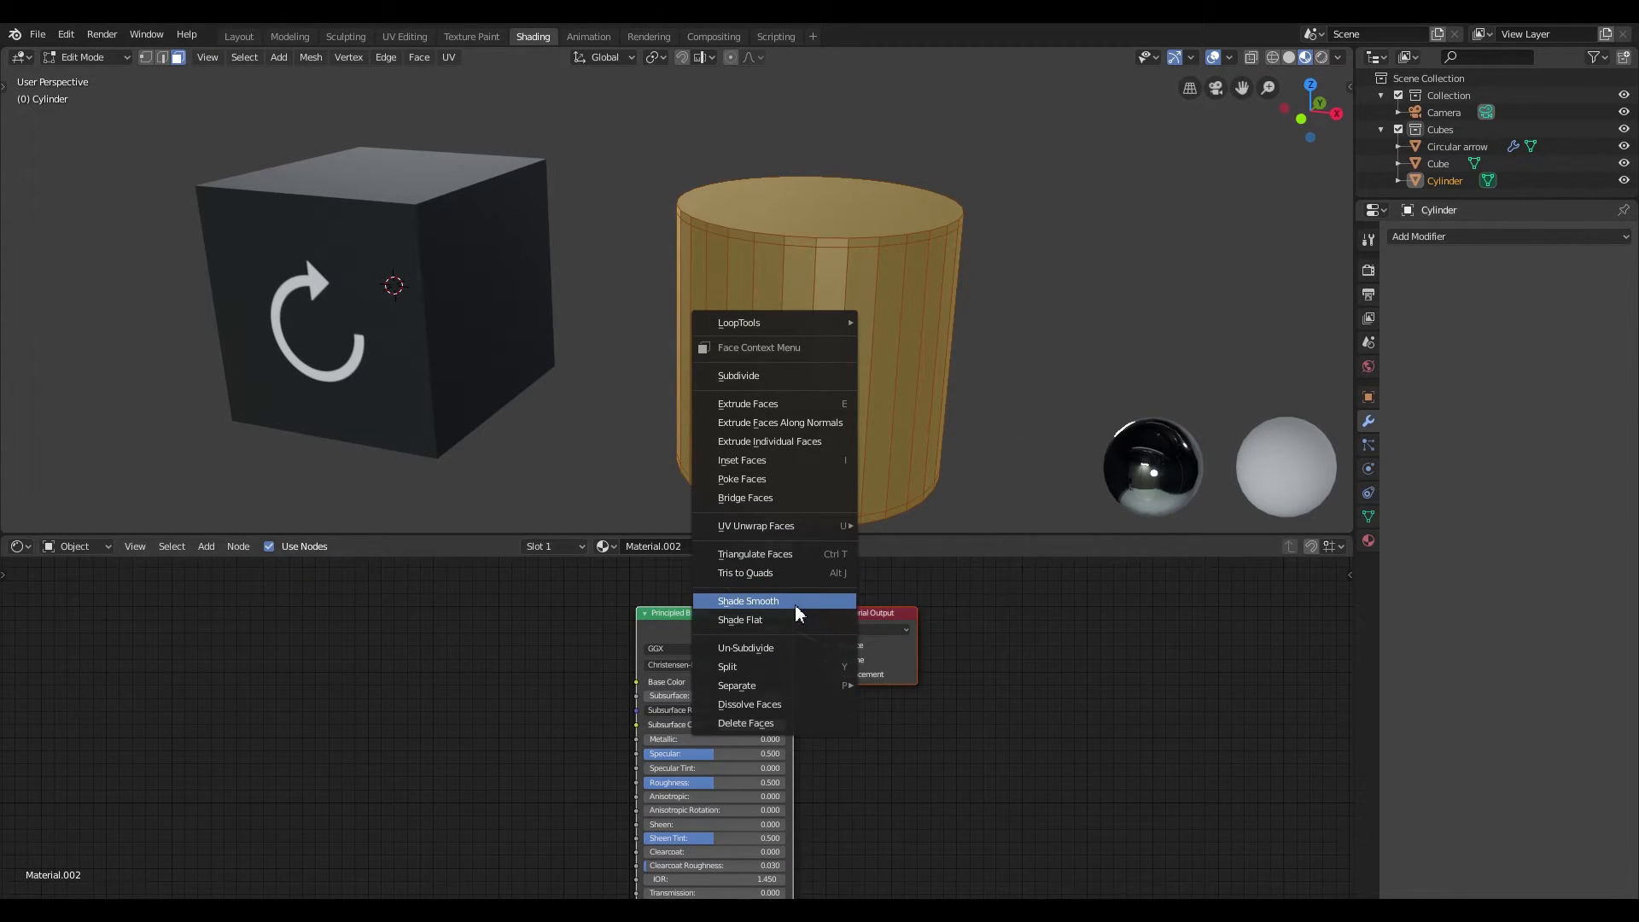
{"action": "left_click", "coordinate": [748, 599]}
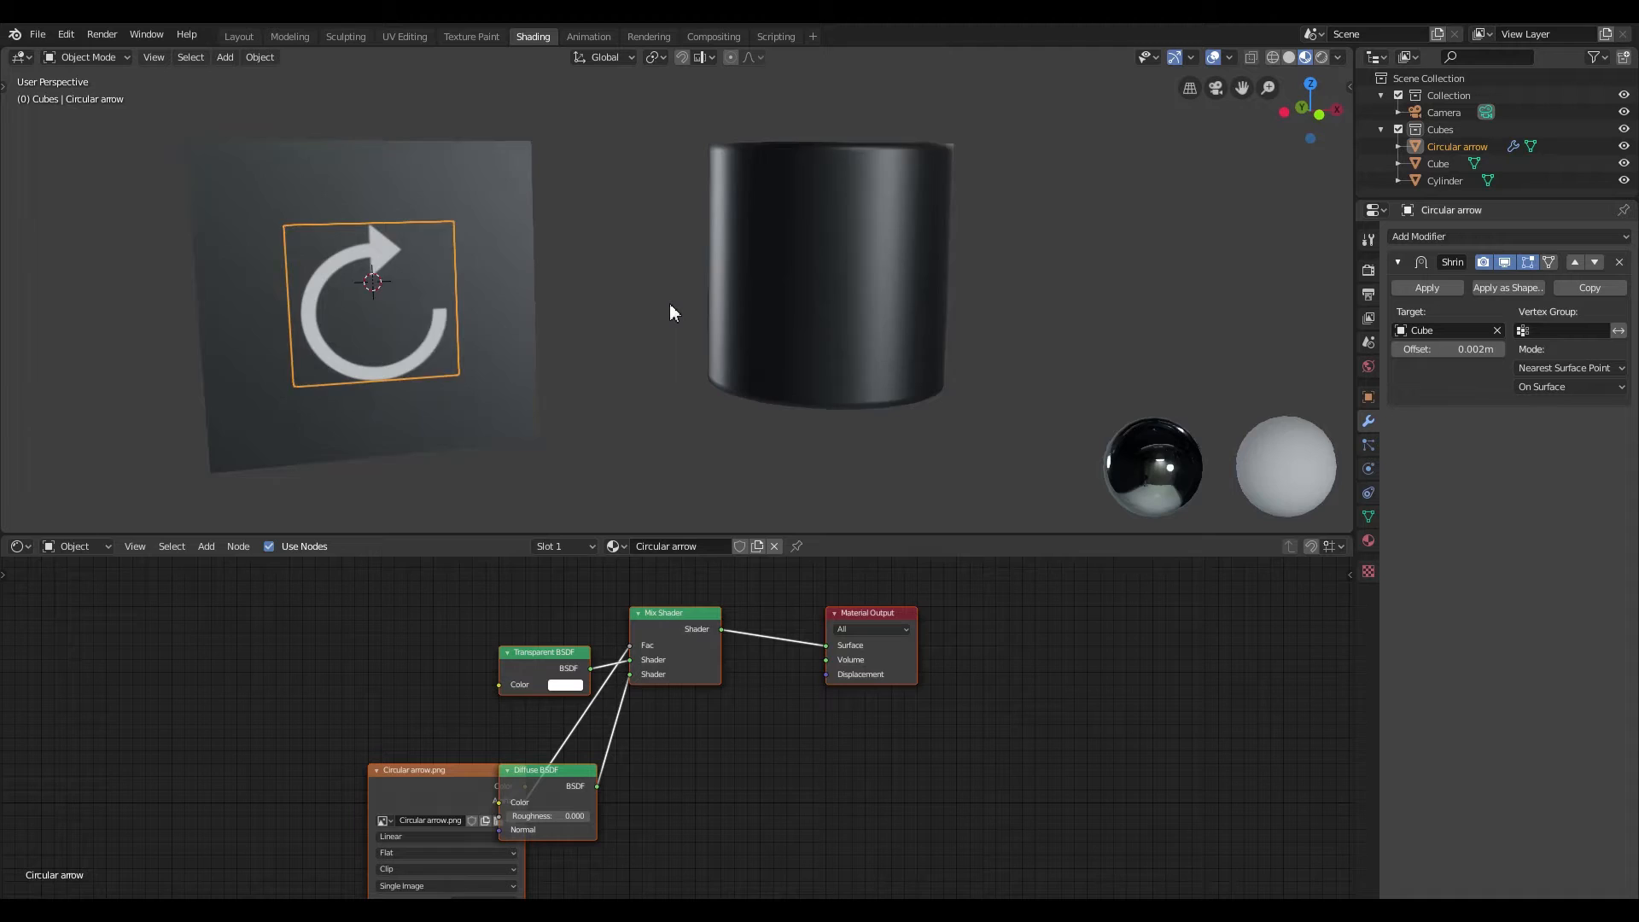
Duplicate the arrow decal as Circular arrow.001 and remove its Shrinkwrap modifier.
{"action": "key", "text": "shift+d"}
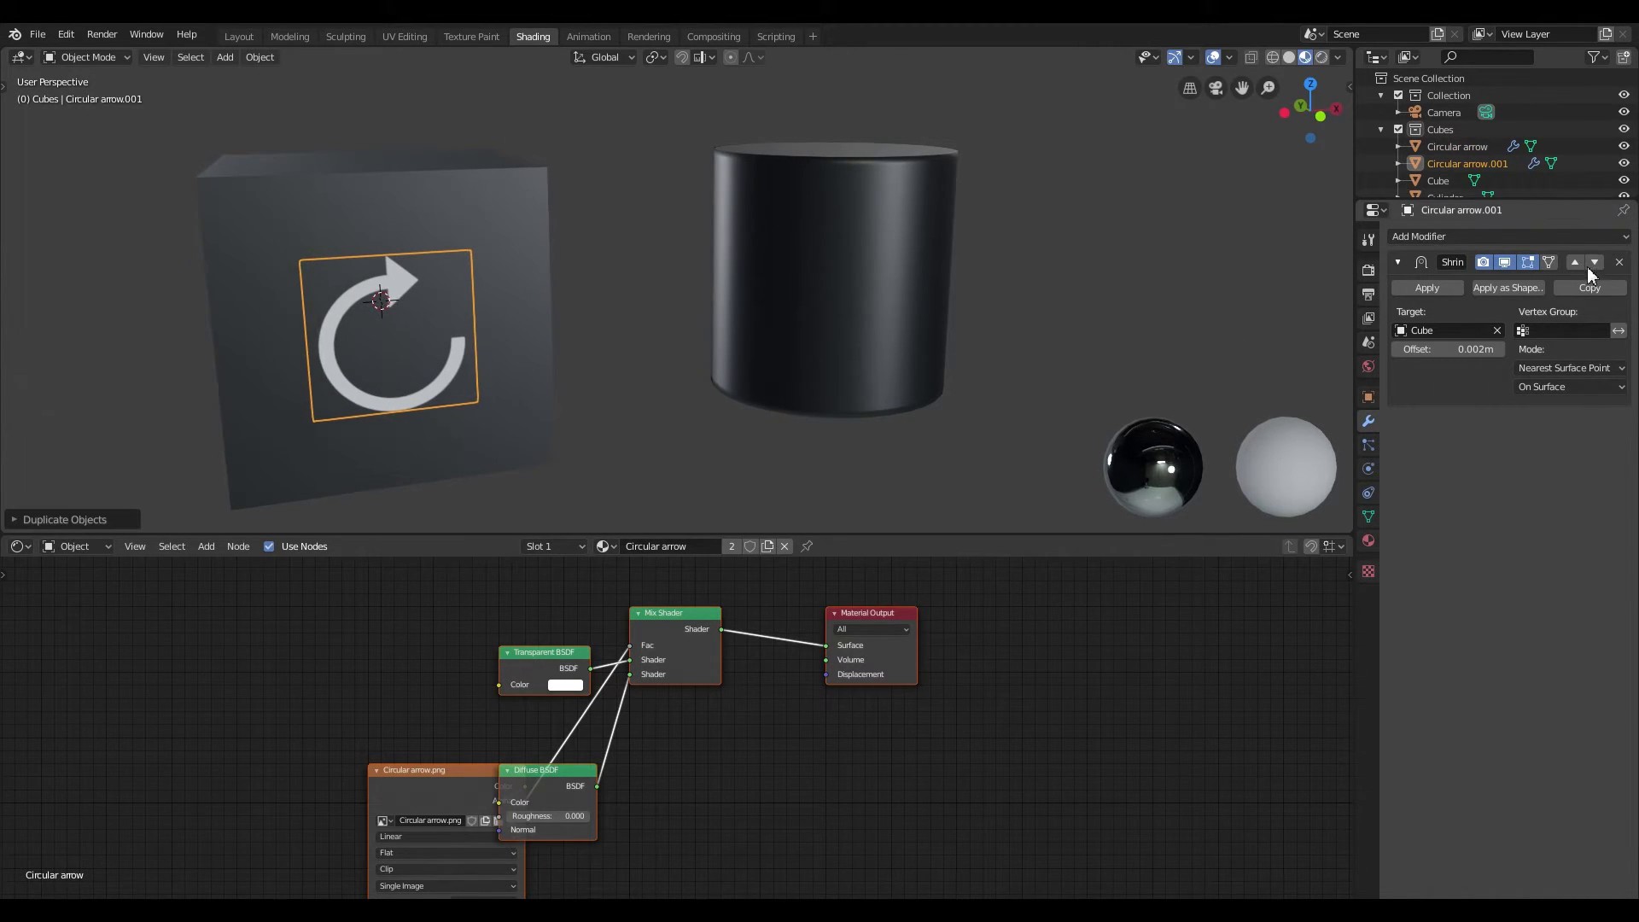
{"action": "left_click", "coordinate": [1618, 261]}
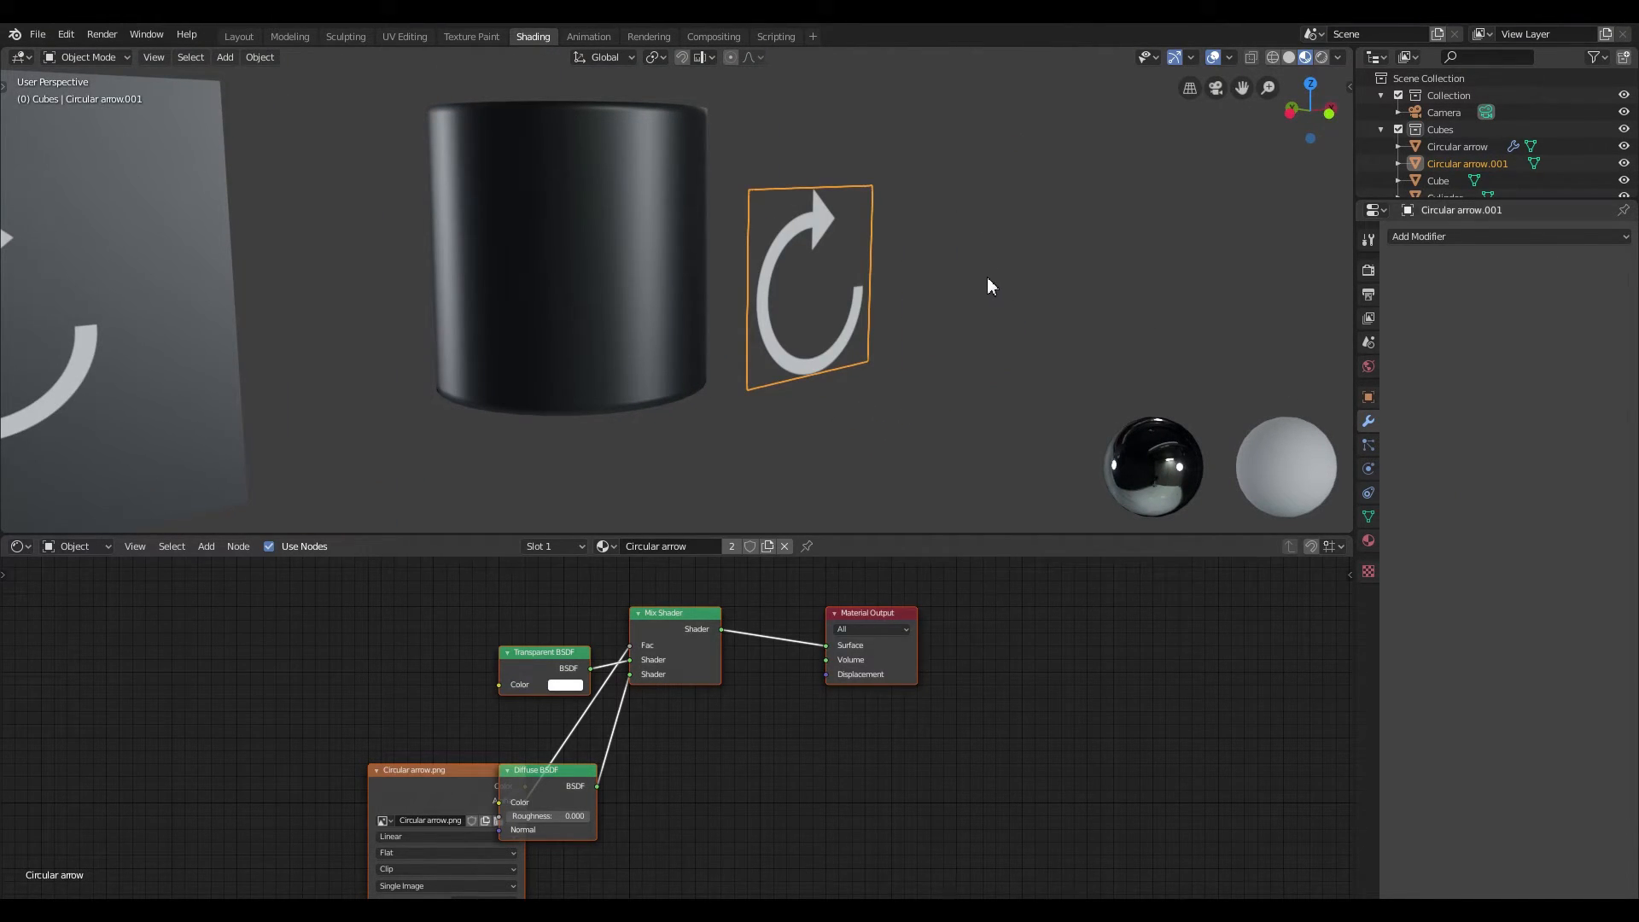
{"action": "mouse_move", "coordinate": [937, 278]}
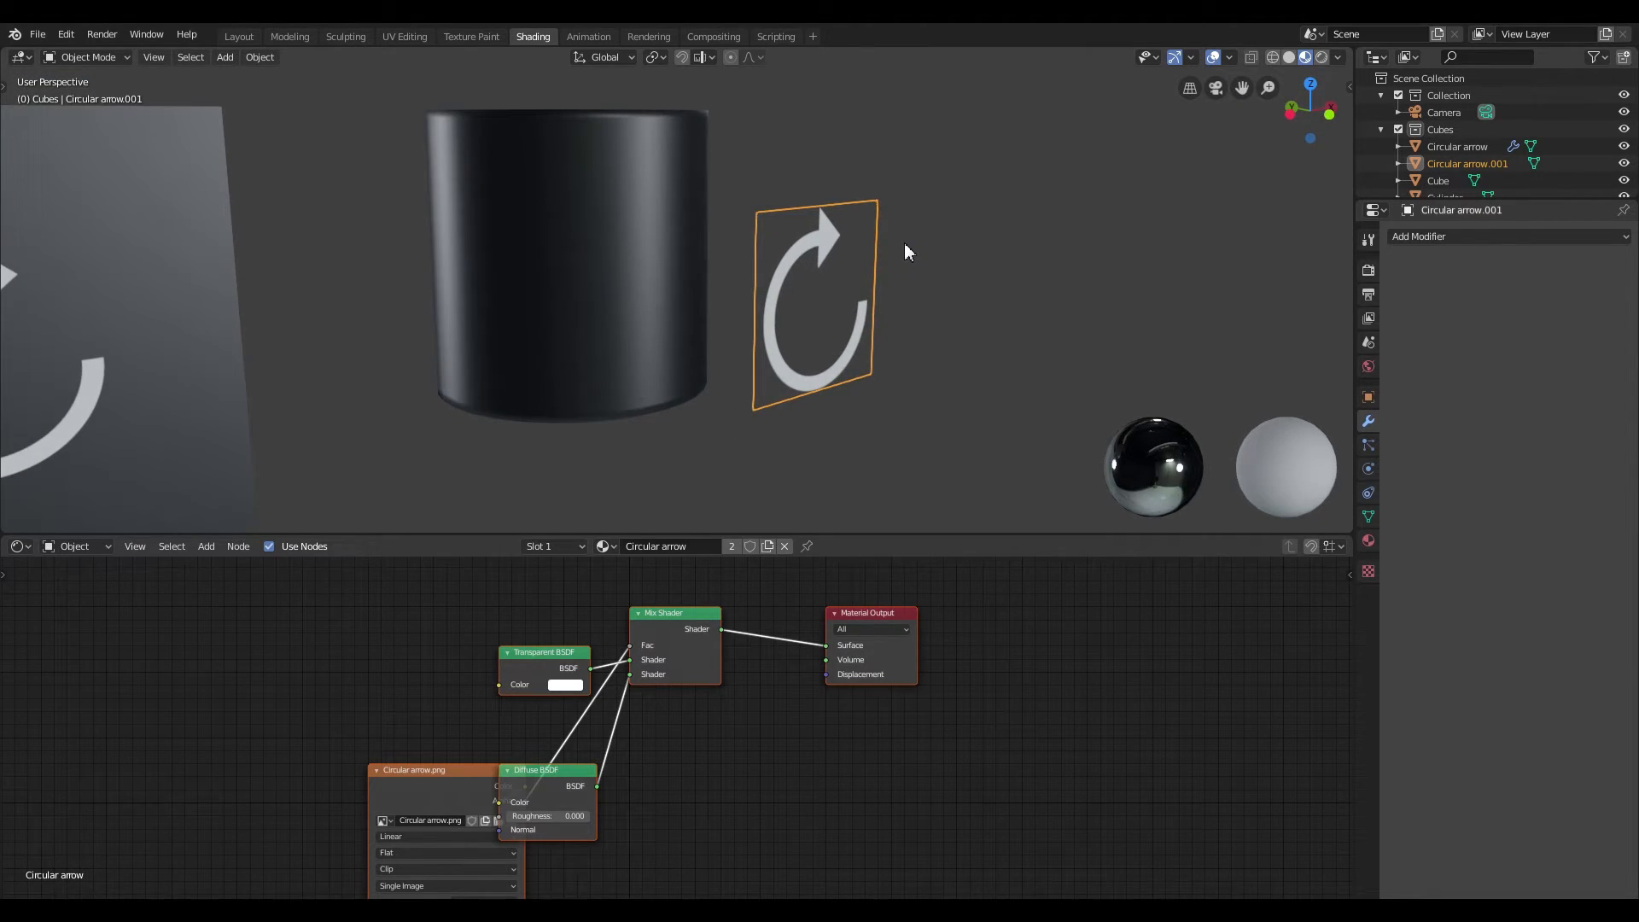
{"action": "mouse_move", "coordinate": [943, 235]}
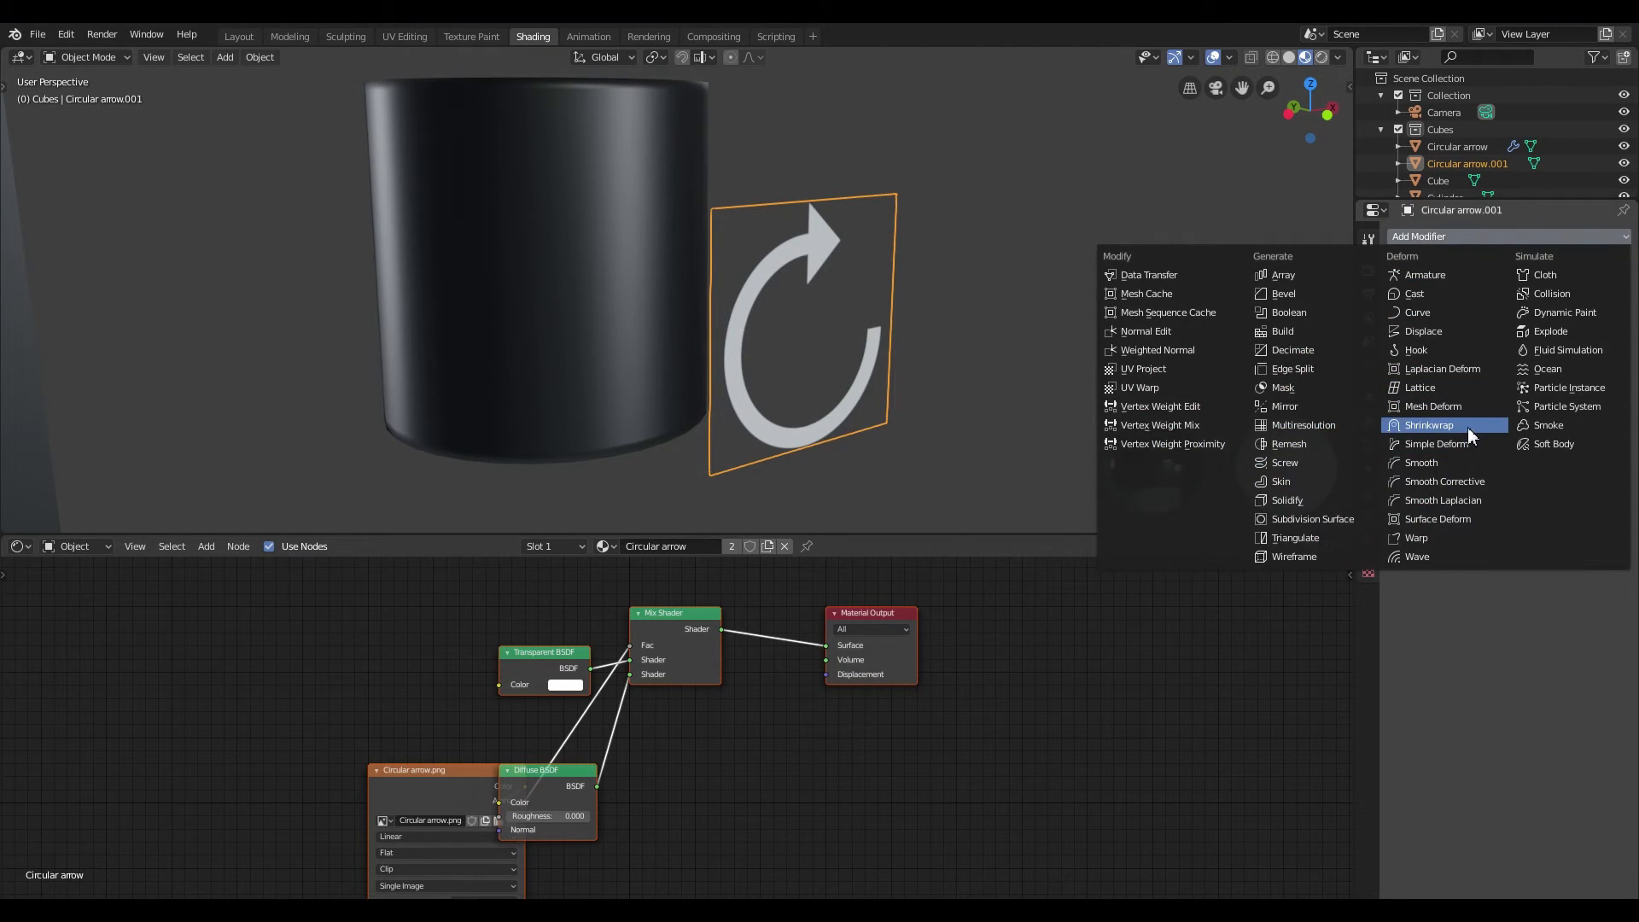
Shrinkwrap the arrow copy onto the Cylinder in Project mode with Negative direction enabled.
{"action": "left_click", "coordinate": [1429, 426]}
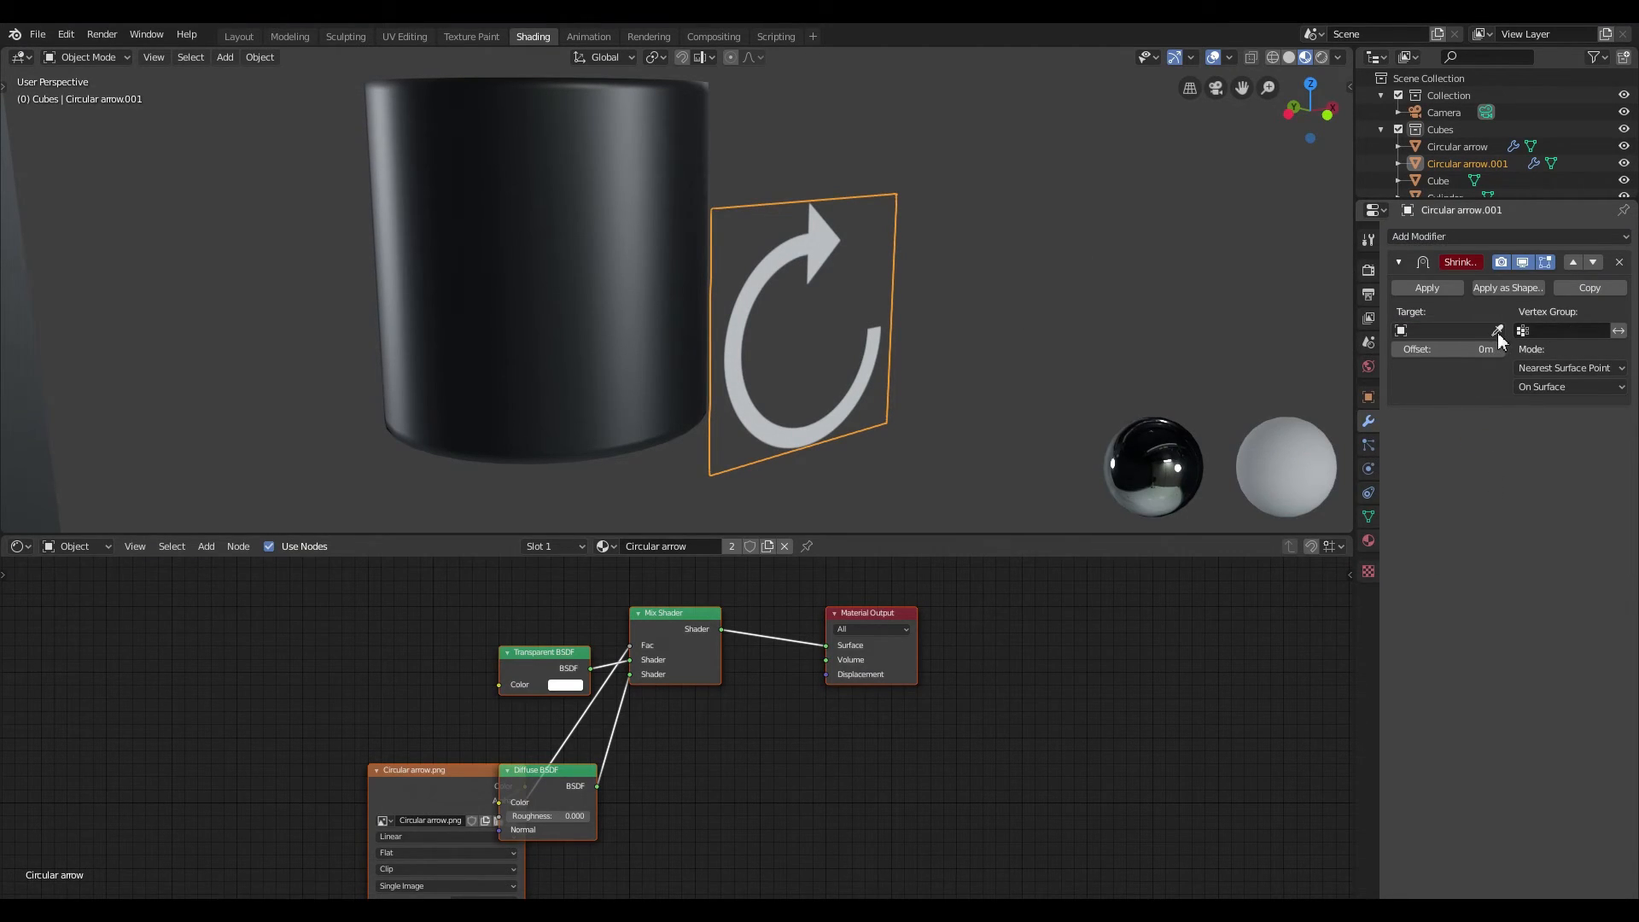
{"action": "mouse_move", "coordinate": [614, 178]}
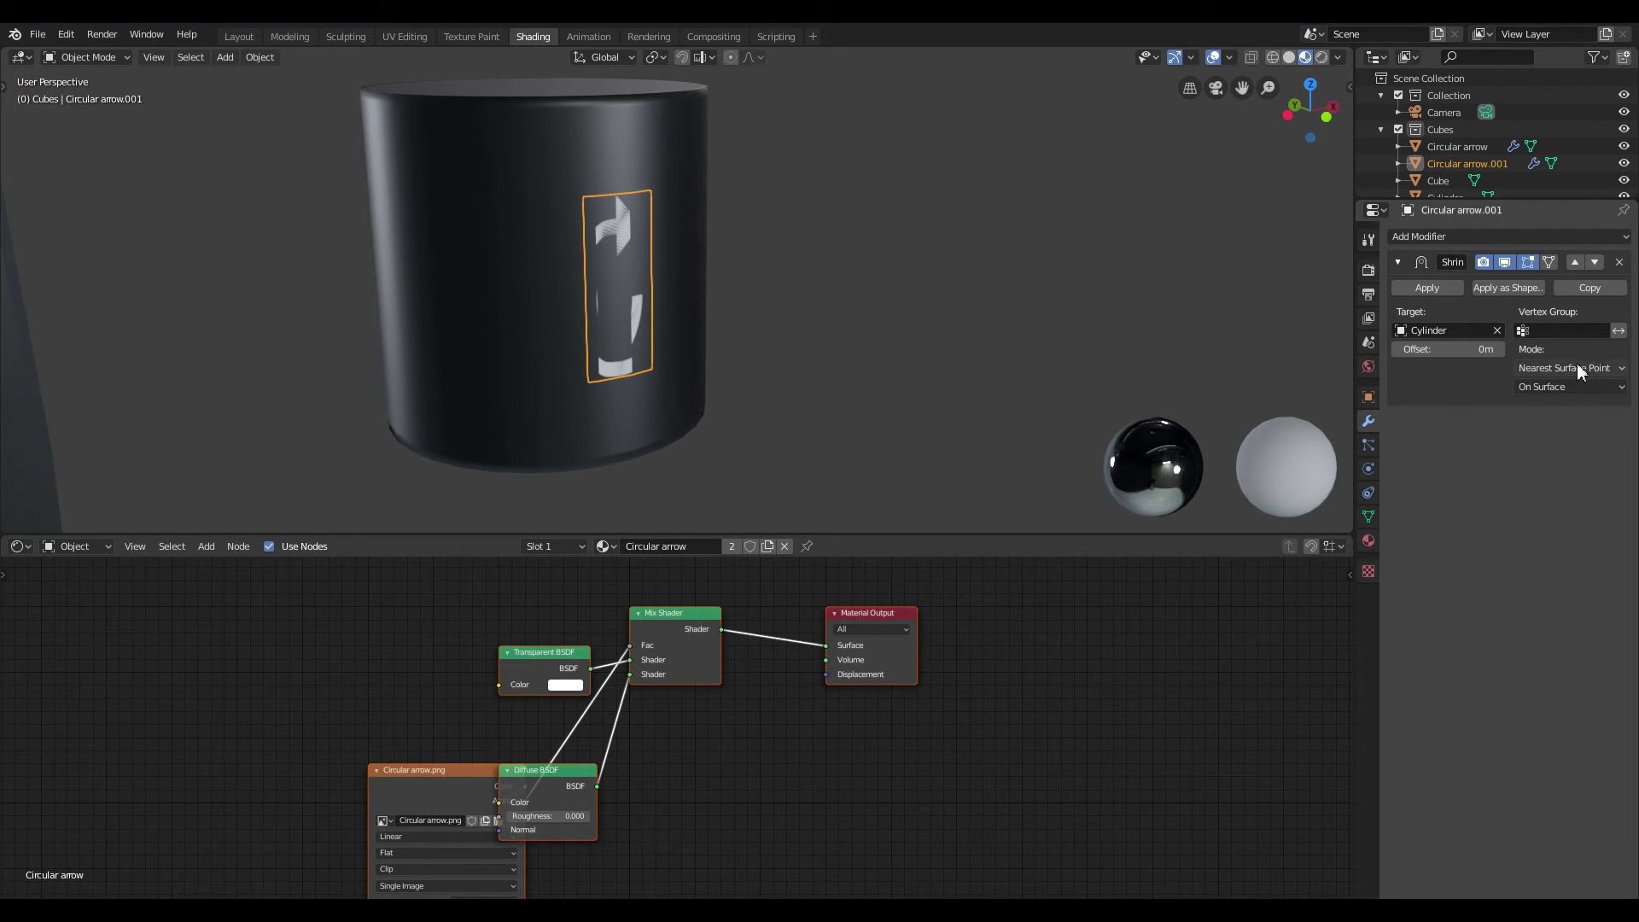
{"action": "left_click", "coordinate": [1567, 367]}
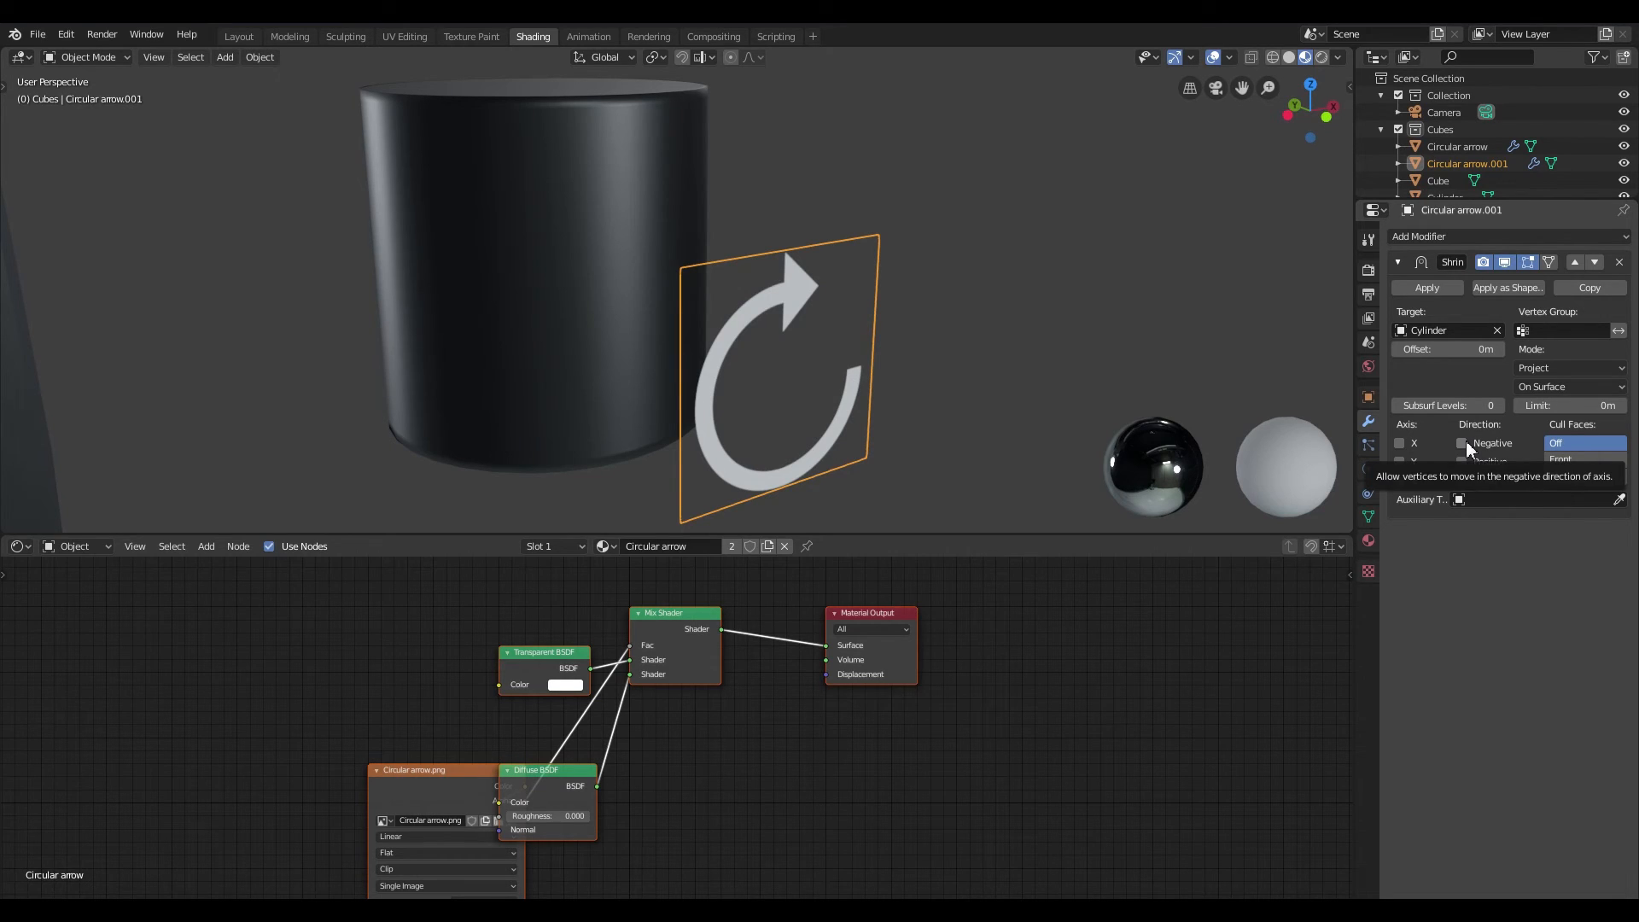
{"action": "left_click", "coordinate": [1462, 442]}
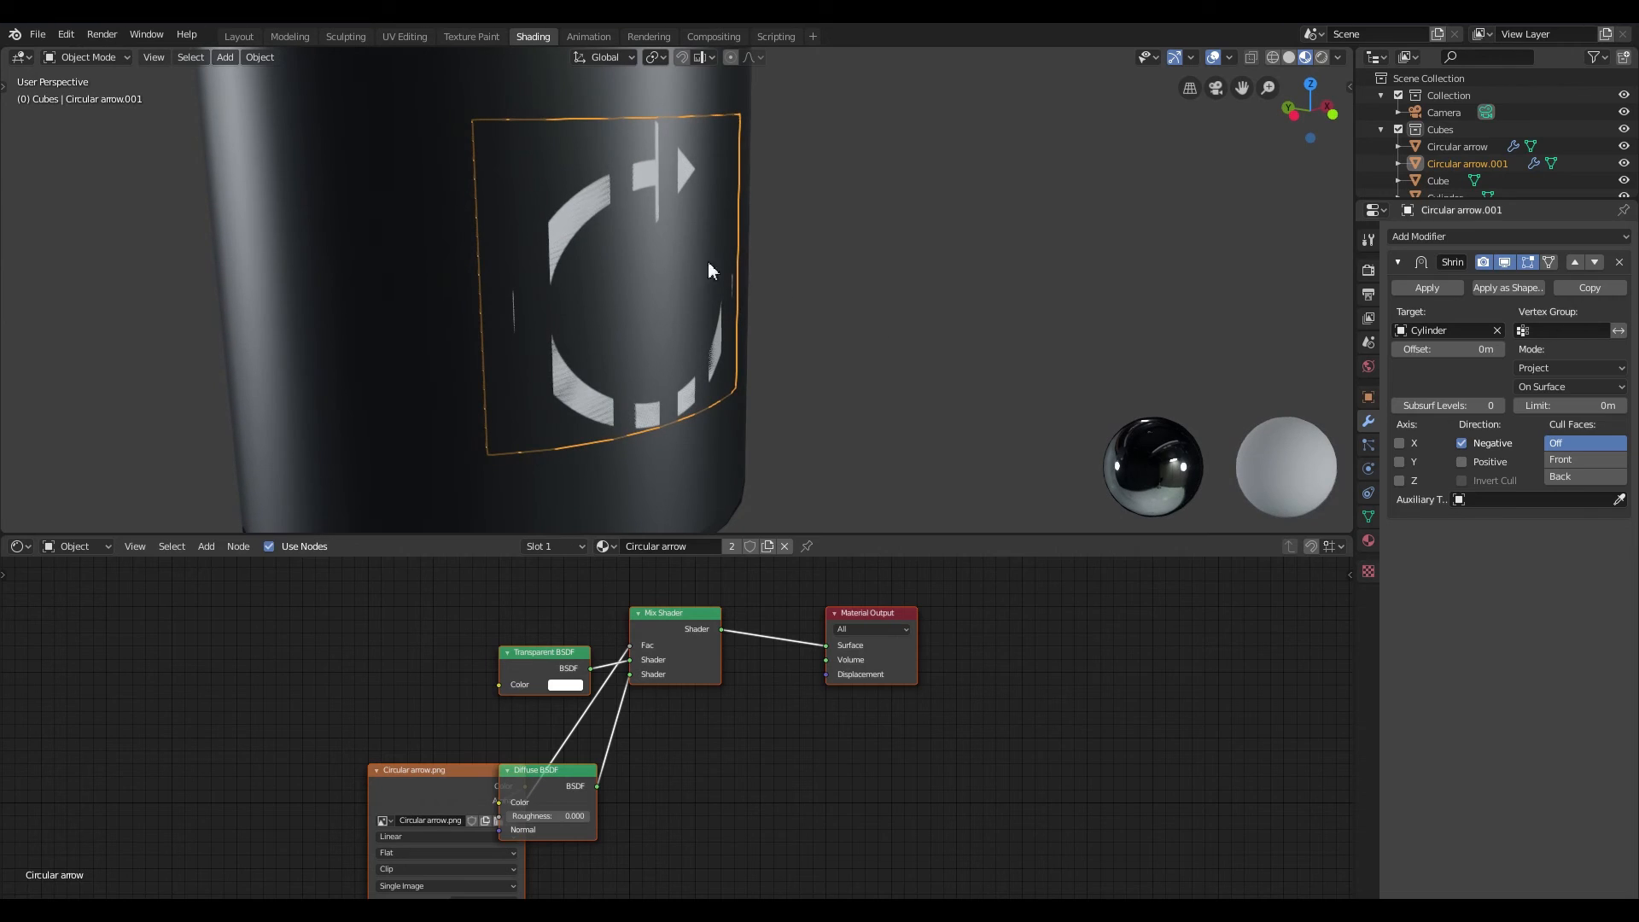
{"action": "mouse_move", "coordinate": [1447, 348]}
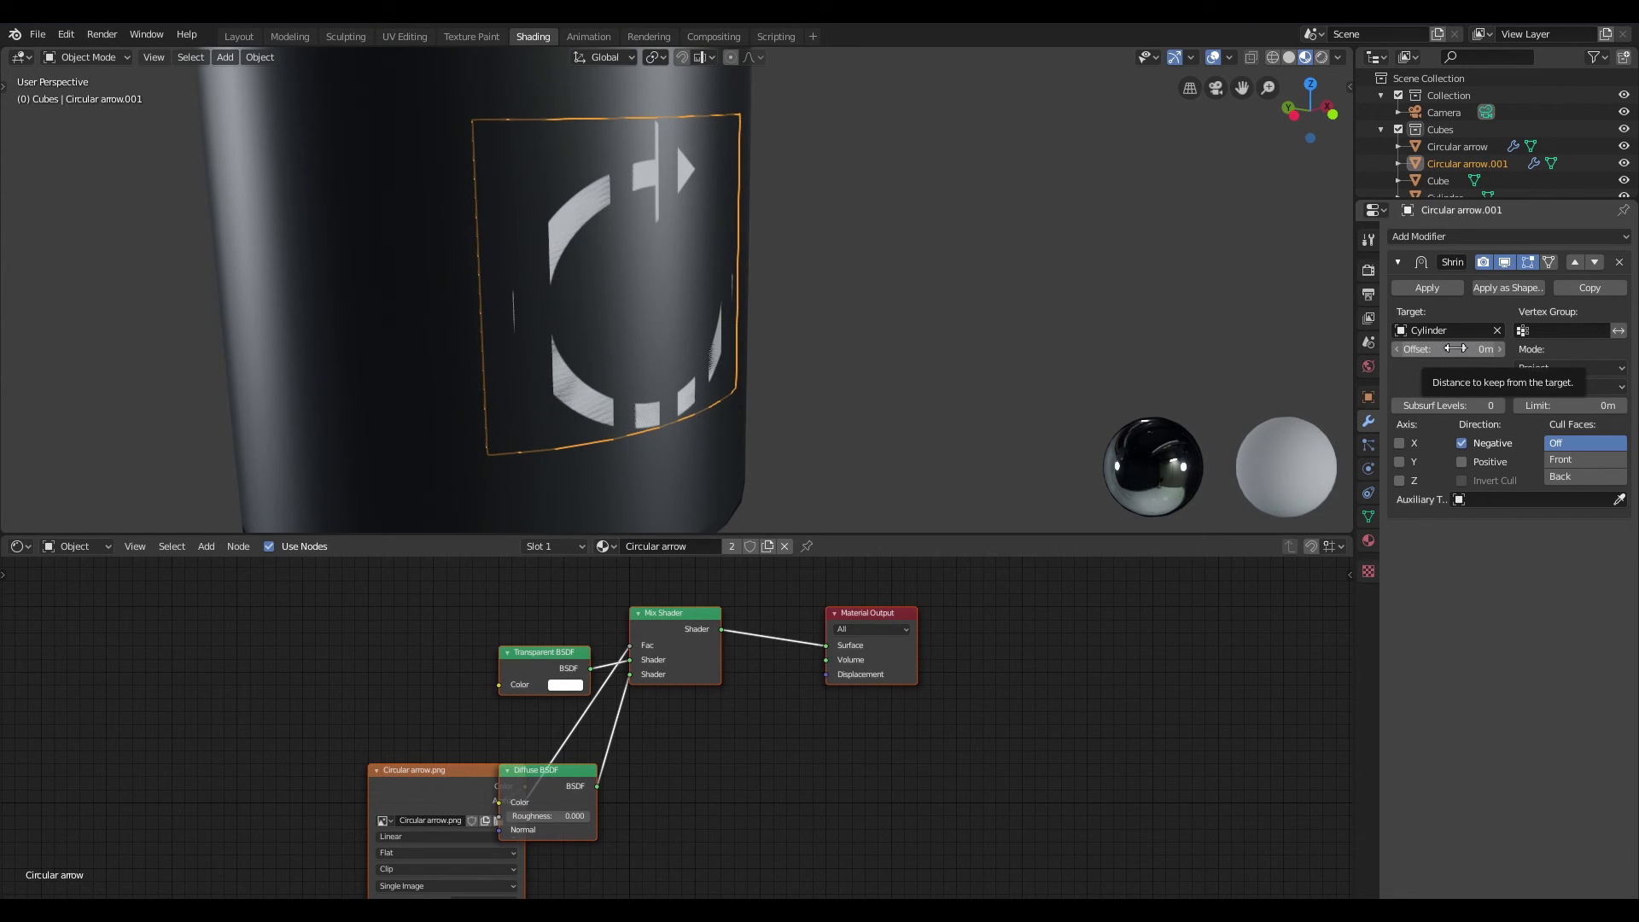
Raise the Shrinkwrap offset from .0036 to .004 and nudge it up to 0.005 m.
{"action": "left_click", "coordinate": [1447, 349]}
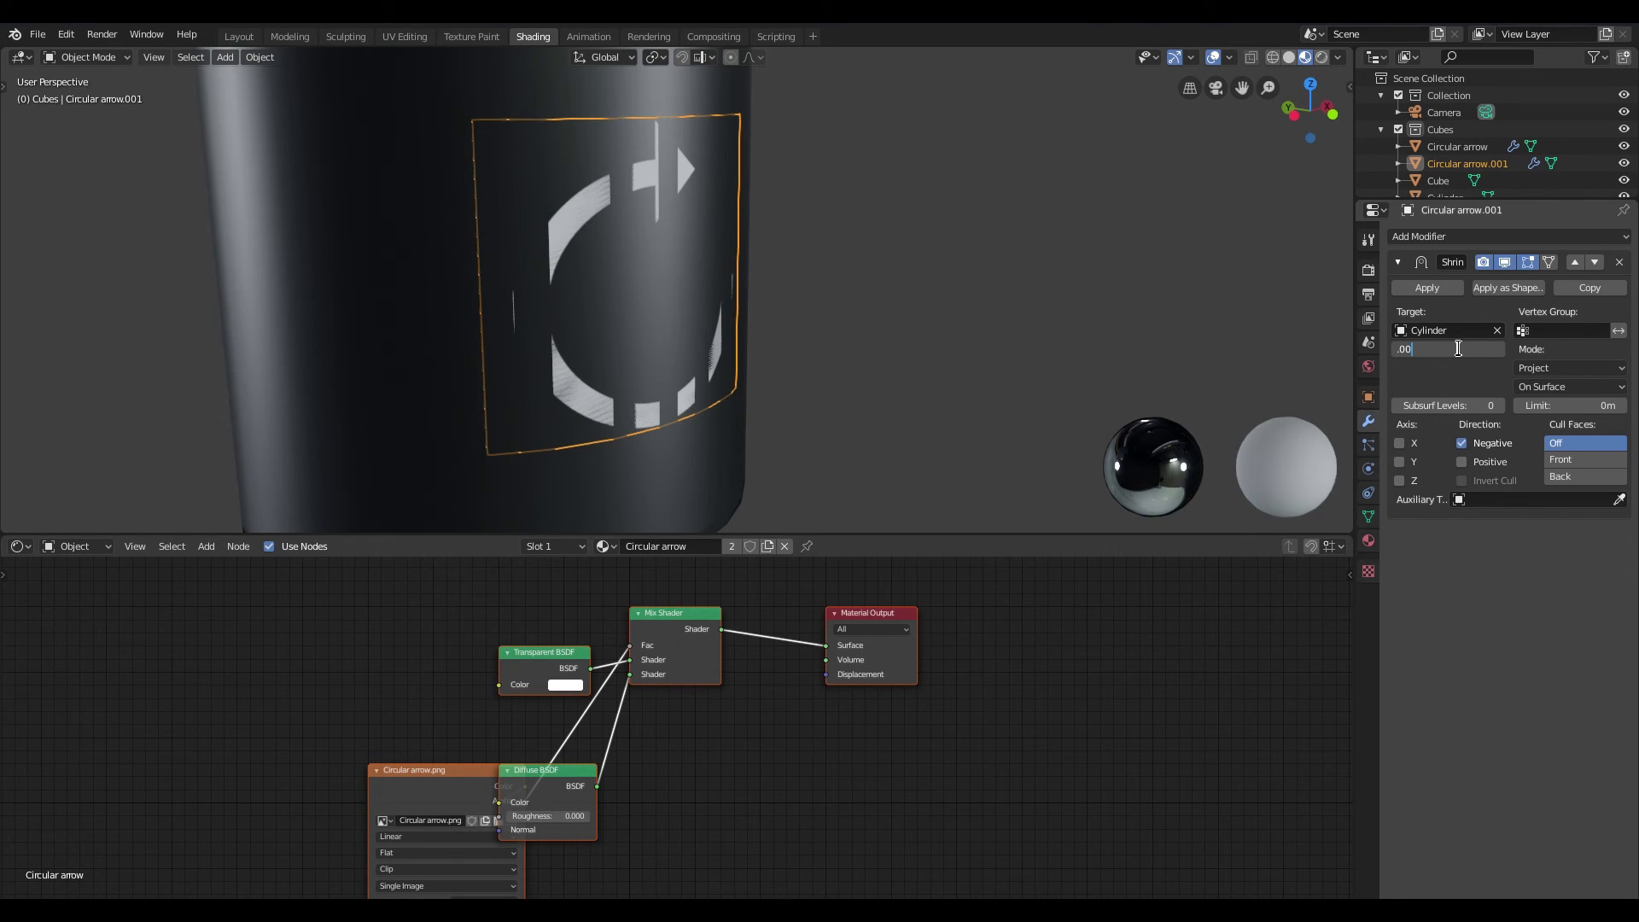
{"action": "type", "text": ".0036"}
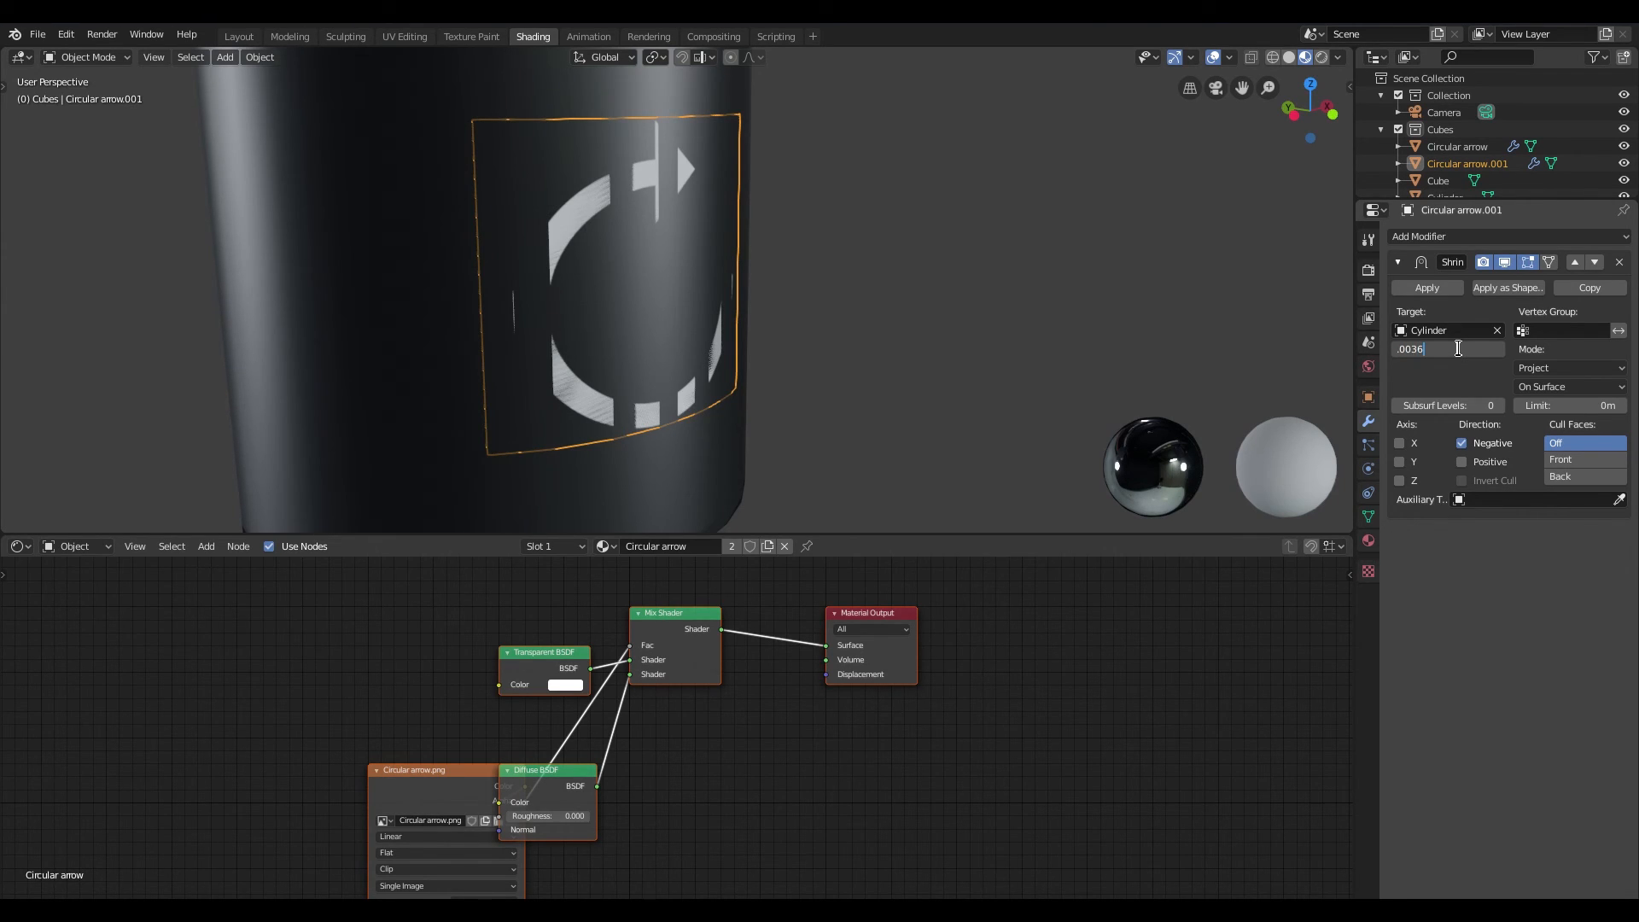
{"action": "key", "text": "Return"}
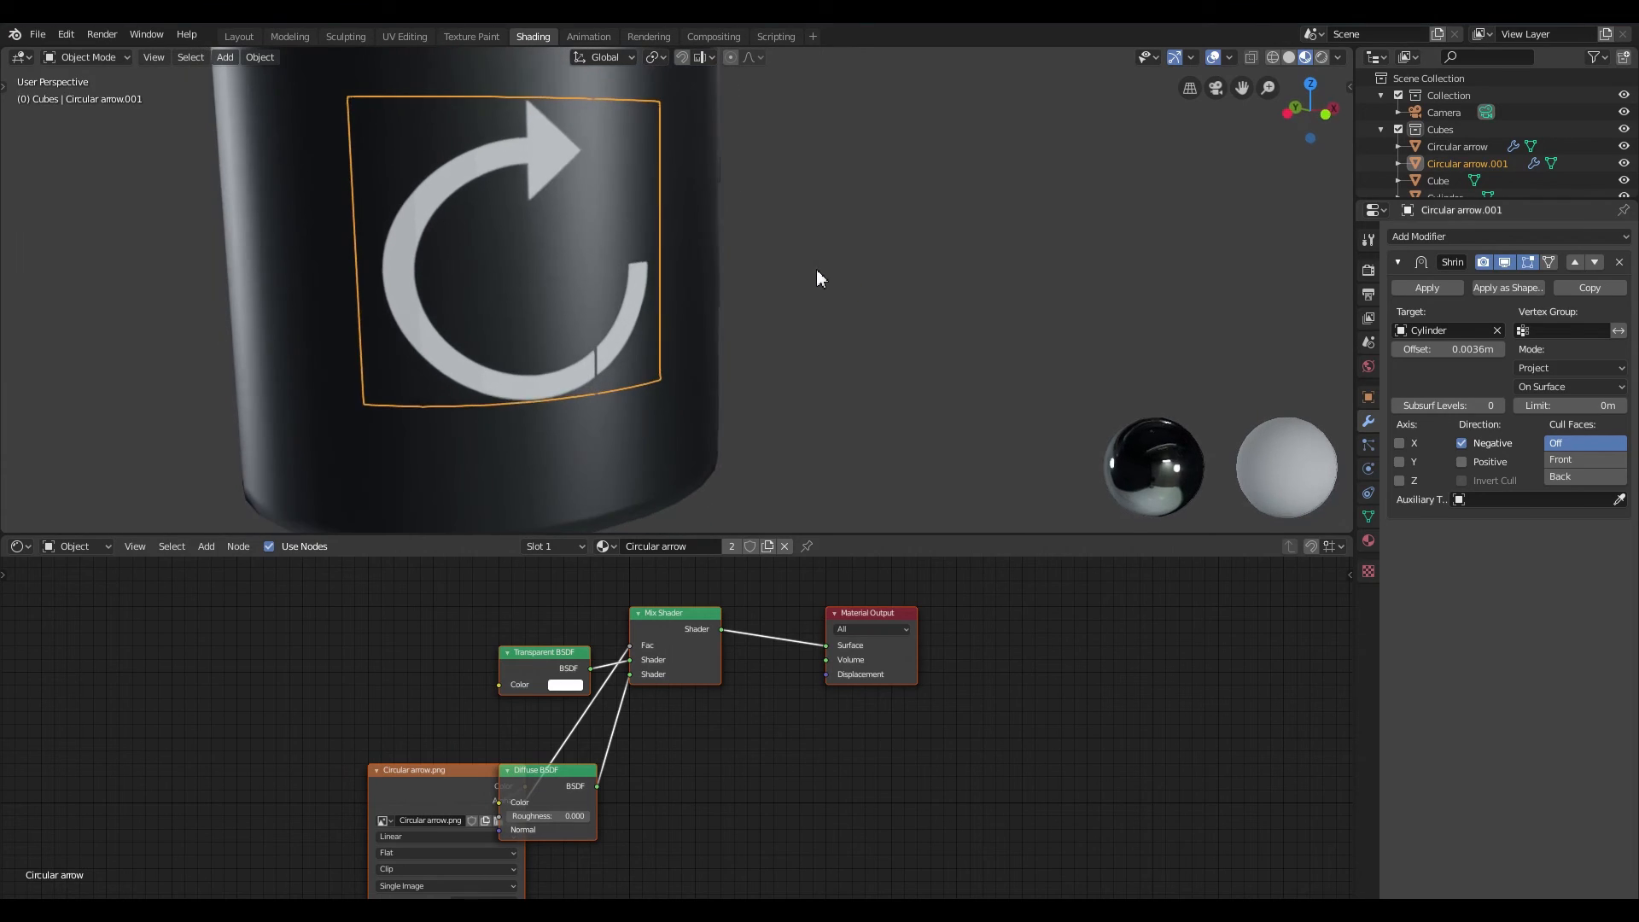
{"action": "left_click", "coordinate": [1451, 348]}
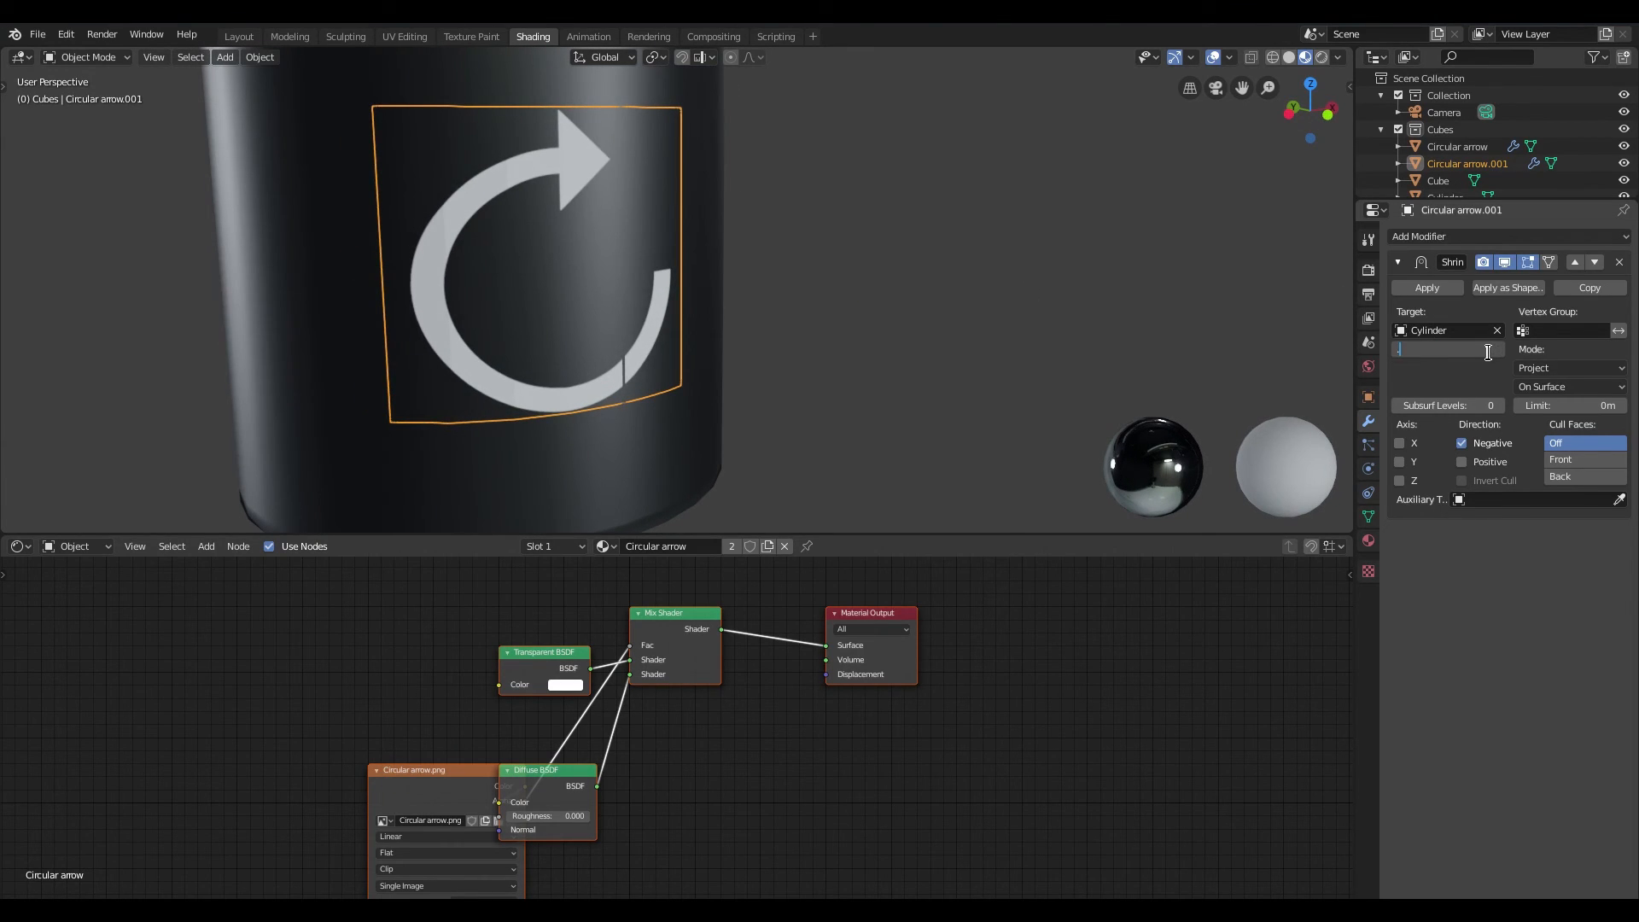
{"action": "type", "text": ".004"}
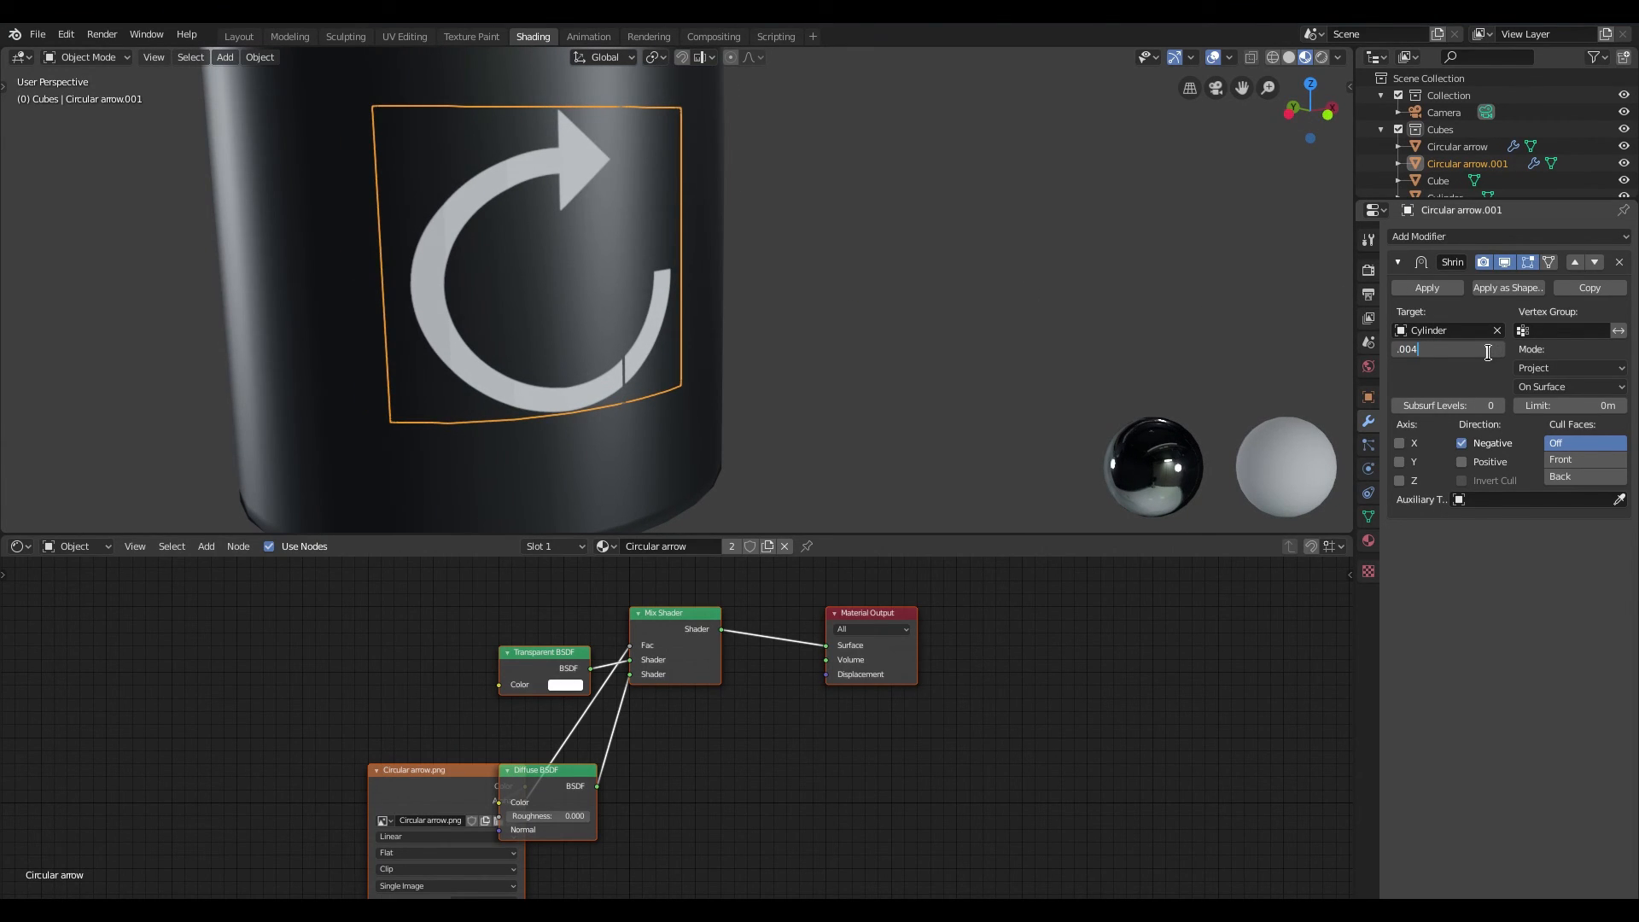
{"action": "key", "text": "Return"}
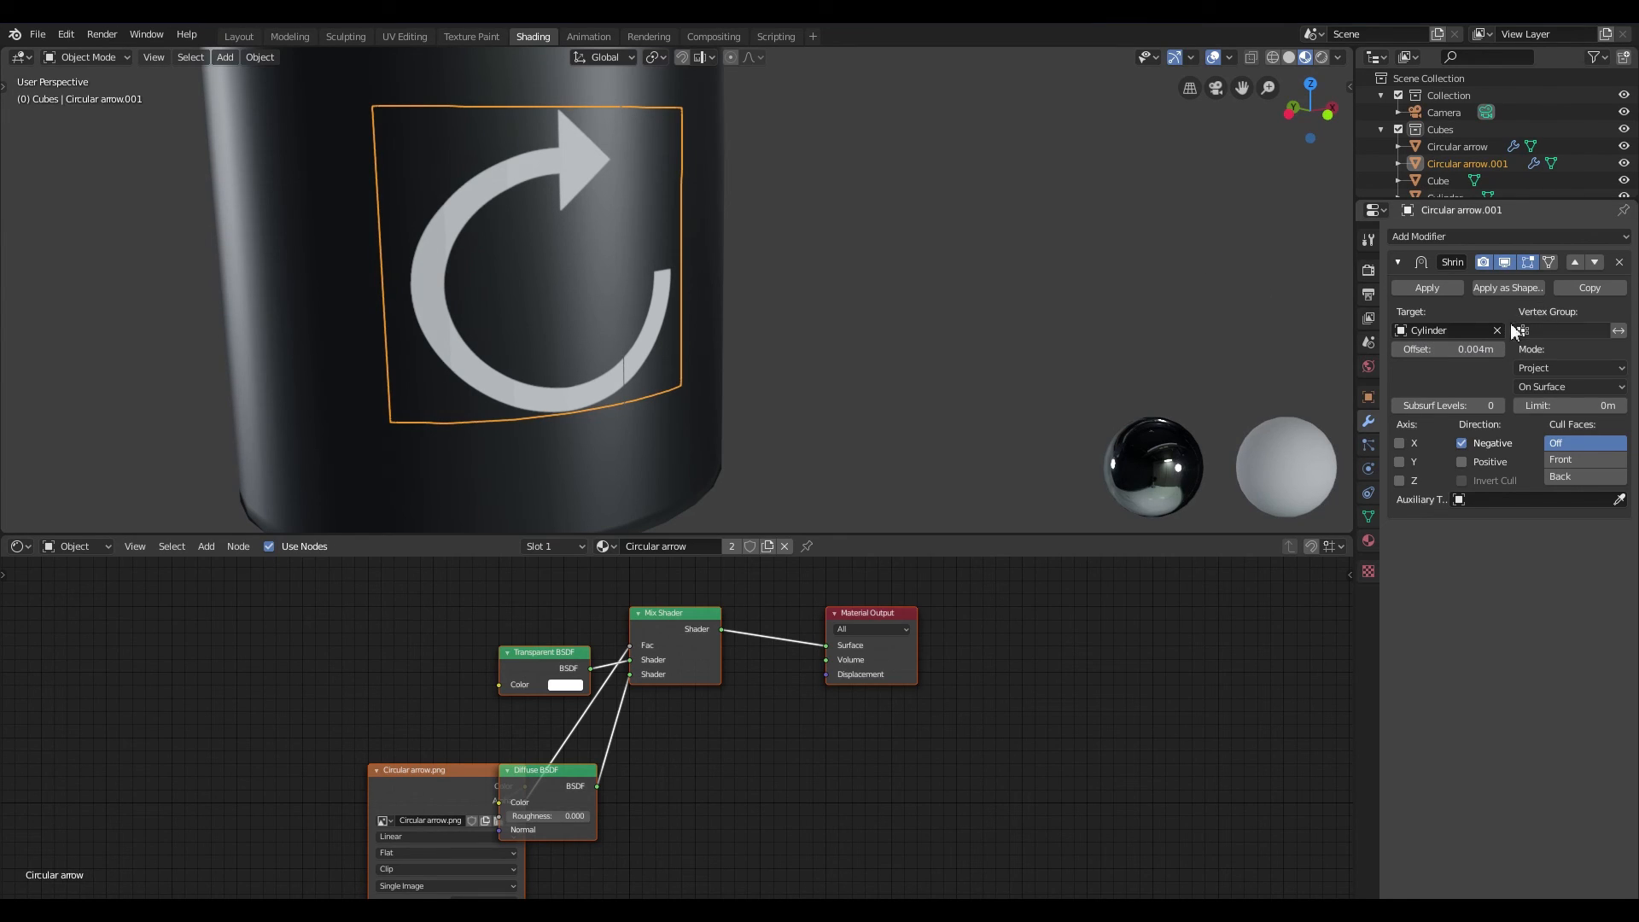
{"action": "left_click", "coordinate": [1447, 330]}
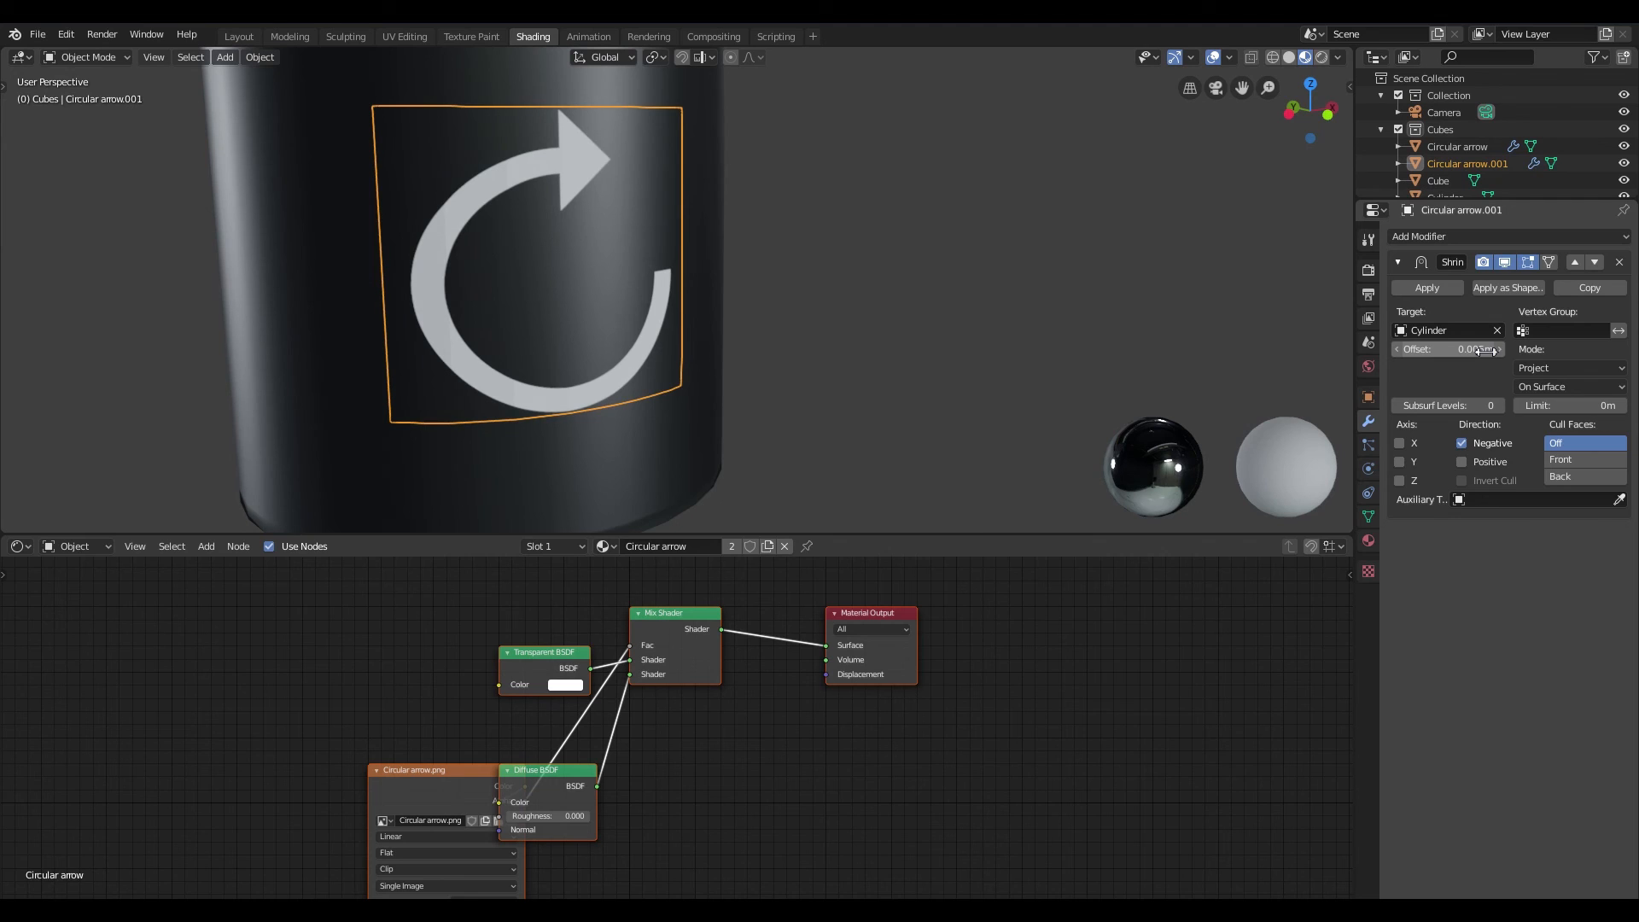
{"action": "left_click", "coordinate": [1473, 348]}
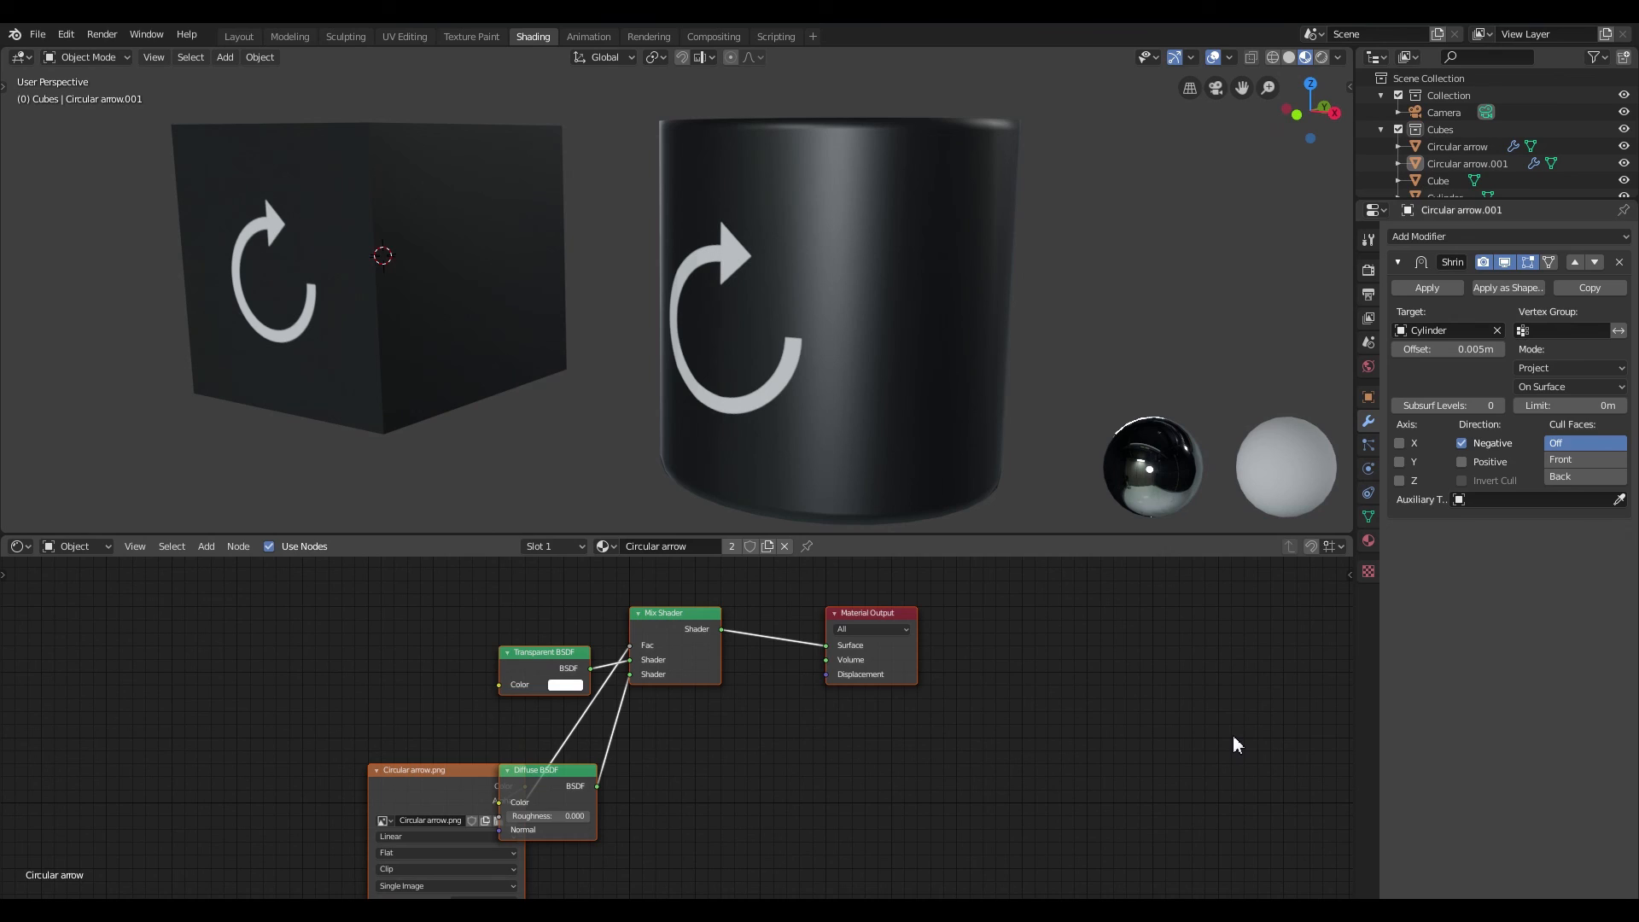
{"action": "mouse_move", "coordinate": [1123, 310]}
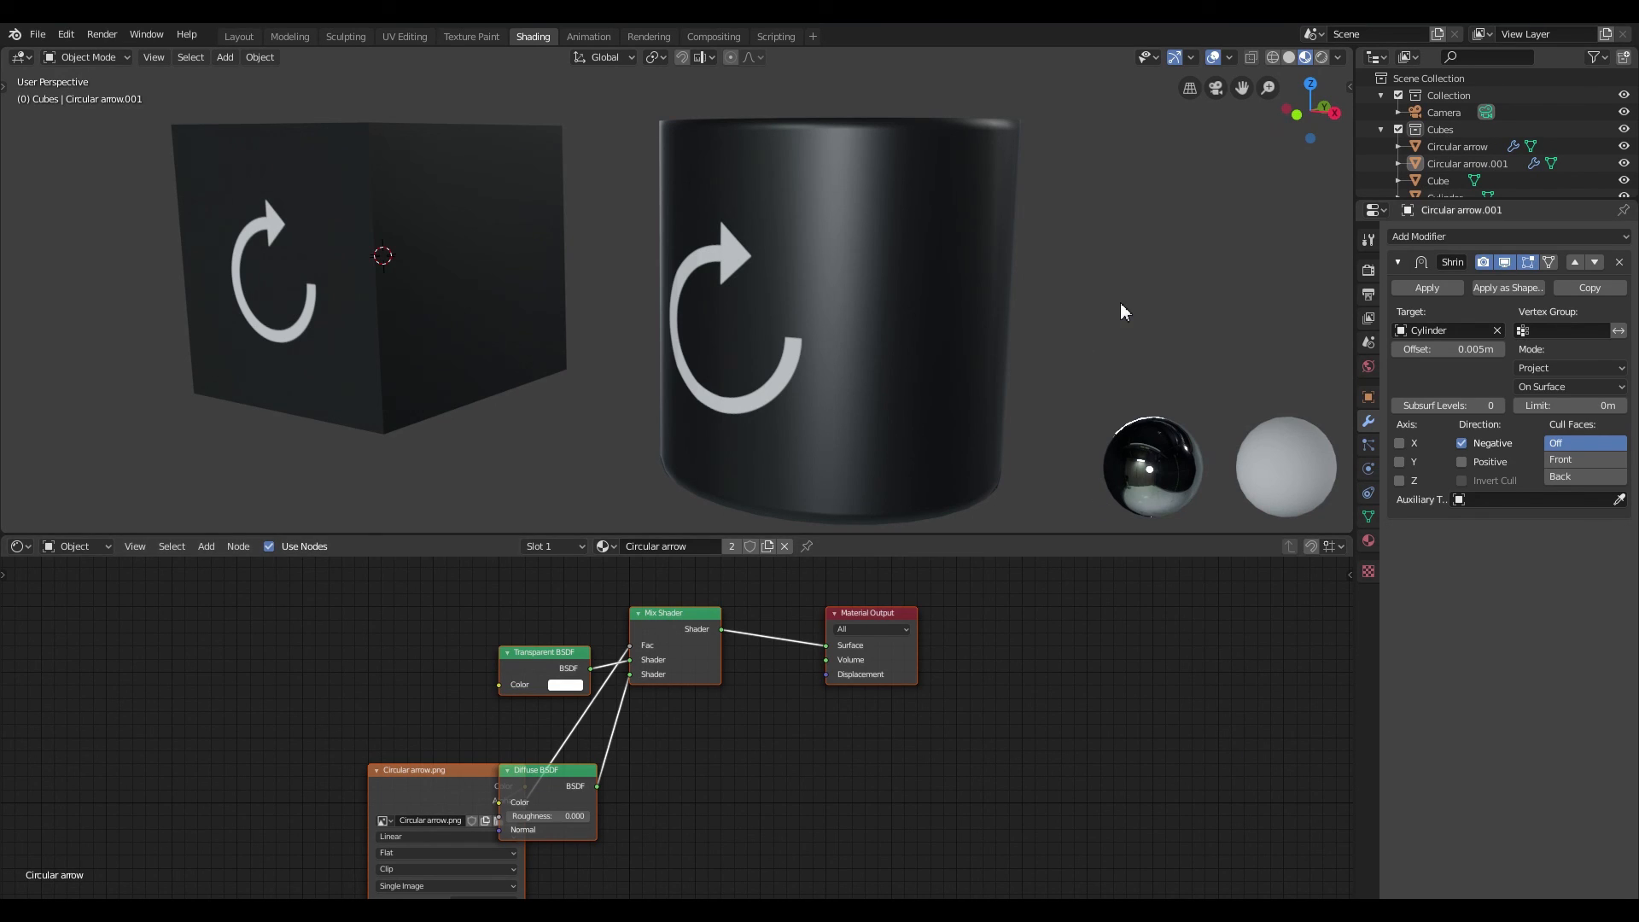
{"action": "mouse_move", "coordinate": [1120, 273]}
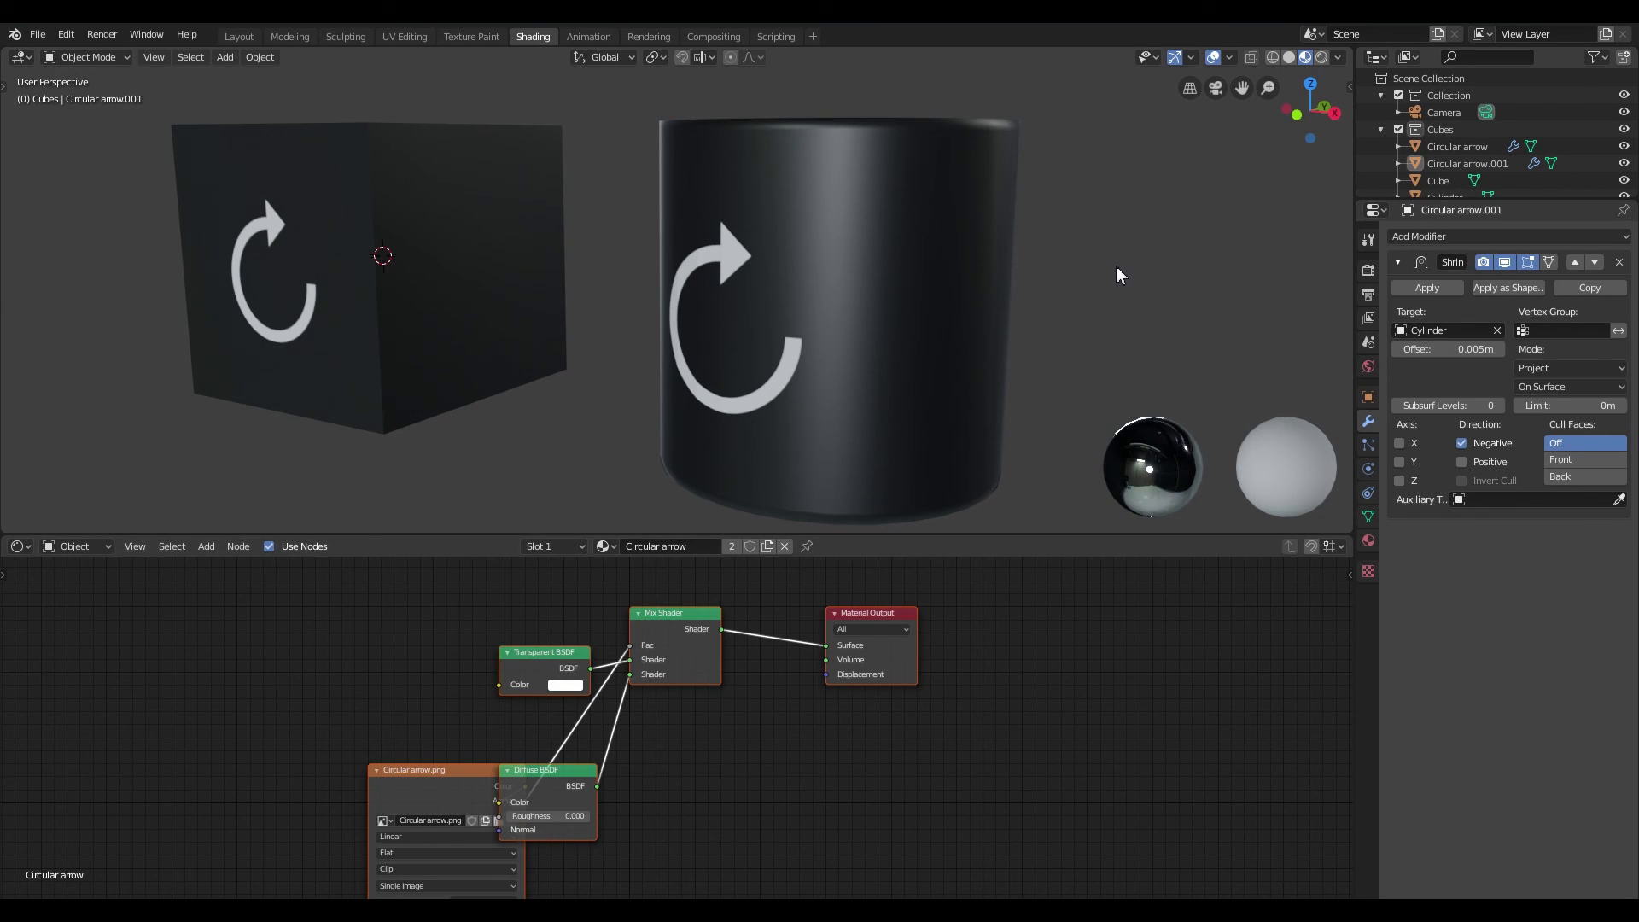
{"action": "mouse_move", "coordinate": [1109, 273]}
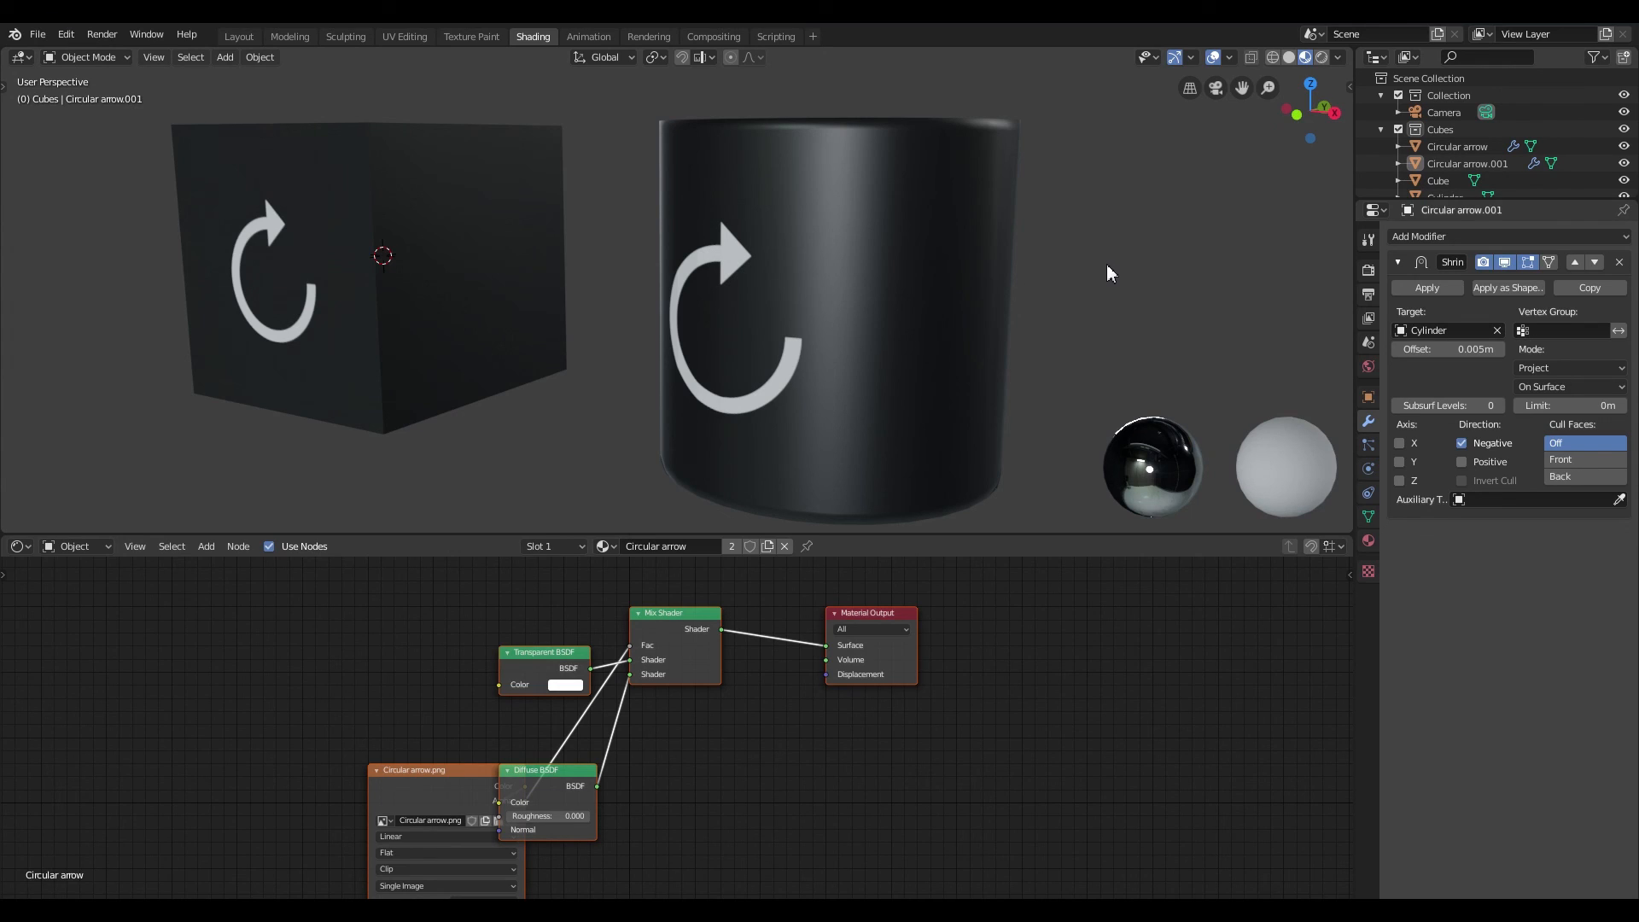
{"action": "mouse_move", "coordinate": [1099, 280]}
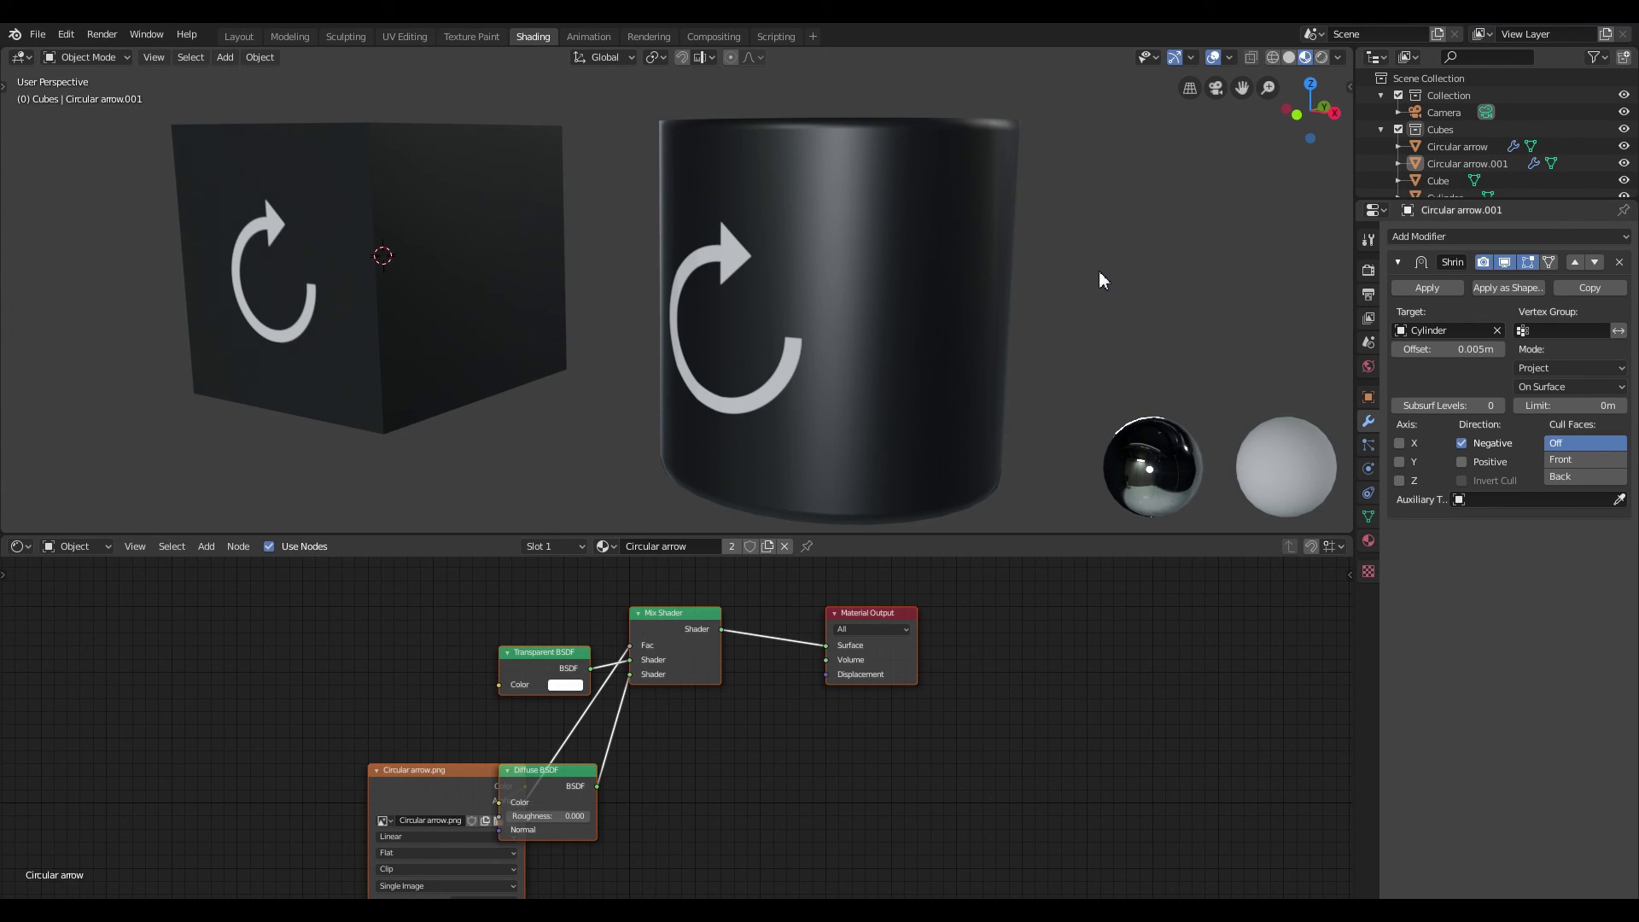
{"action": "mouse_move", "coordinate": [1095, 285]}
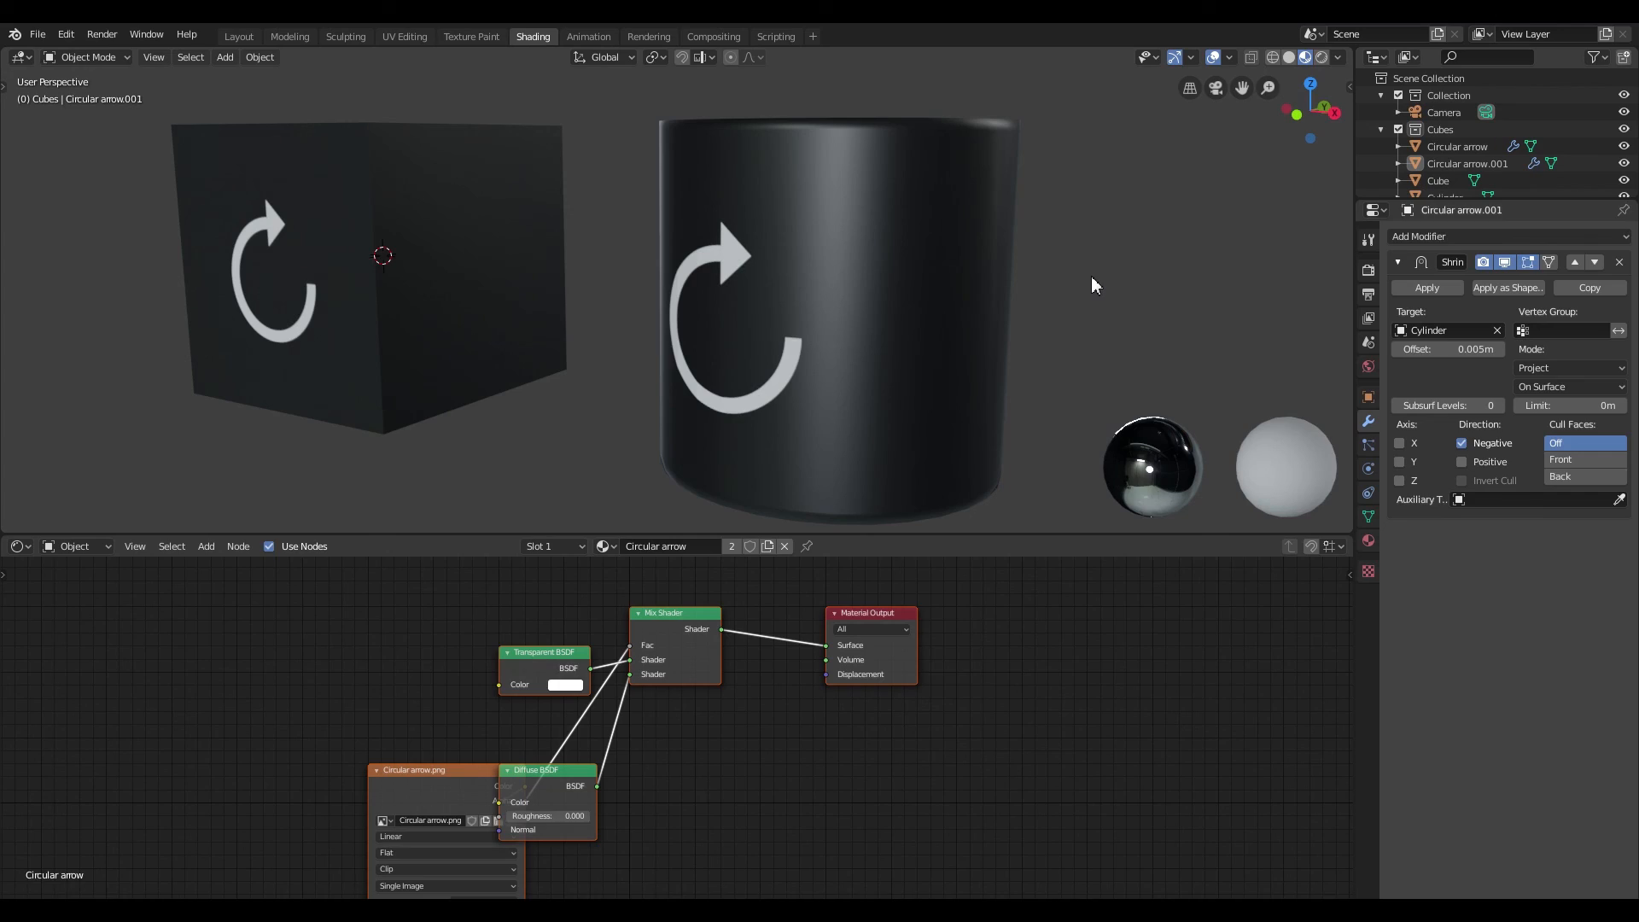